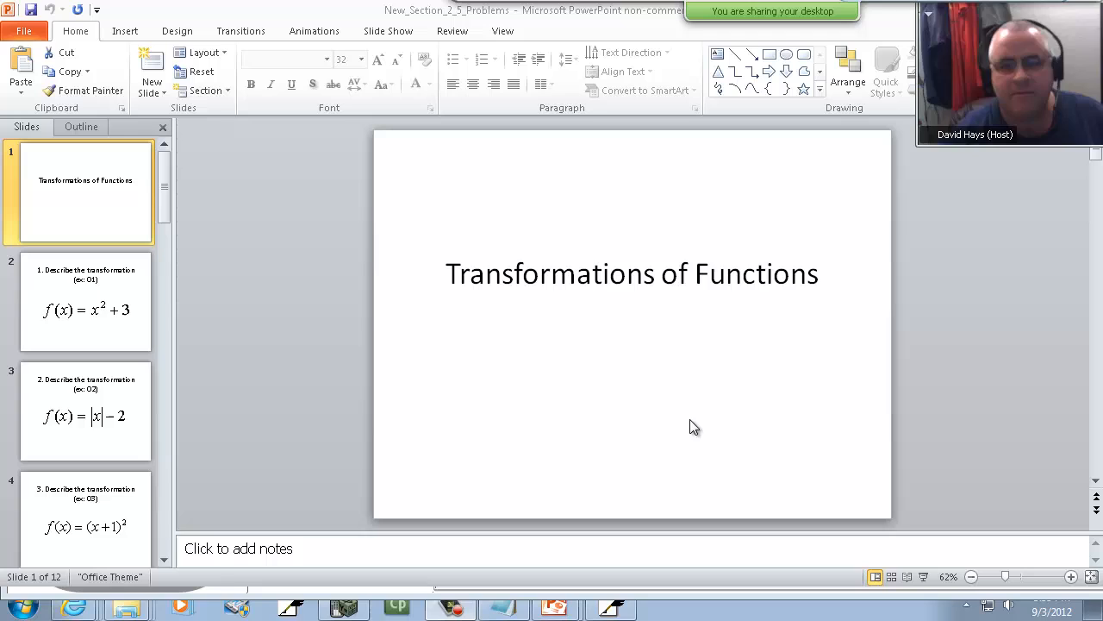
mouse_move(890, 471)
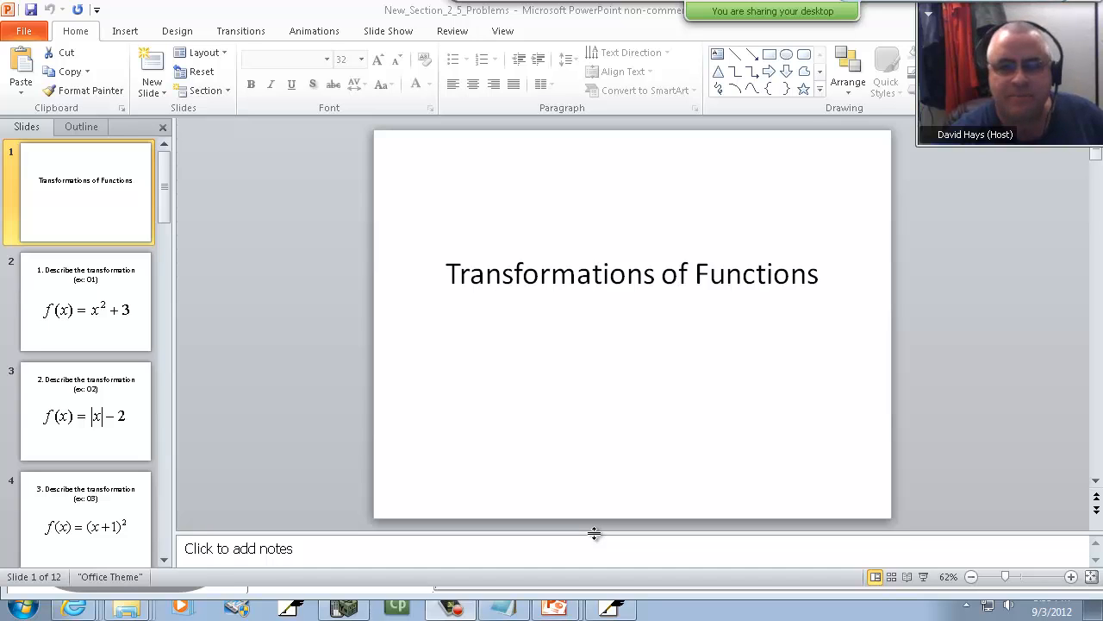
mouse_move(502, 570)
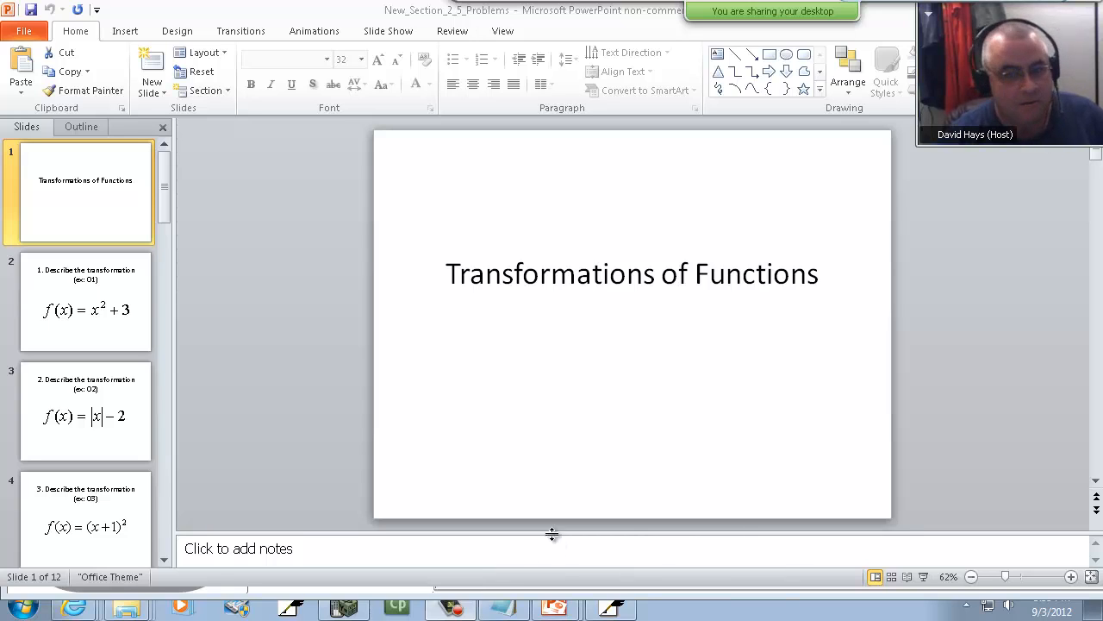
mouse_move(551, 541)
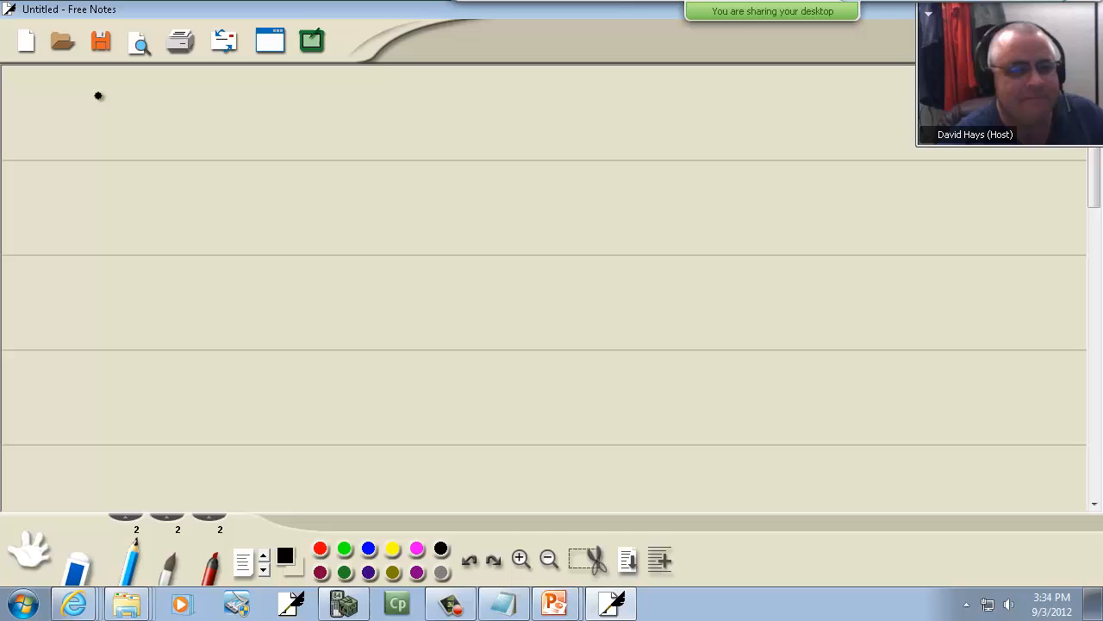
Step: Write the heading BASIC GRAPHS and underline it
left_click_drag(97, 96, 91, 125)
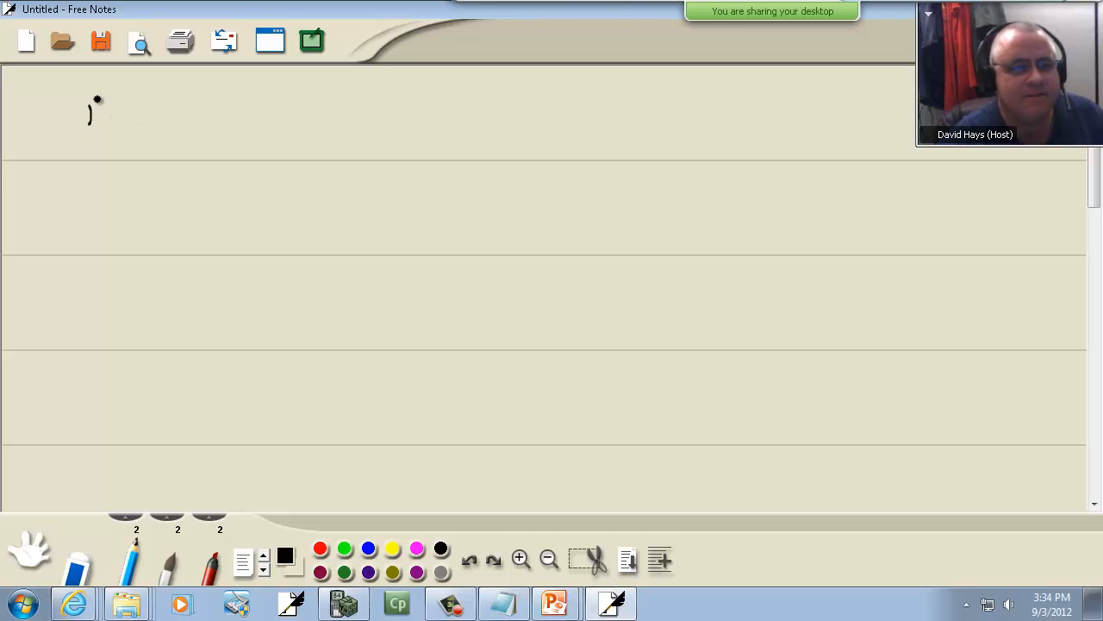
left_click_drag(86, 116, 160, 117)
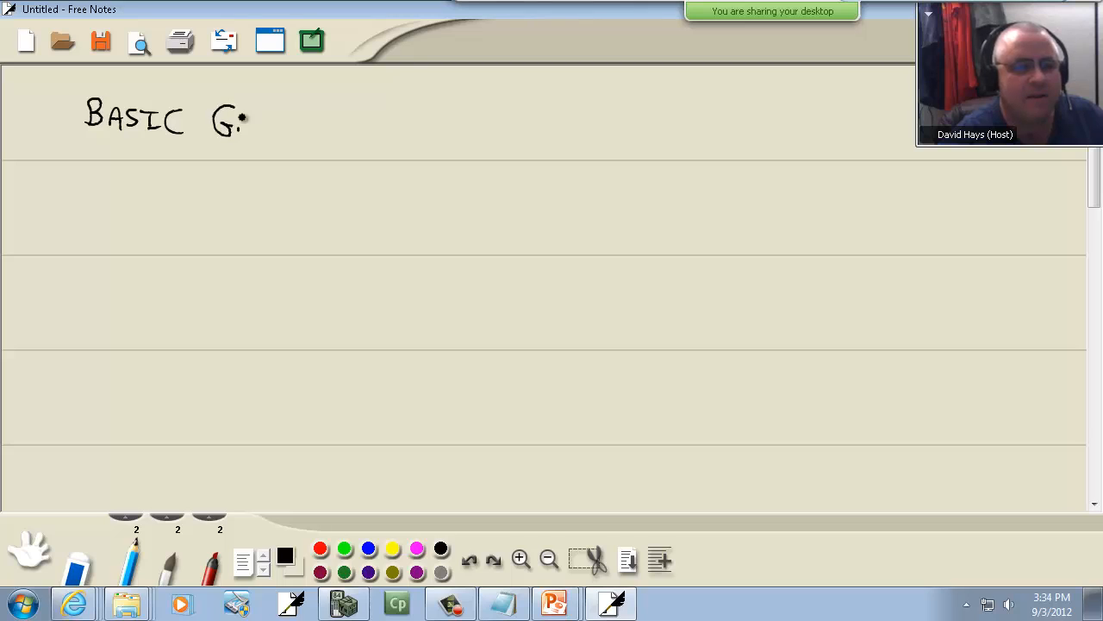
left_click_drag(250, 116, 315, 120)
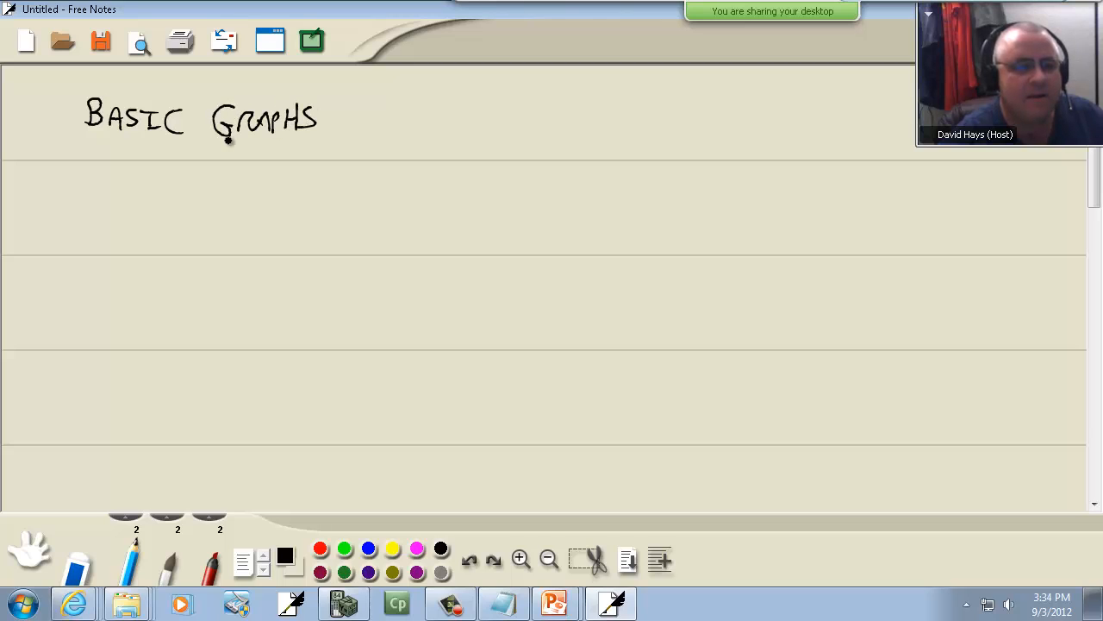
left_click_drag(77, 142, 354, 145)
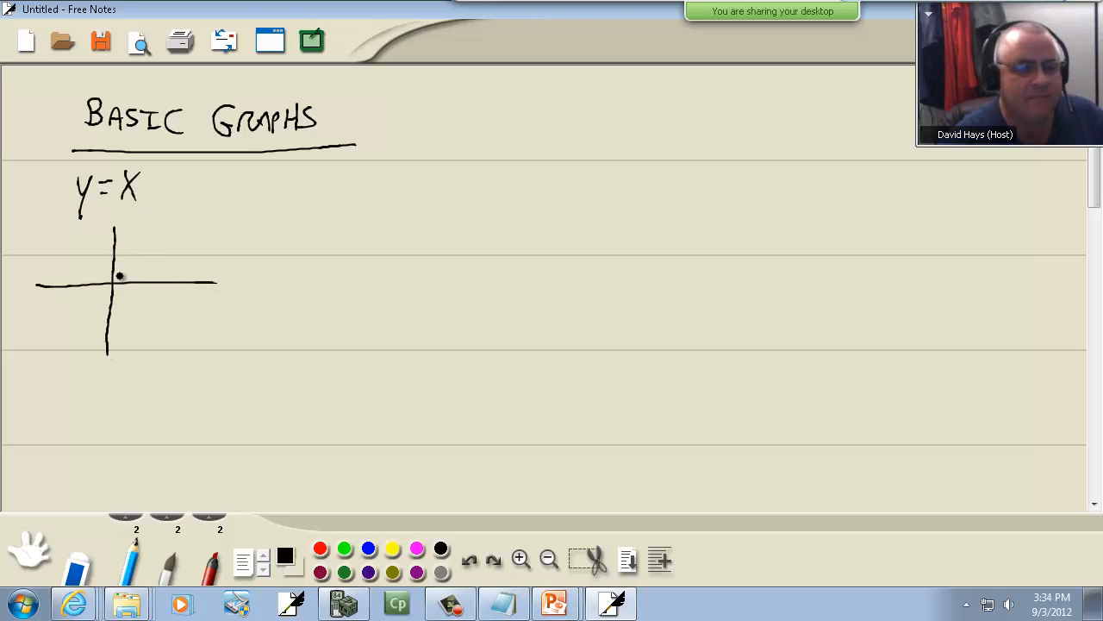
Step: Sketch the graphs of y = x, y = x² and y = x³ with labels
left_click_drag(109, 283, 185, 222)
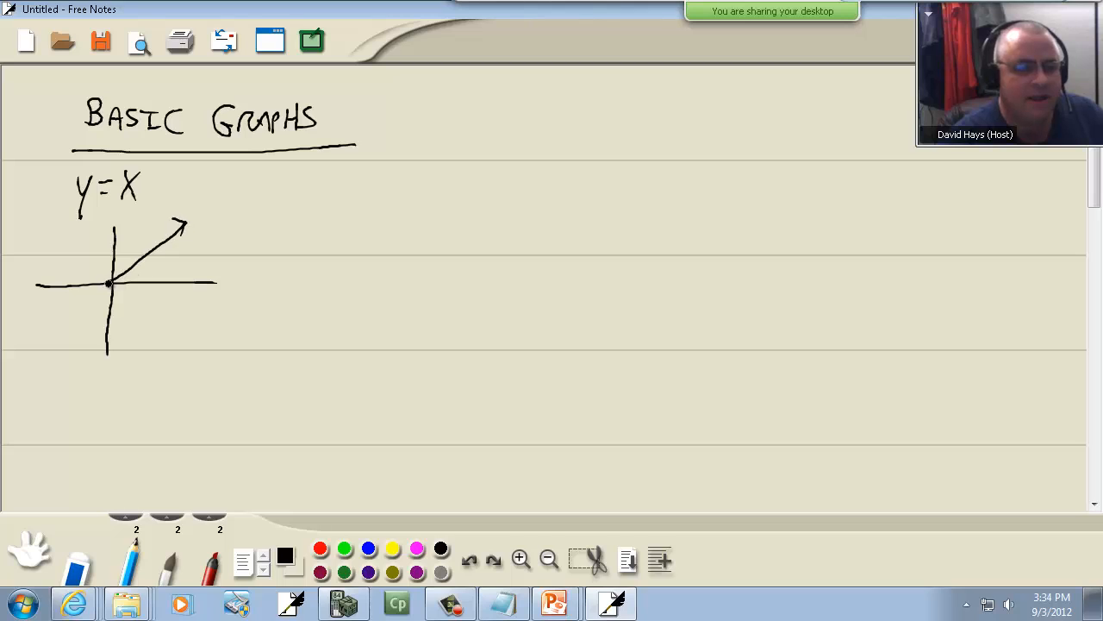
left_click_drag(108, 284, 45, 334)
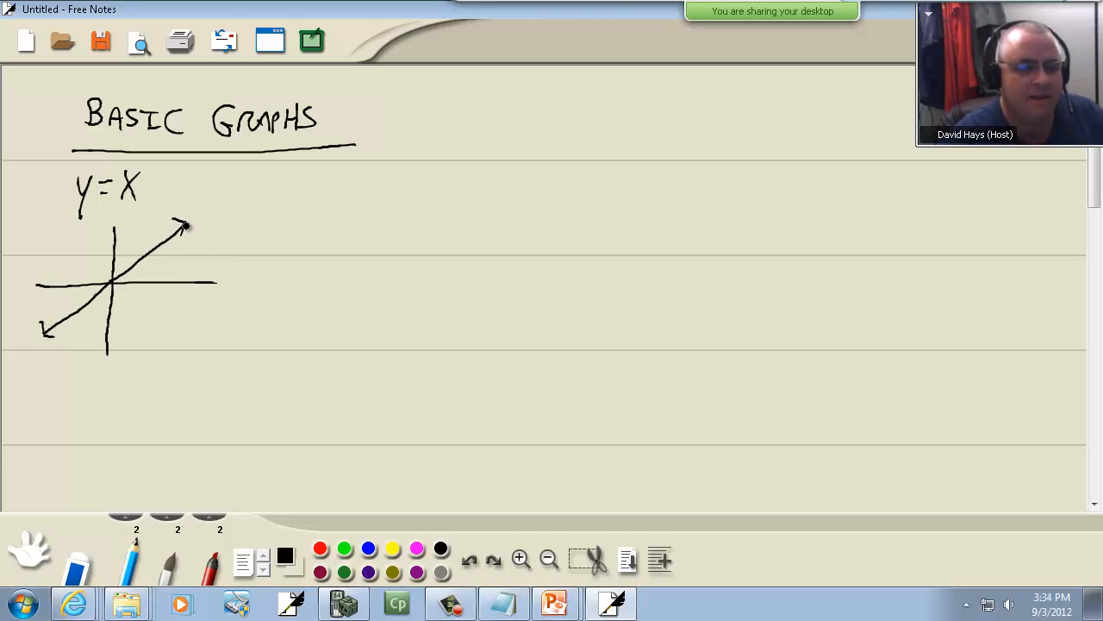
left_click_drag(280, 181, 284, 207)
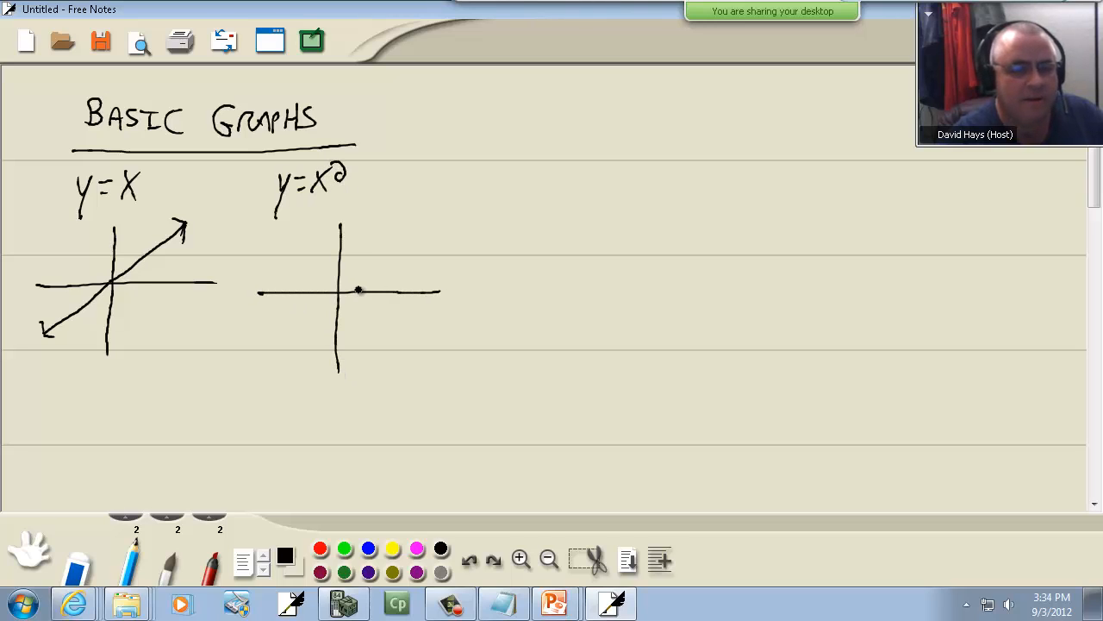
left_click_drag(330, 293, 379, 220)
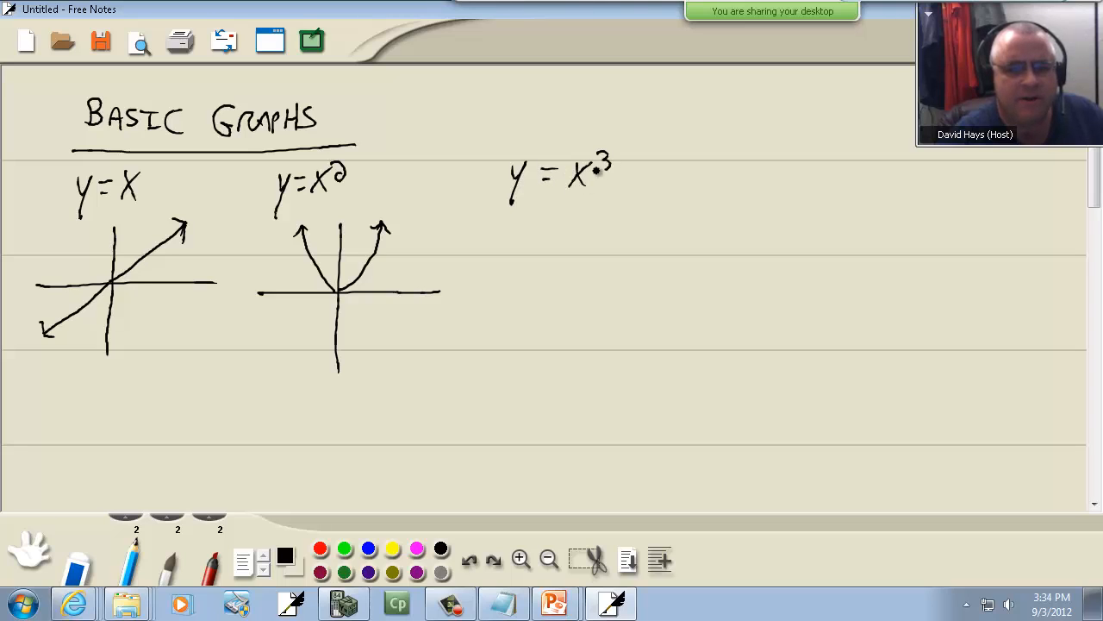
left_click_drag(604, 225, 603, 384)
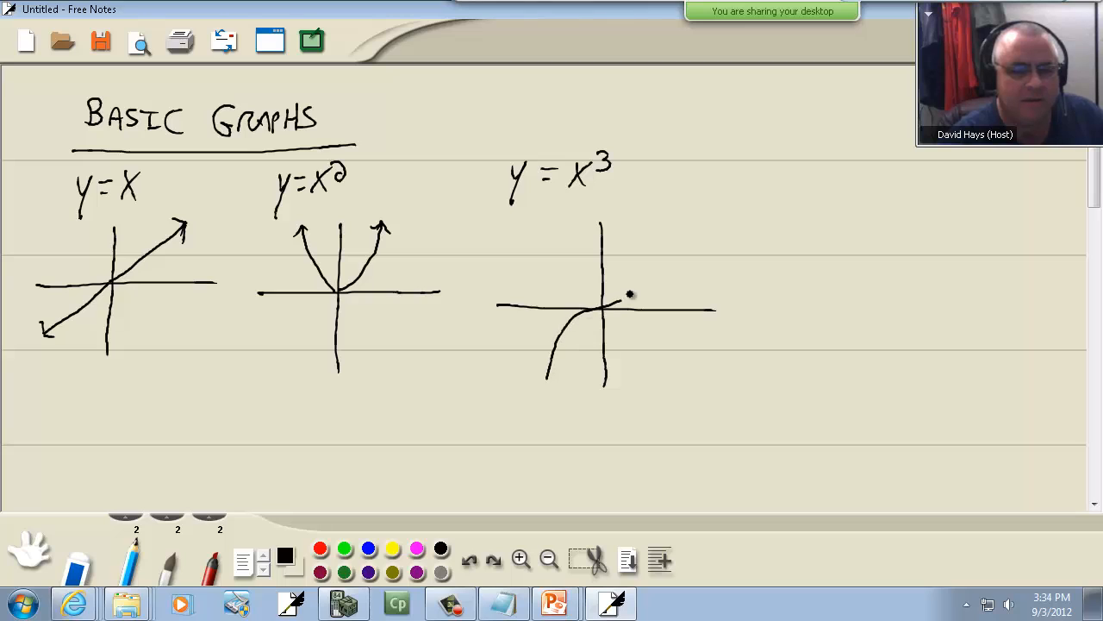
left_click_drag(547, 375, 676, 216)
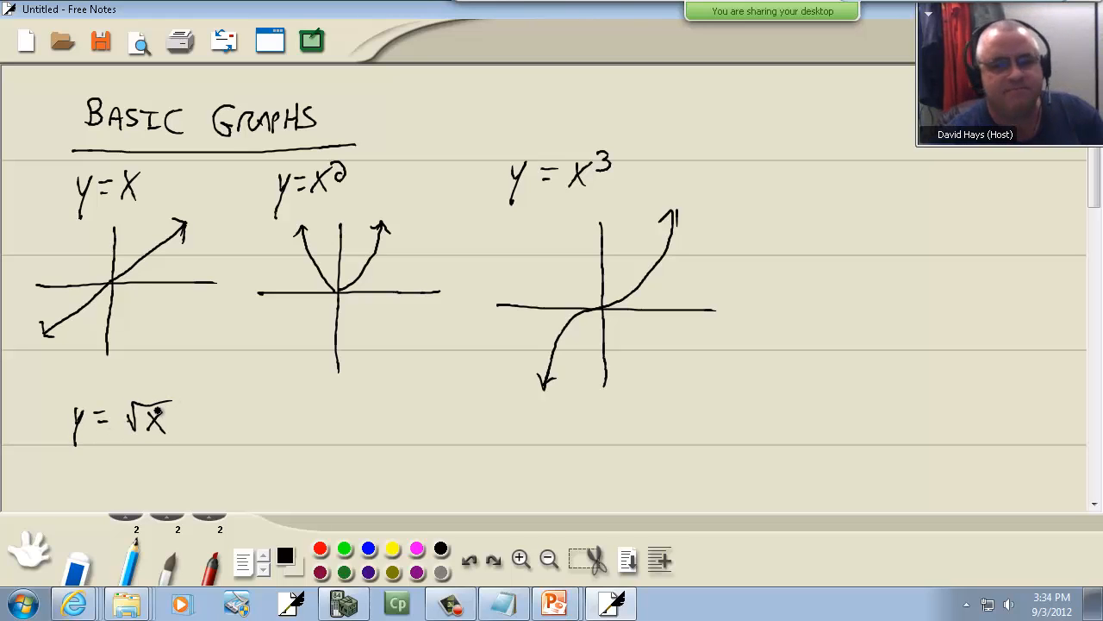
Step: Lower on the page, sketch the V of y = |x| and the labelled cube root curve
scroll("down", 3)
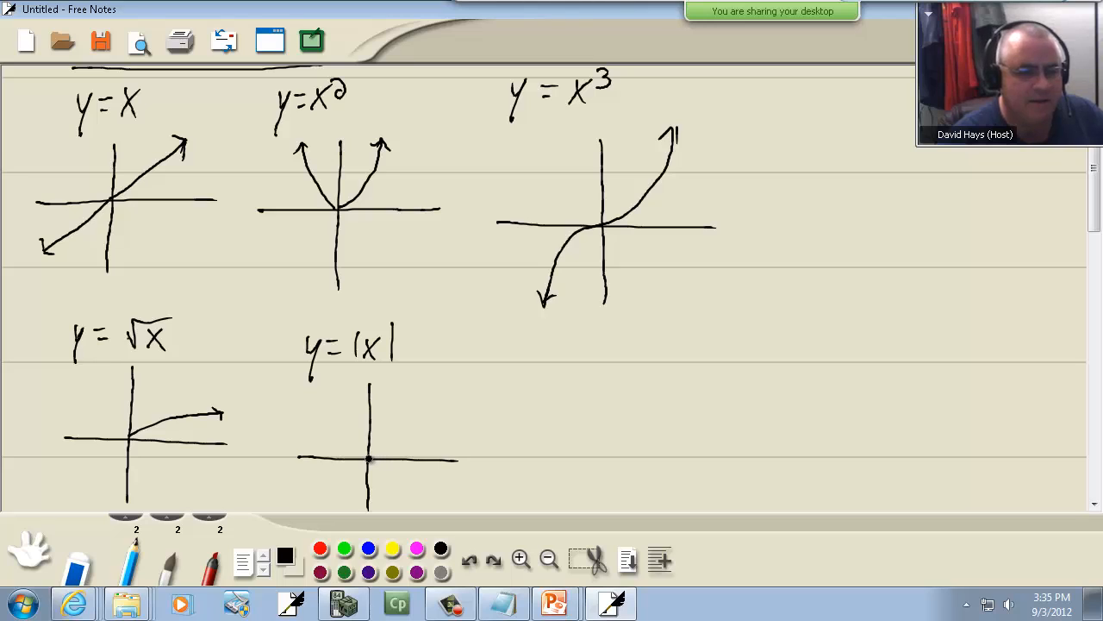
left_click_drag(332, 406, 423, 395)
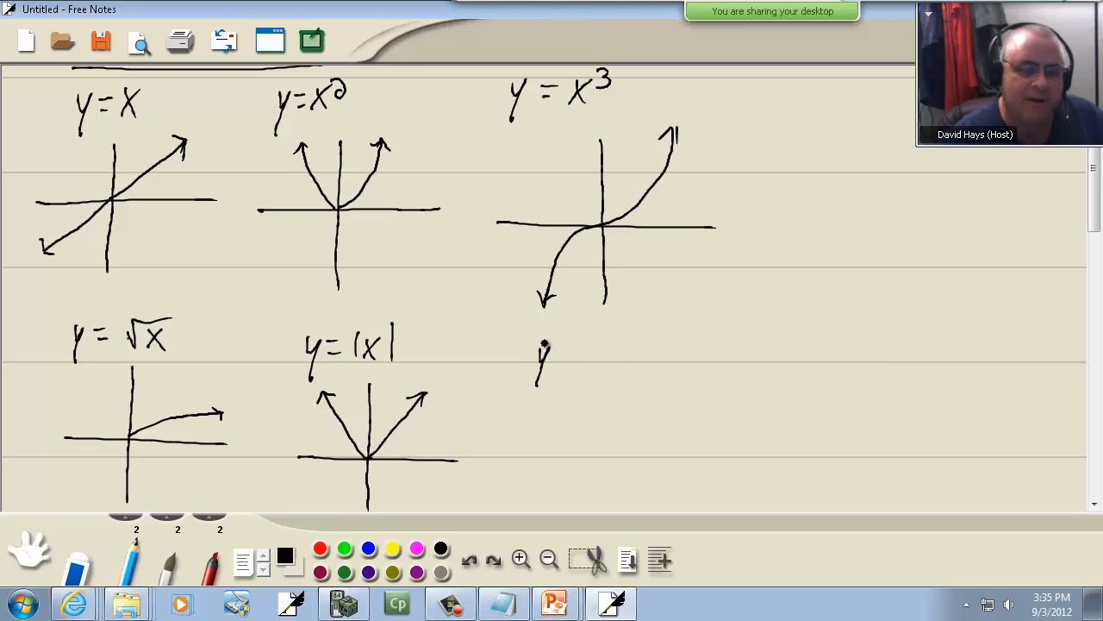
left_click_drag(560, 354, 655, 328)
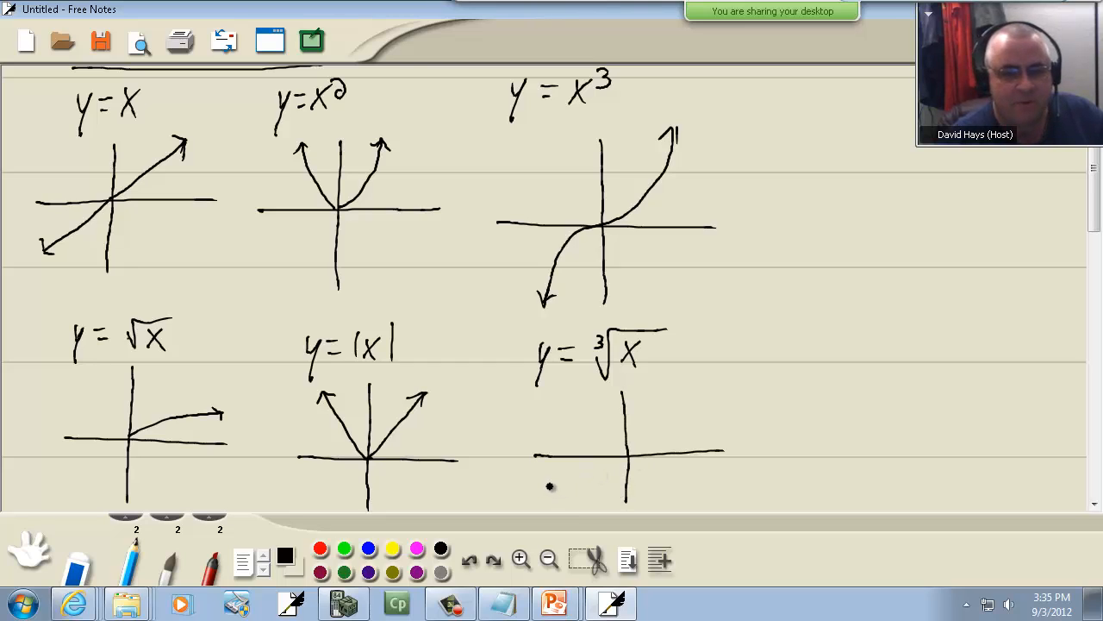
left_click_drag(549, 487, 668, 421)
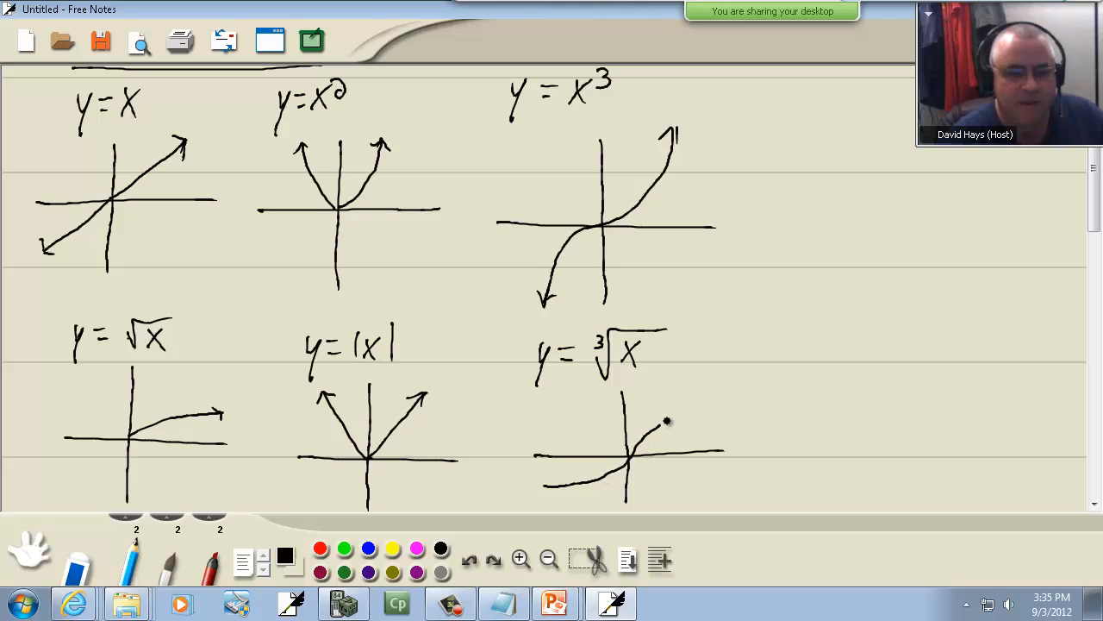
left_click_drag(541, 489, 706, 405)
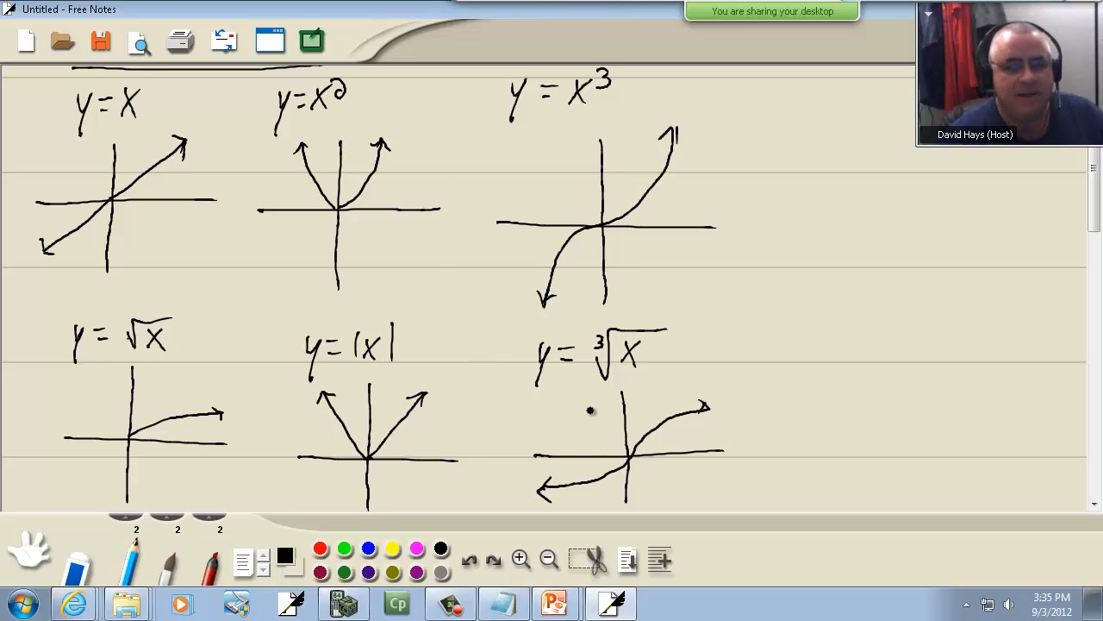
mouse_move(431, 265)
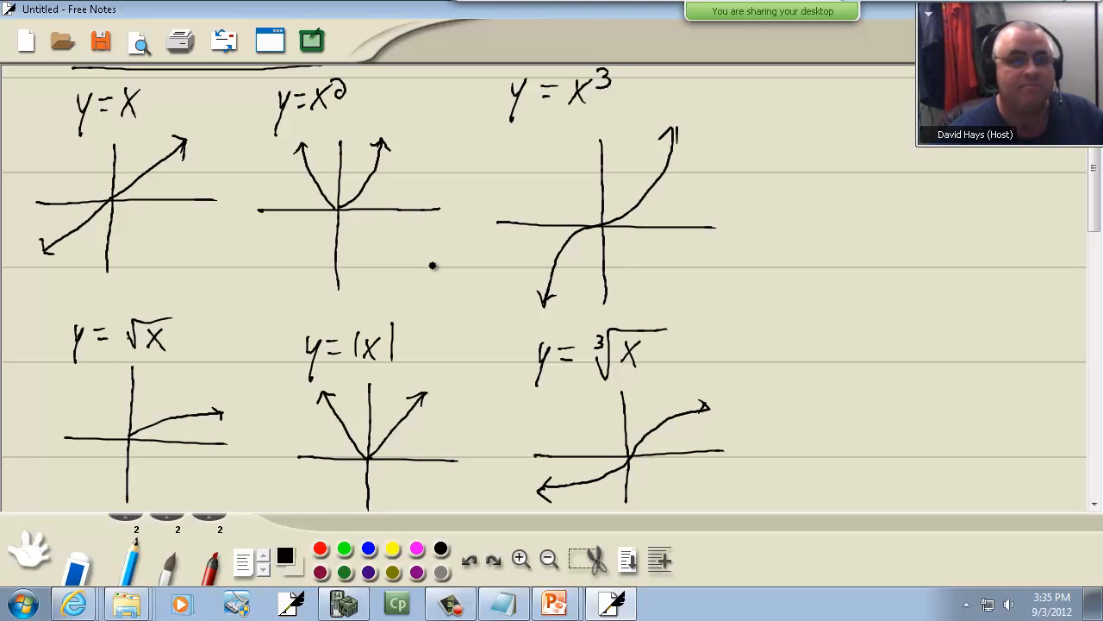
scroll("down", 3)
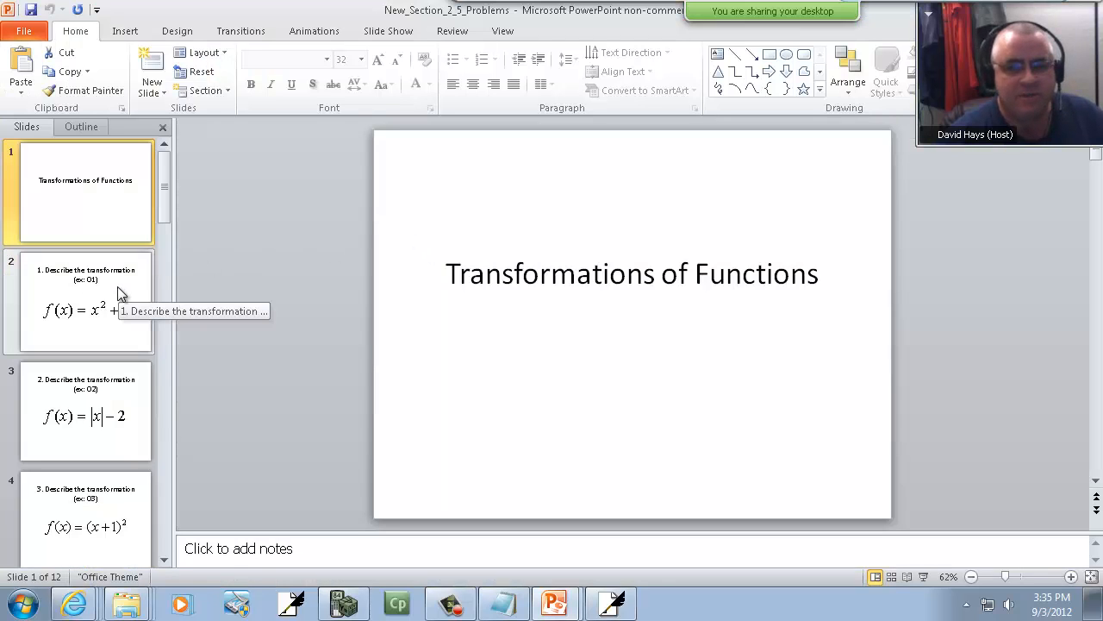
Step: Show PowerPoint slide 2 with problem 1, f(x) = x² + 3
left_click(85, 302)
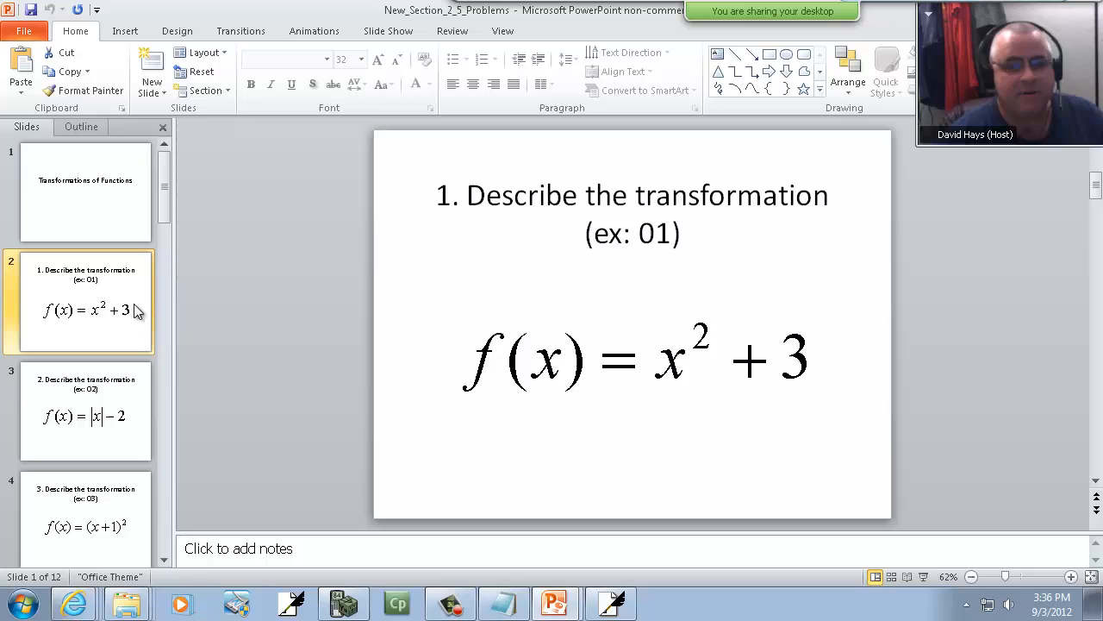
left_click(85, 300)
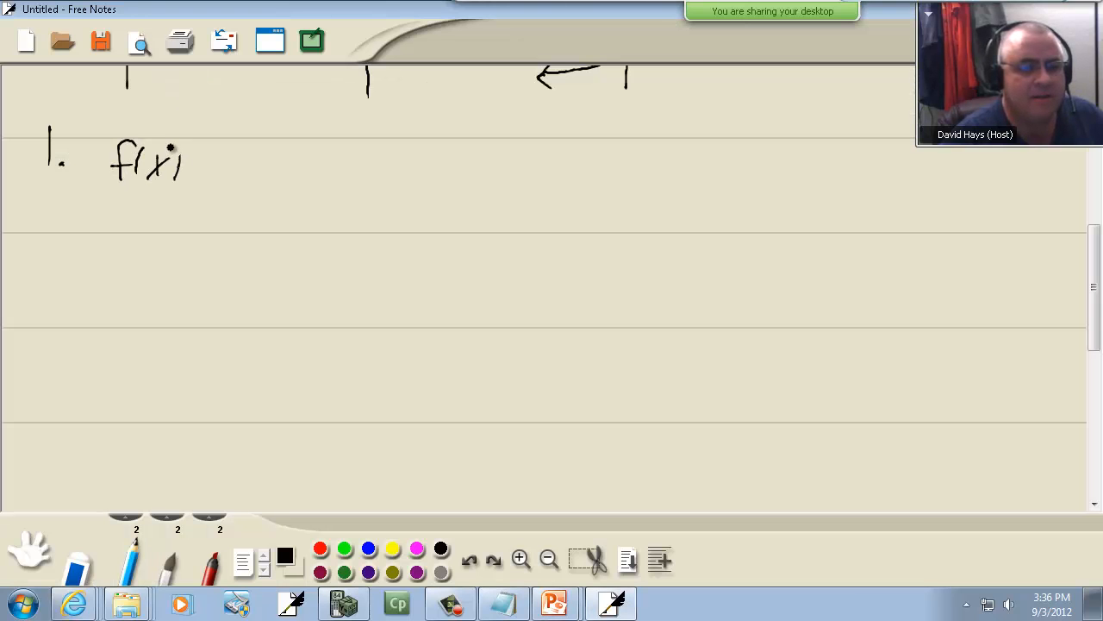
Step: Write f(x) = x² + 3, underline +3 and note "up 3"
left_click_drag(202, 164, 267, 147)
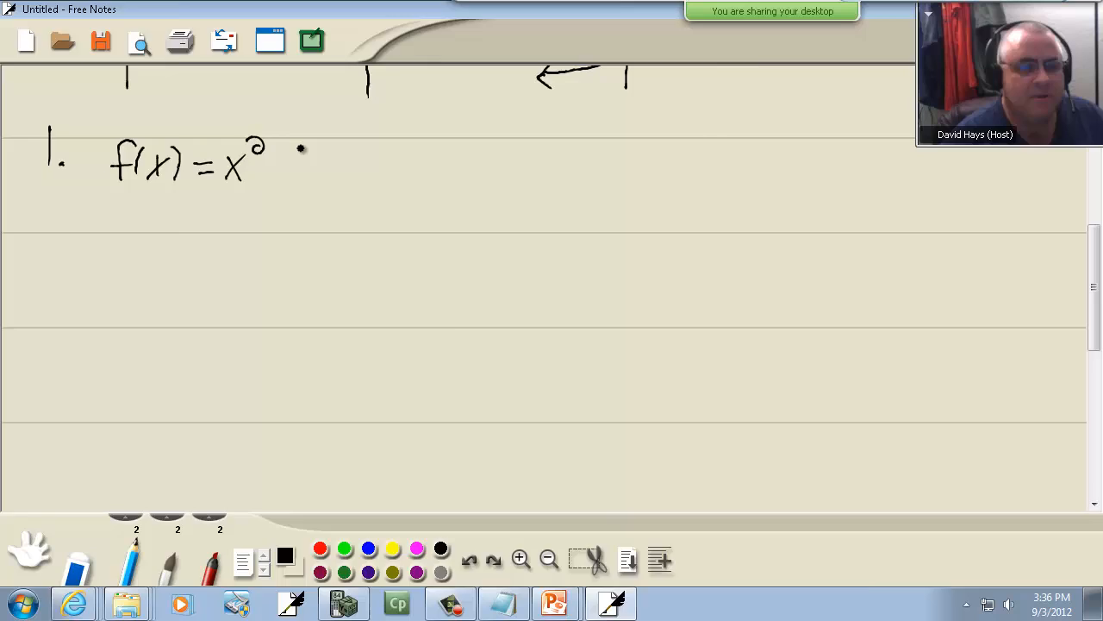
left_click_drag(275, 164, 311, 164)
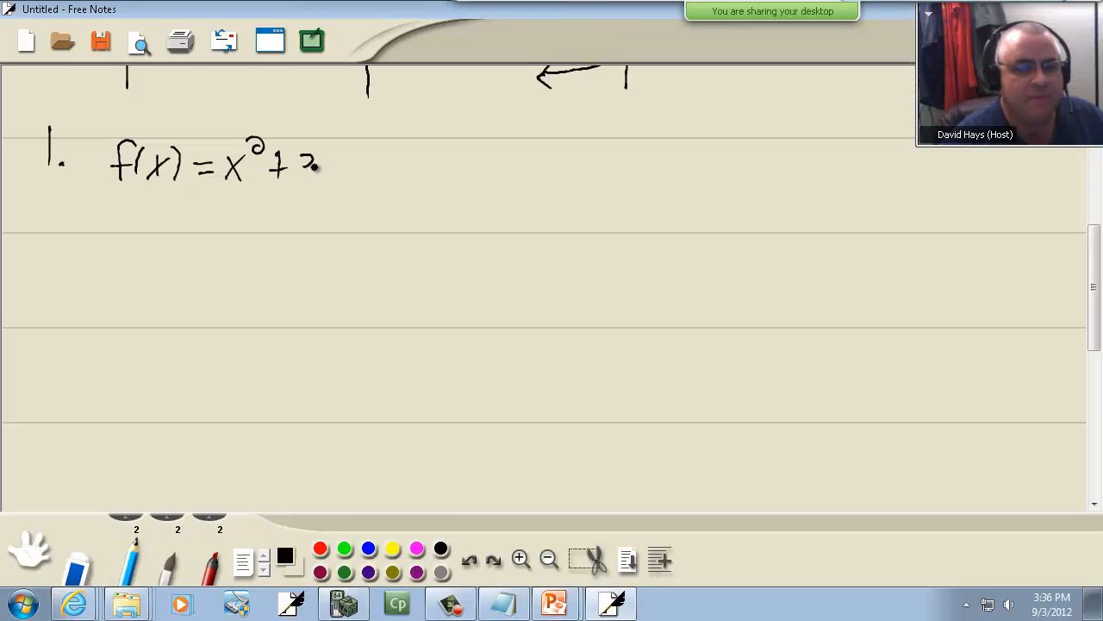
left_click_drag(303, 155, 310, 177)
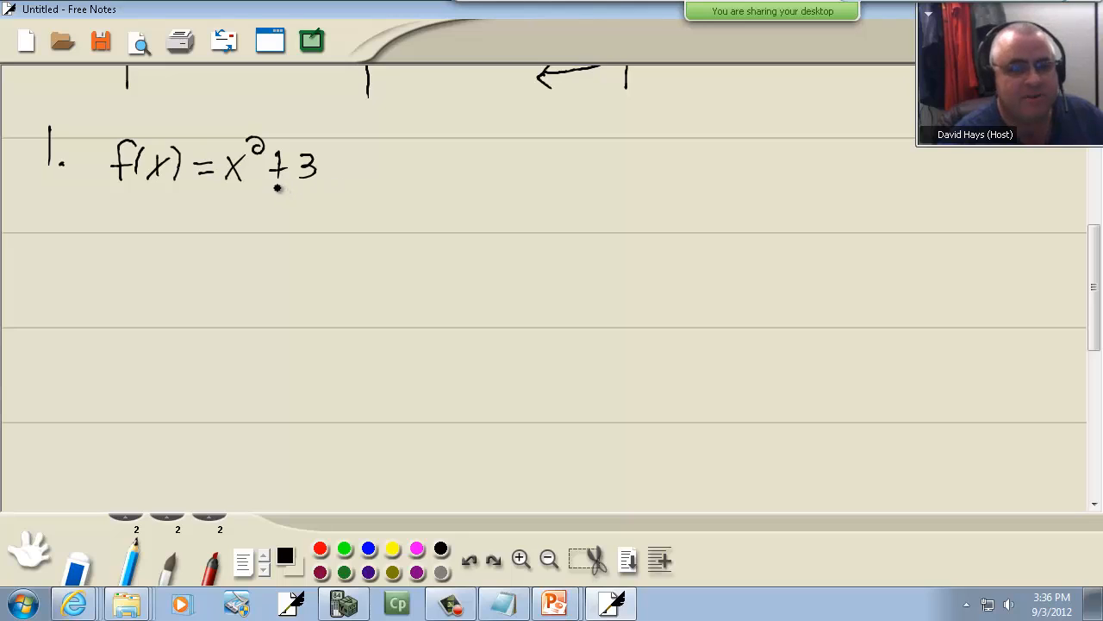
left_click_drag(272, 188, 323, 185)
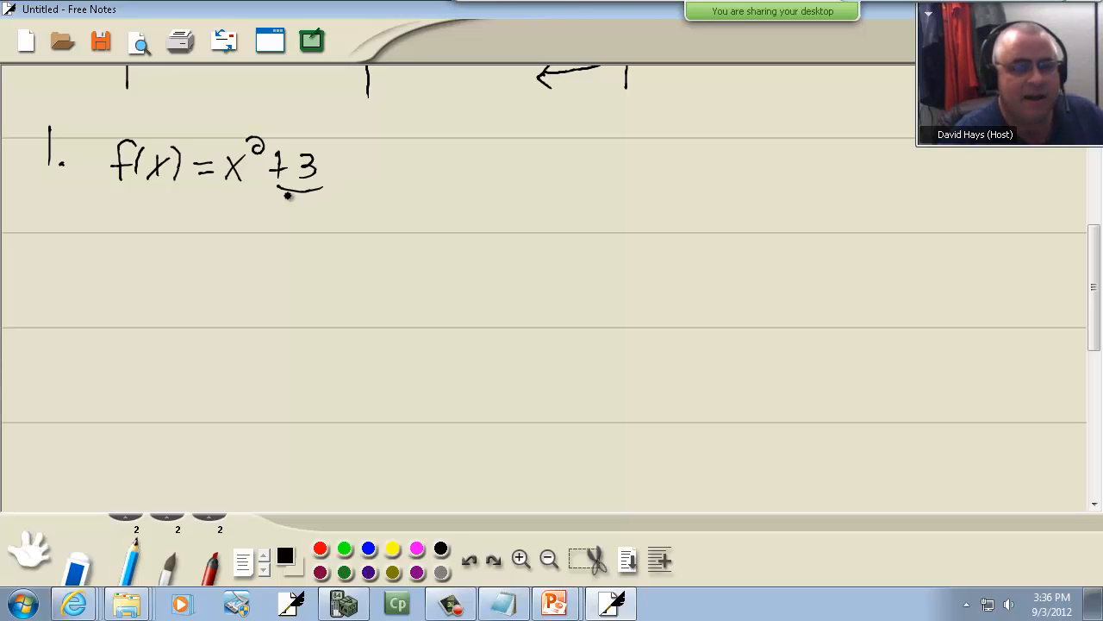
left_click_drag(293, 199, 315, 229)
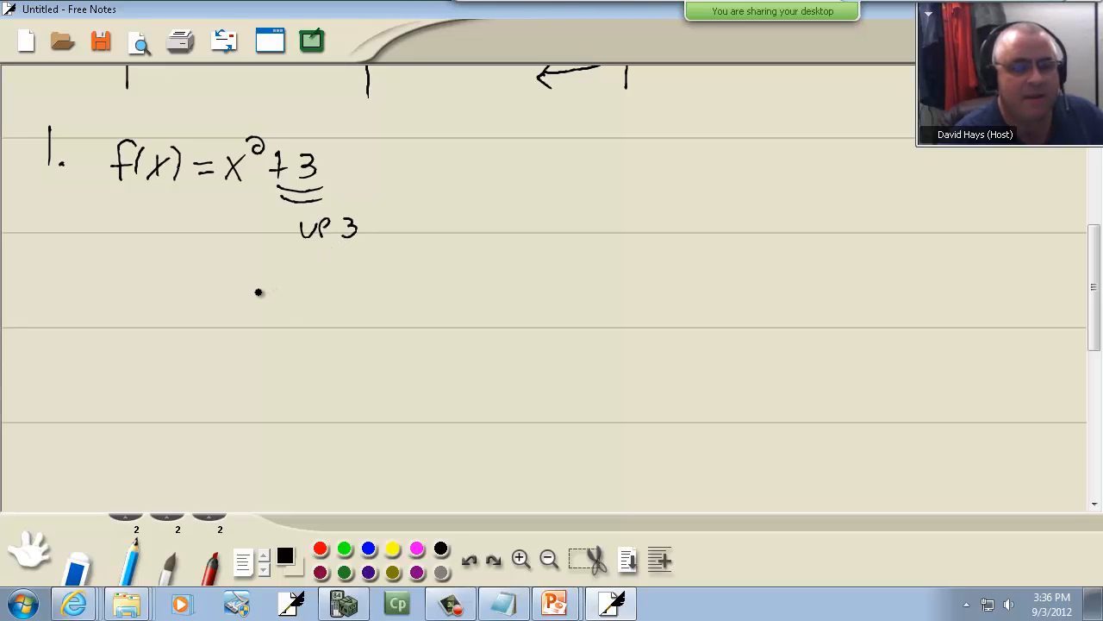
Step: Draw axes and the parabola shifted up three units
left_click_drag(256, 284, 260, 470)
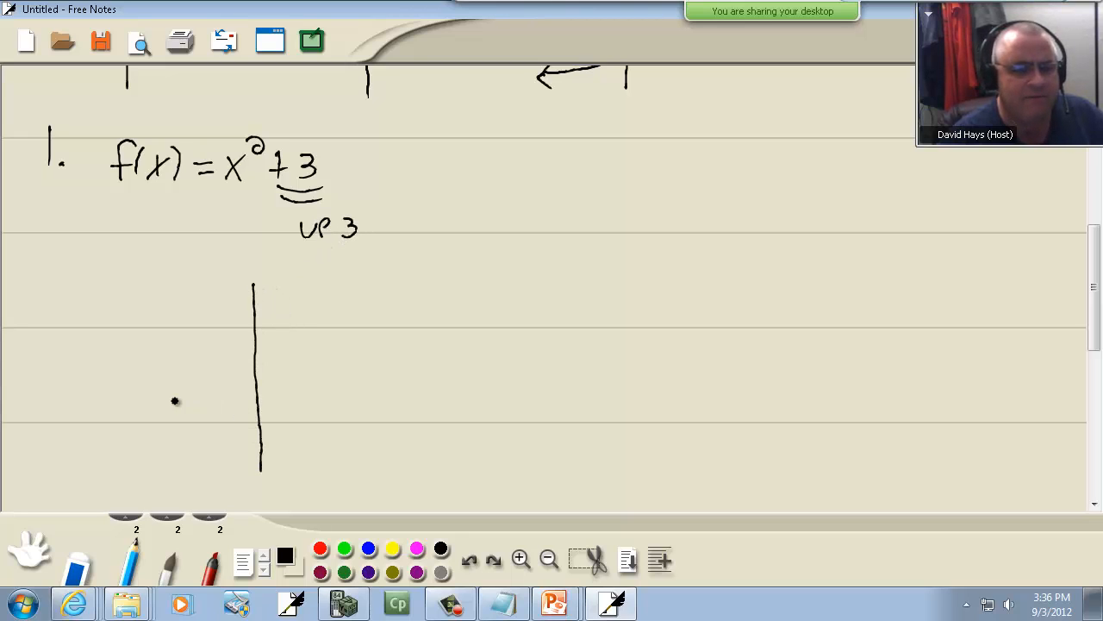
left_click_drag(164, 400, 377, 399)
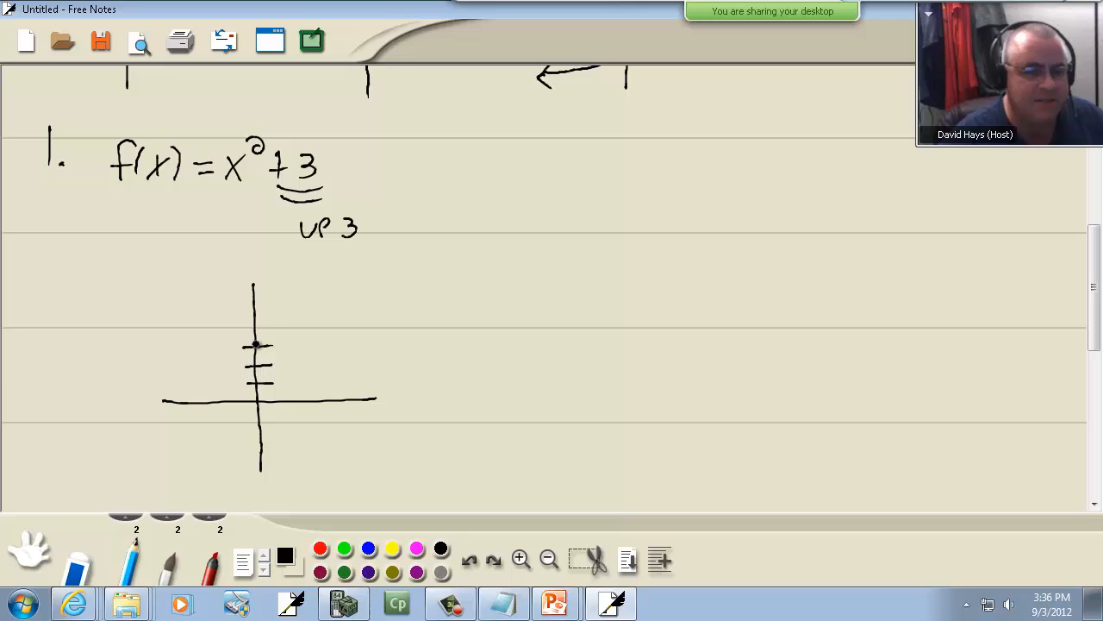
left_click_drag(245, 344, 298, 272)
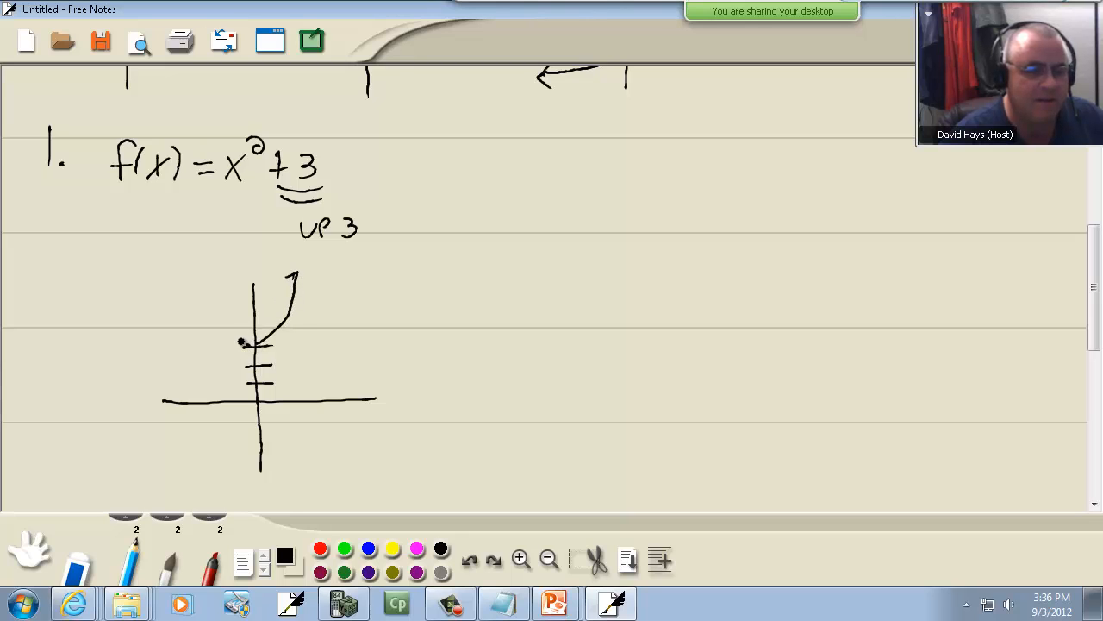
left_click_drag(245, 341, 203, 280)
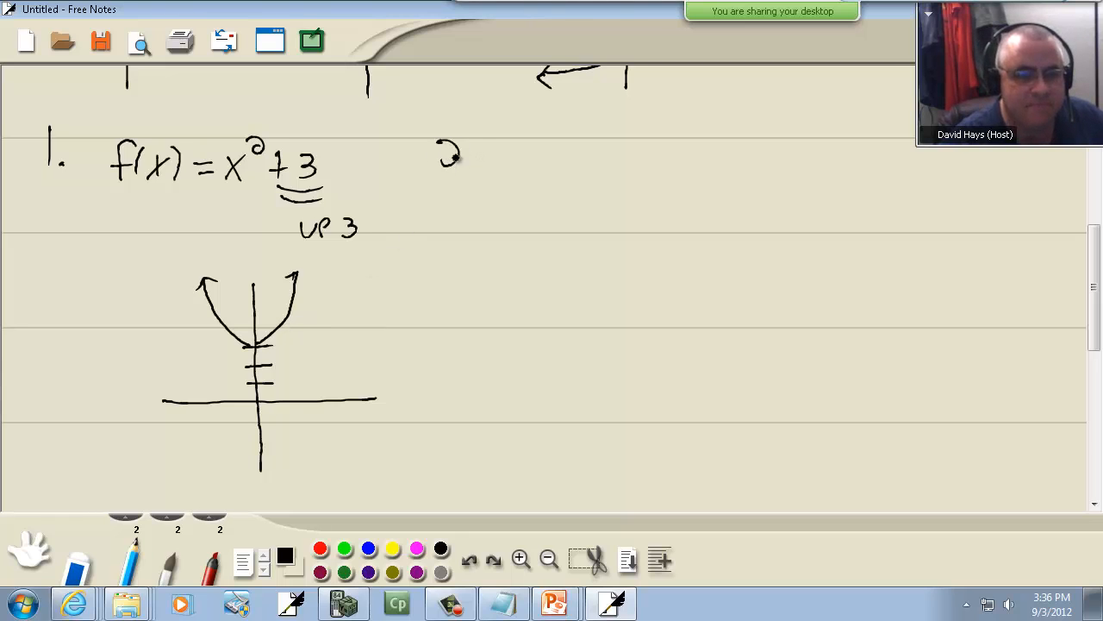
Step: Write f(x) = |x| − 2, mark it "down 2", and sketch the V shifted down two
left_click(554, 601)
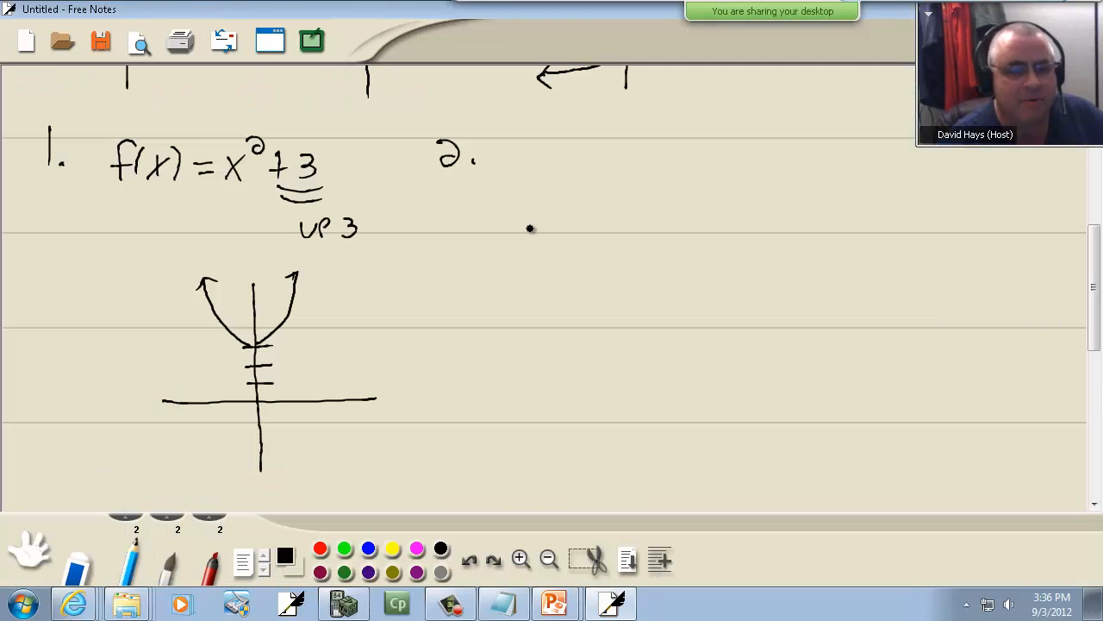
left_click_drag(521, 177, 591, 177)
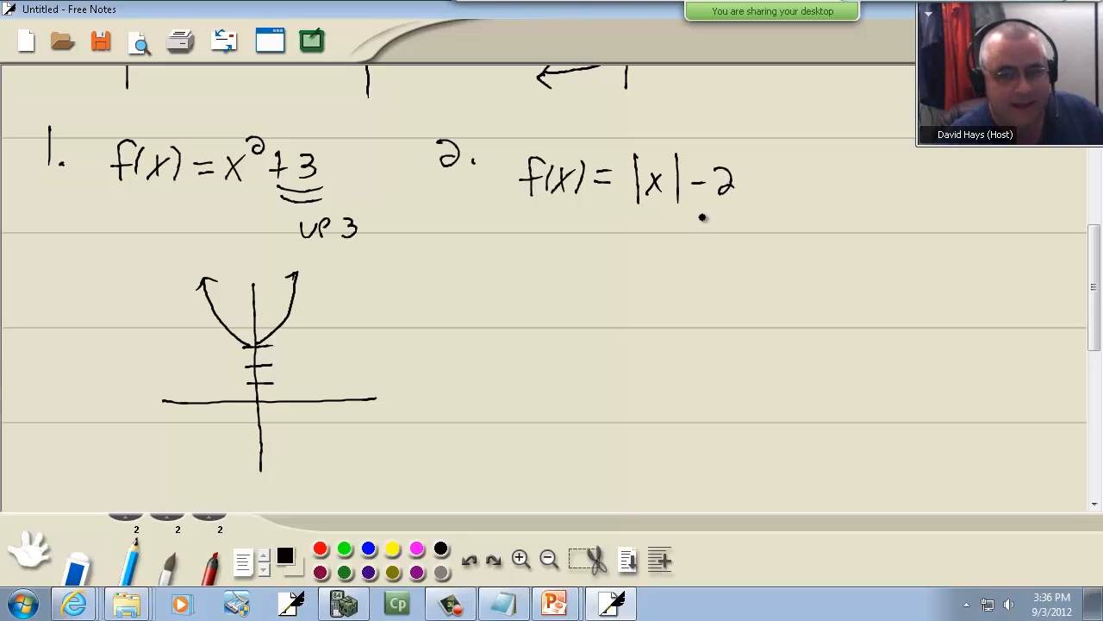
left_click_drag(703, 214, 740, 220)
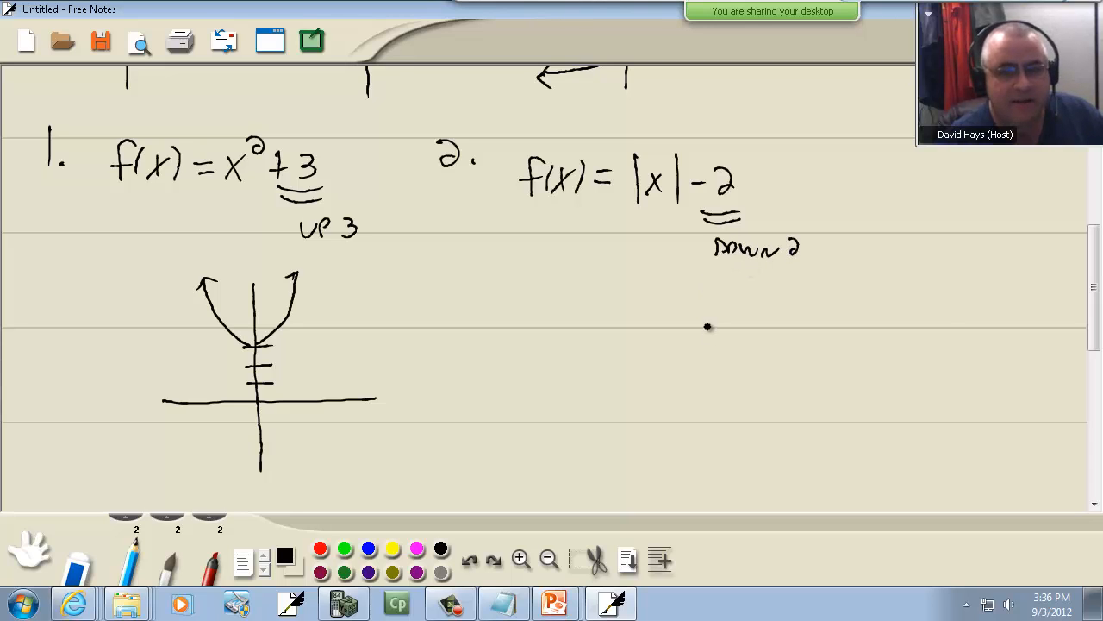
left_click_drag(679, 284, 679, 478)
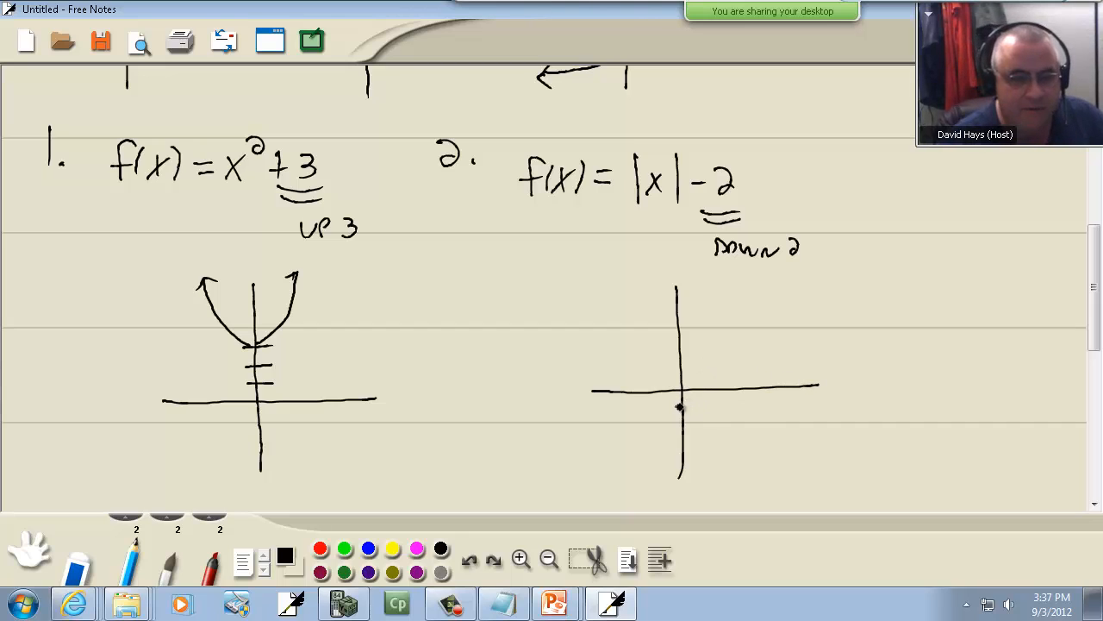
left_click_drag(679, 429, 754, 339)
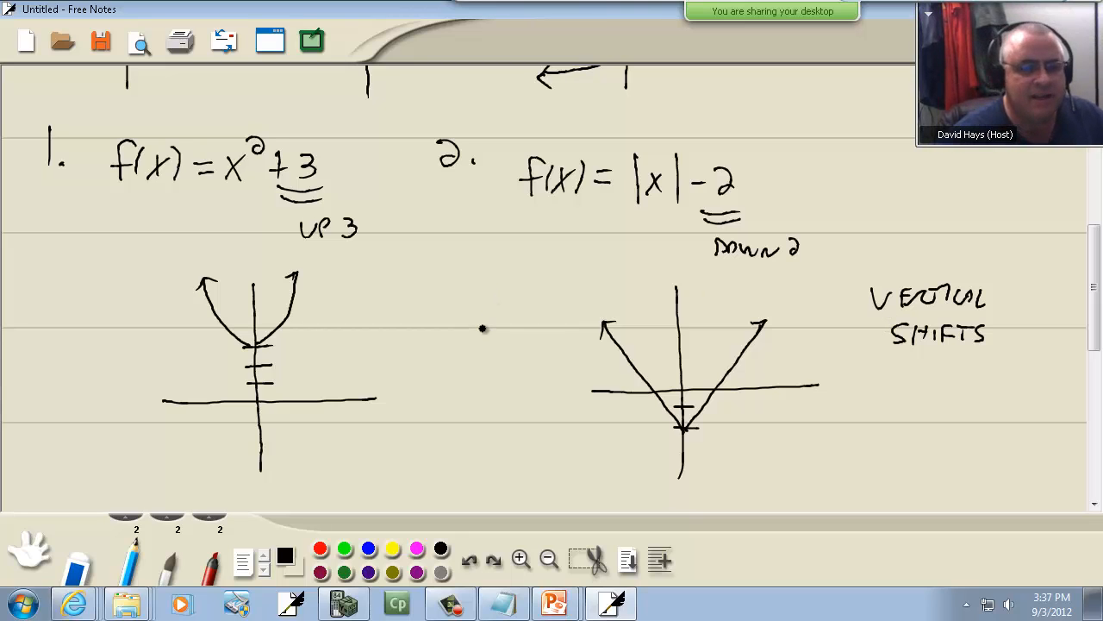
scroll("down", 3)
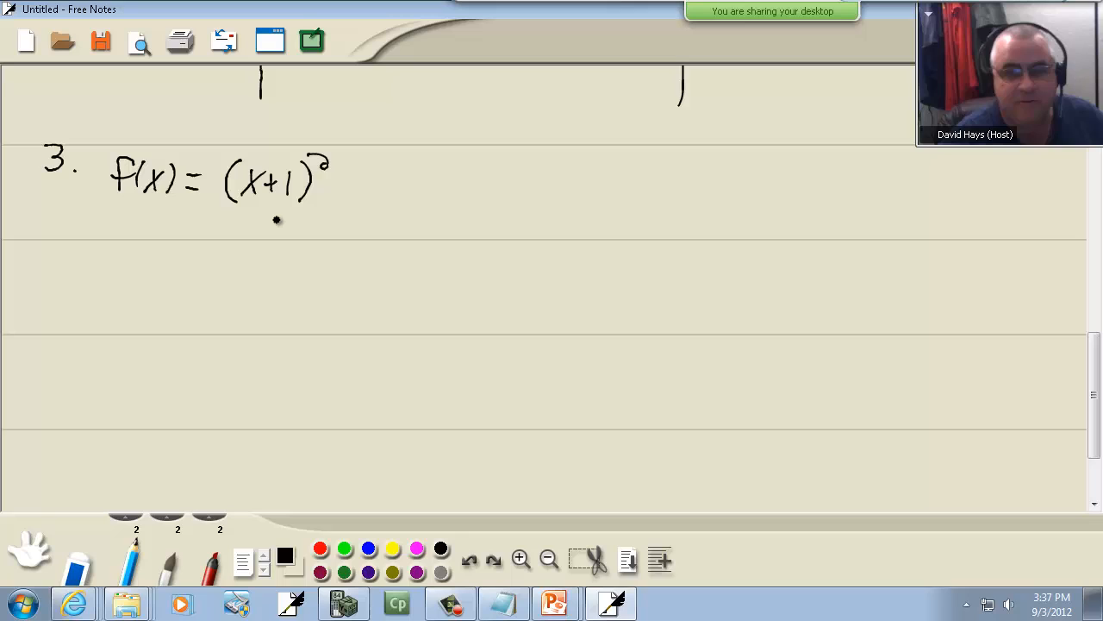
mouse_move(276, 207)
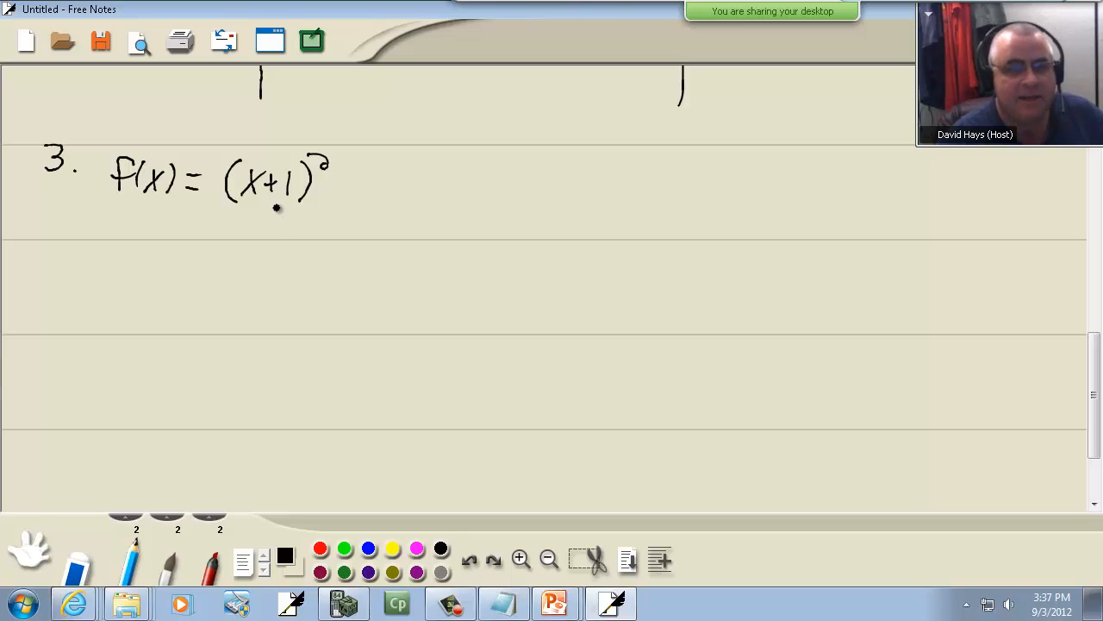
Step: Underline +1 in f(x) = (x+1)², write LEFT 1, and sketch the left-shifted parabola
left_click_drag(259, 211, 298, 209)
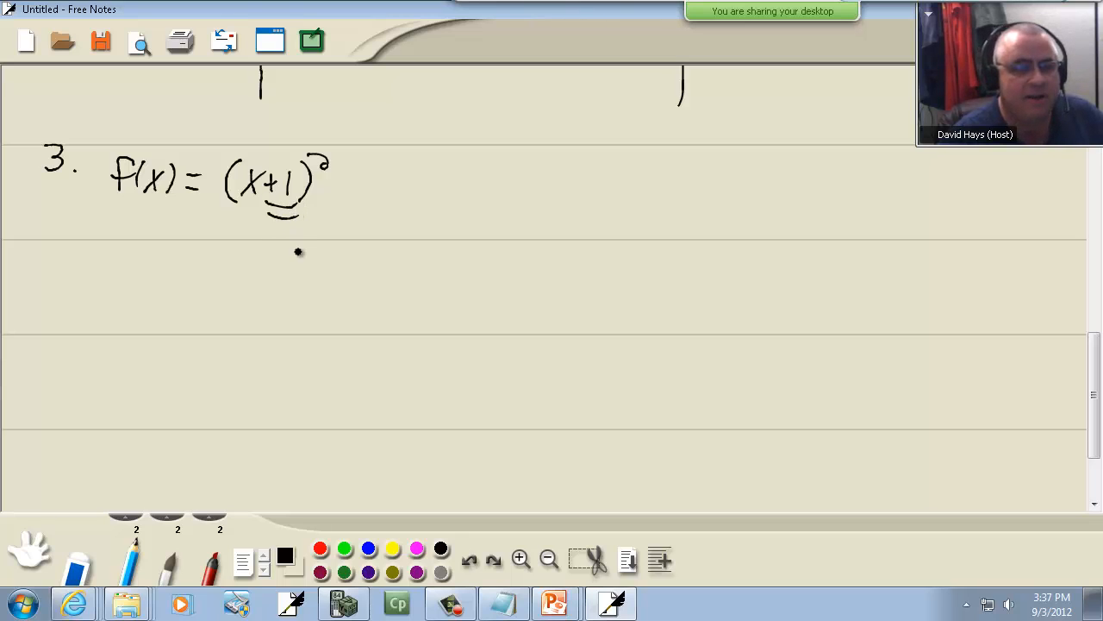
mouse_move(280, 238)
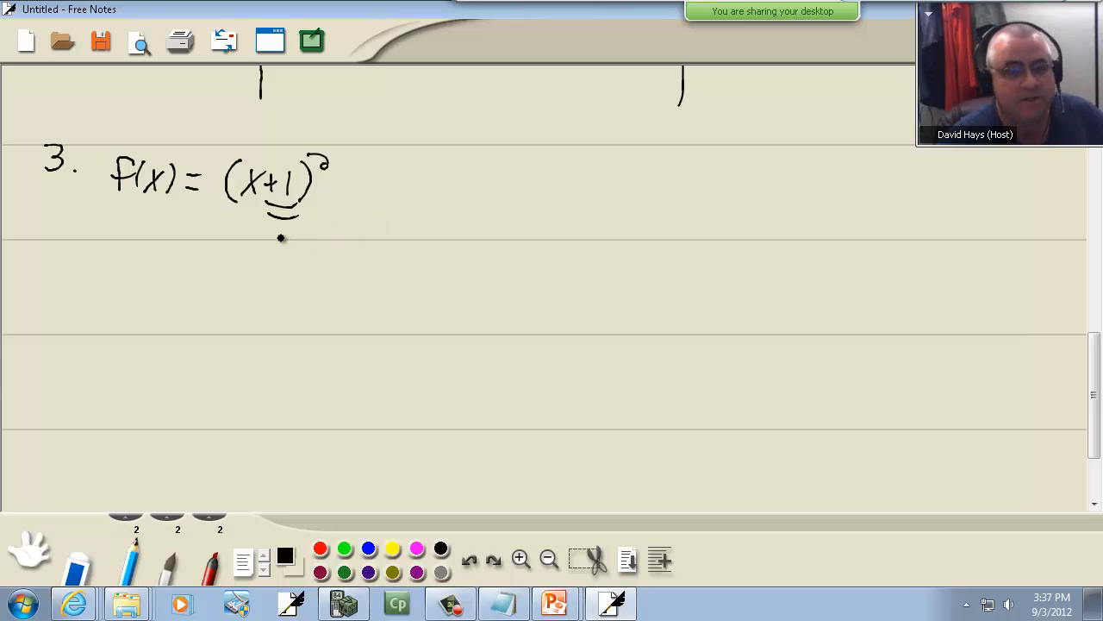
left_click_drag(274, 240, 326, 240)
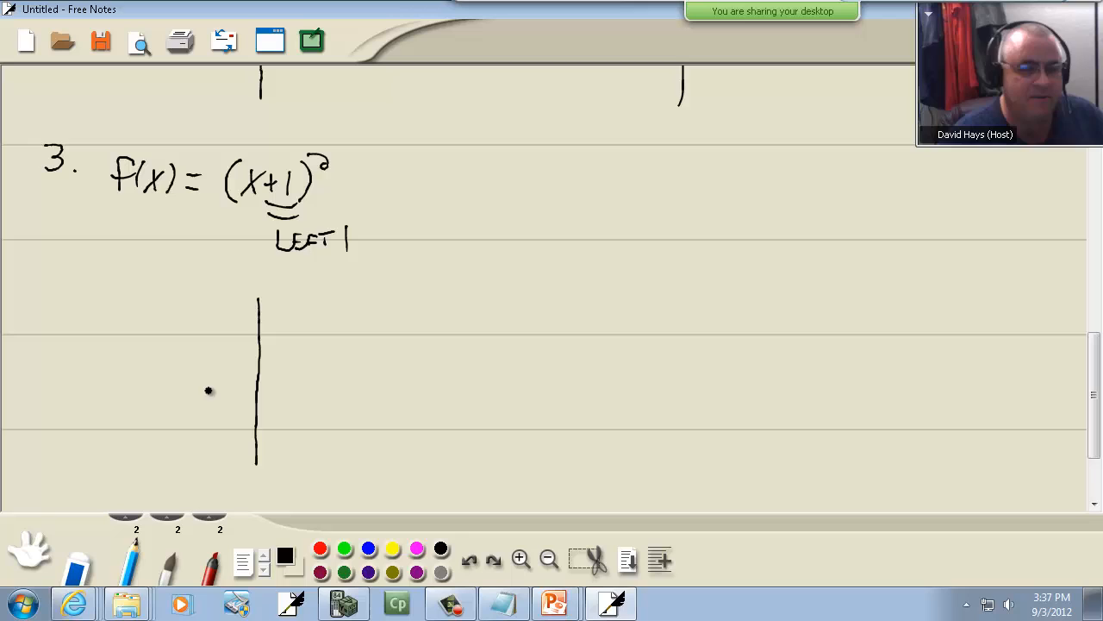
left_click_drag(159, 378, 375, 381)
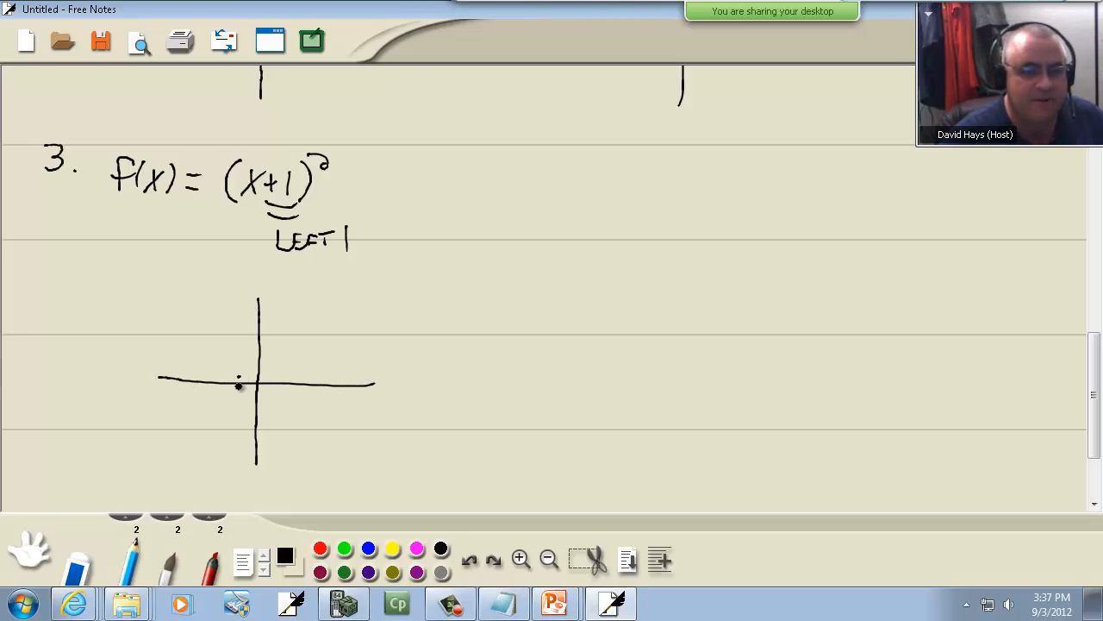
left_click_drag(239, 386, 276, 302)
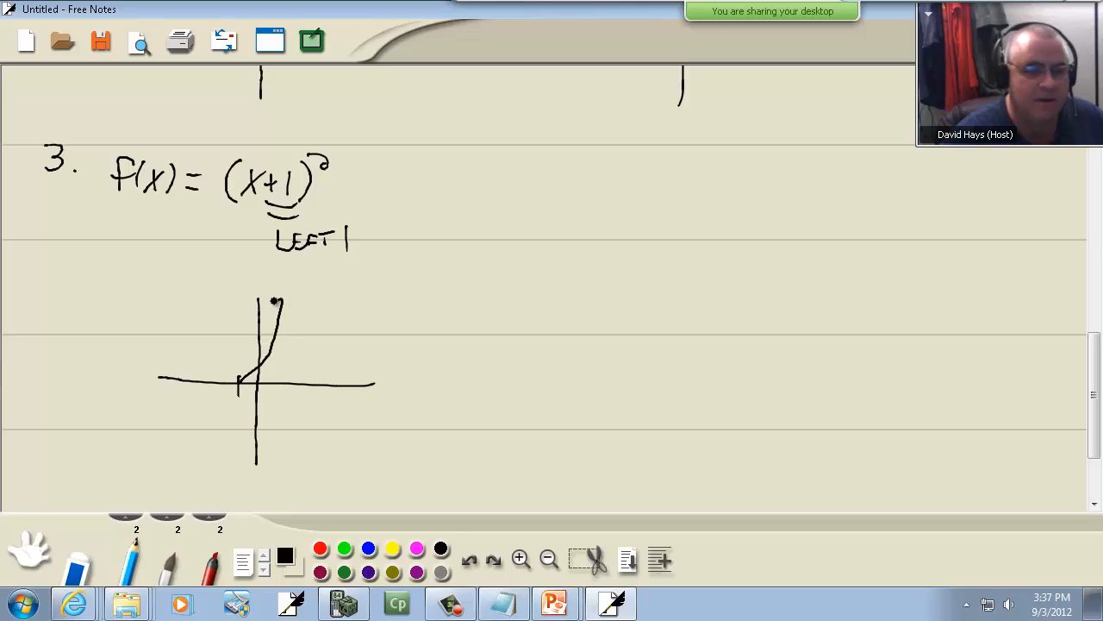
left_click_drag(240, 379, 194, 293)
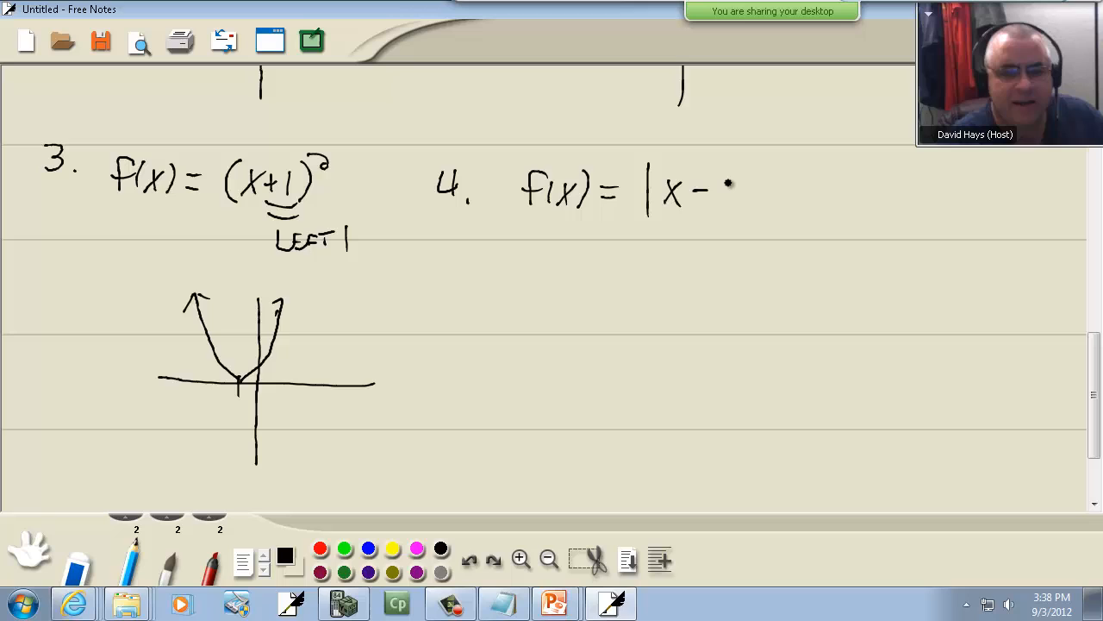
Step: Finish f(x) = |x − 5|, mark five x-axis ticks, and draw the V at x = 5
left_click_drag(716, 198, 750, 186)
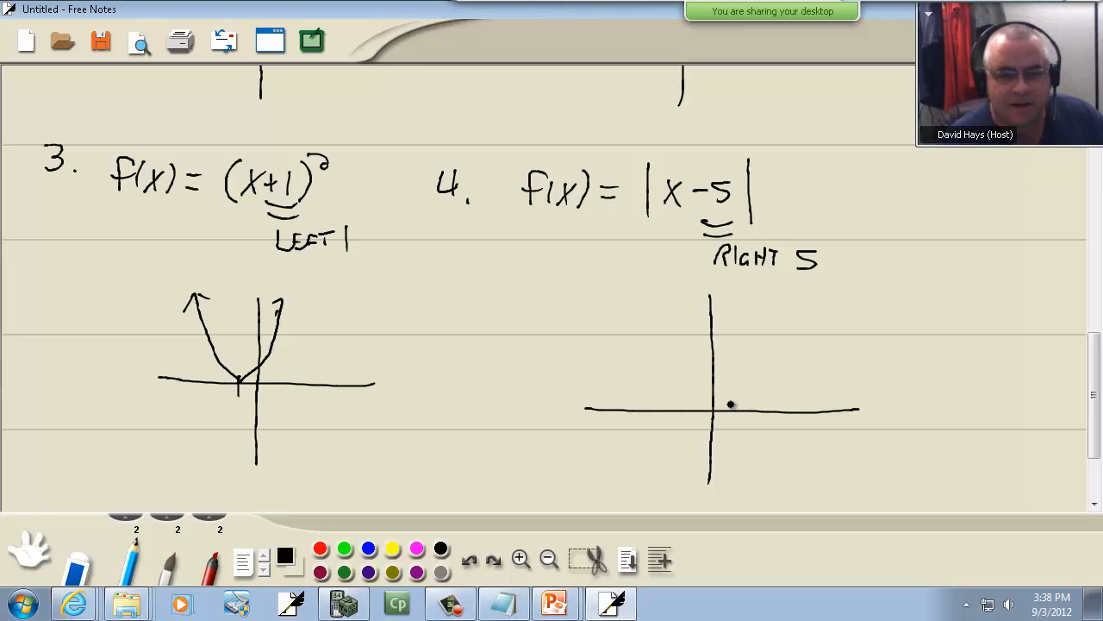
left_click_drag(728, 410, 775, 410)
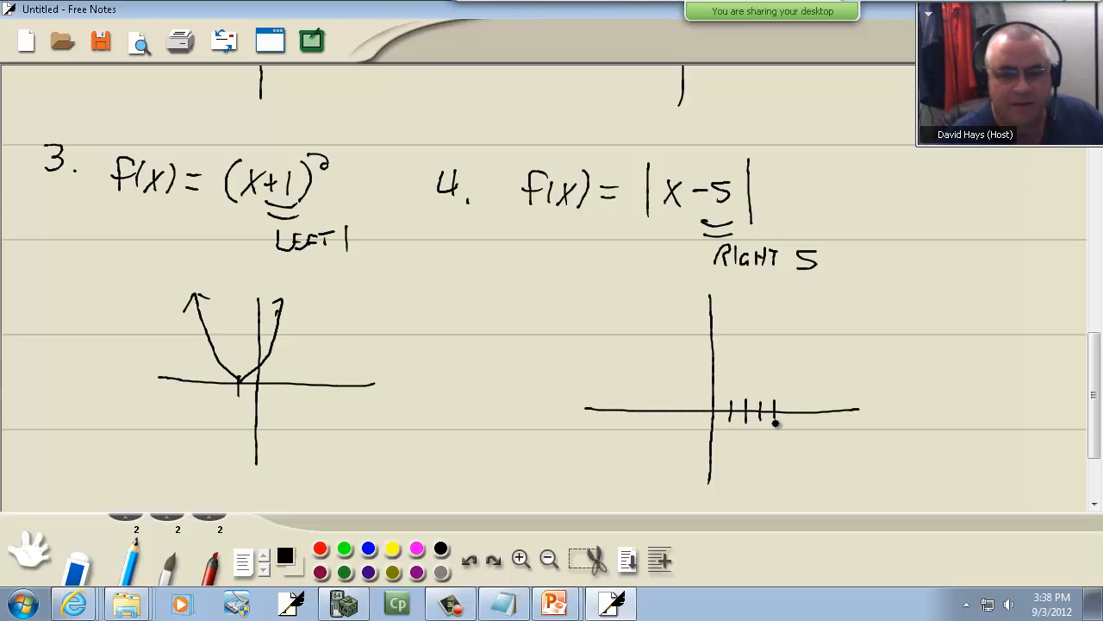
left_click_drag(776, 423, 827, 328)
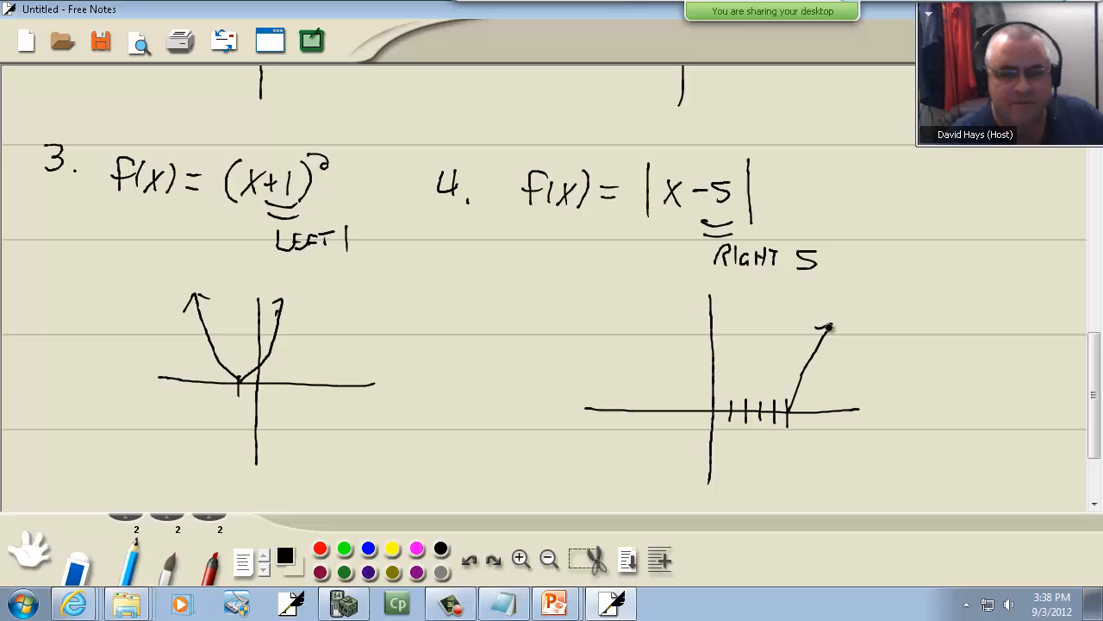
left_click_drag(789, 405, 732, 312)
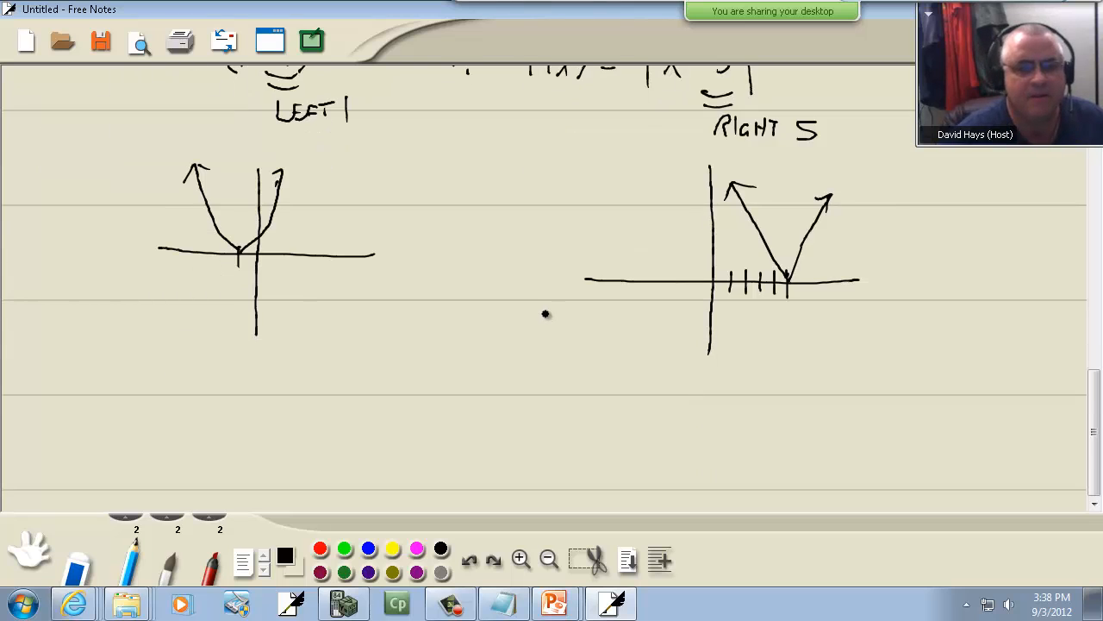
Step: Bring the mathheals.com course links page to the front in Internet Explorer
scroll("down", 3)
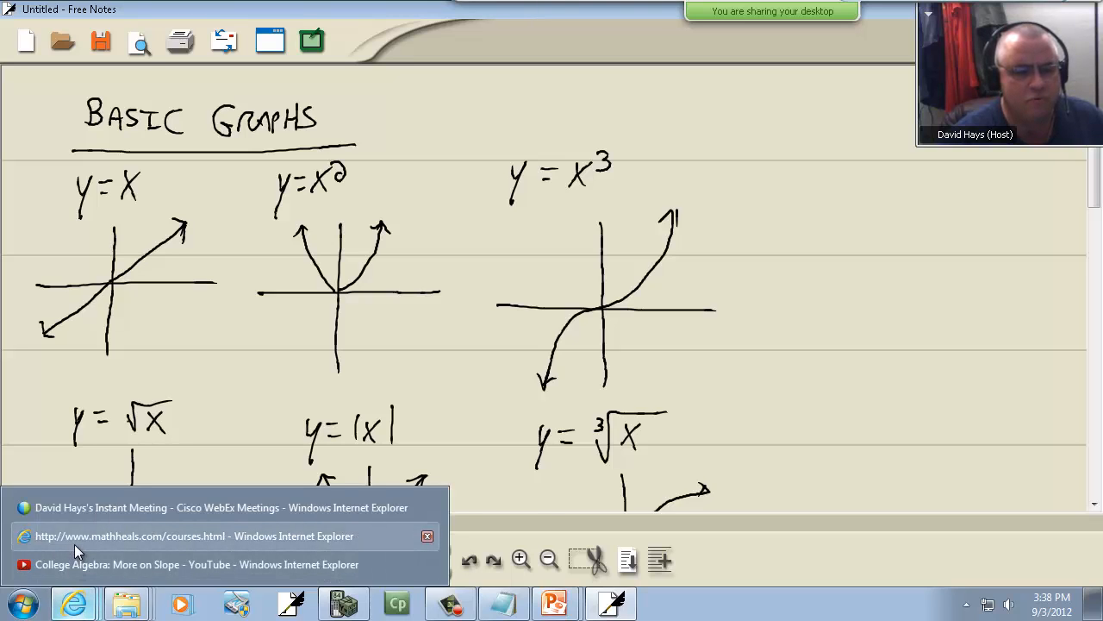
left_click(193, 535)
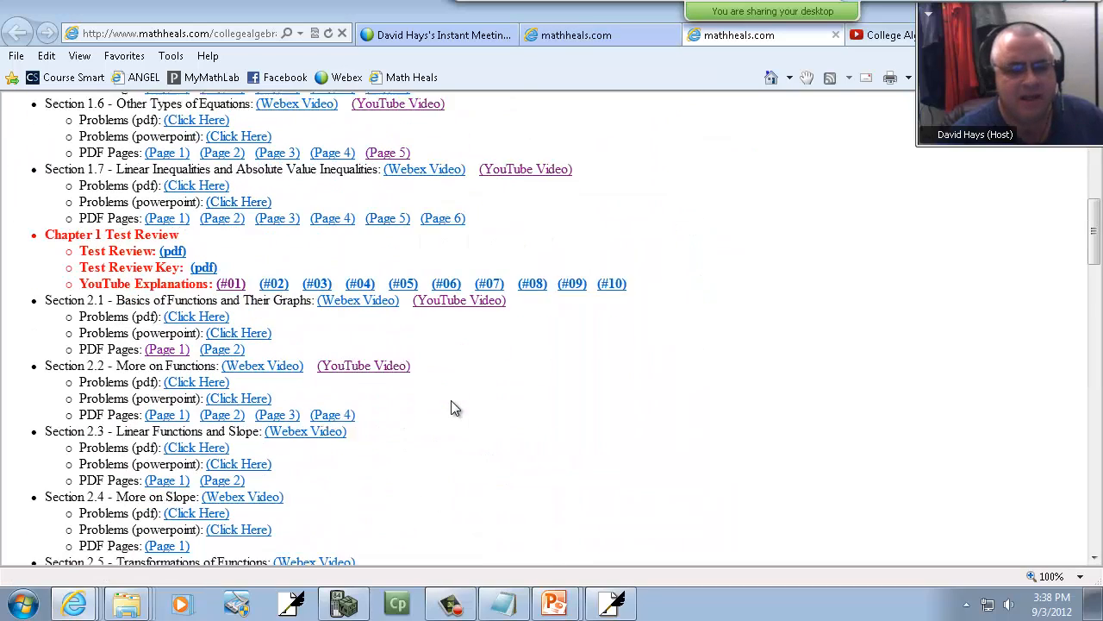
Step: Check the problems slideshow, then return to a blank Free Notes page
scroll("down", 3)
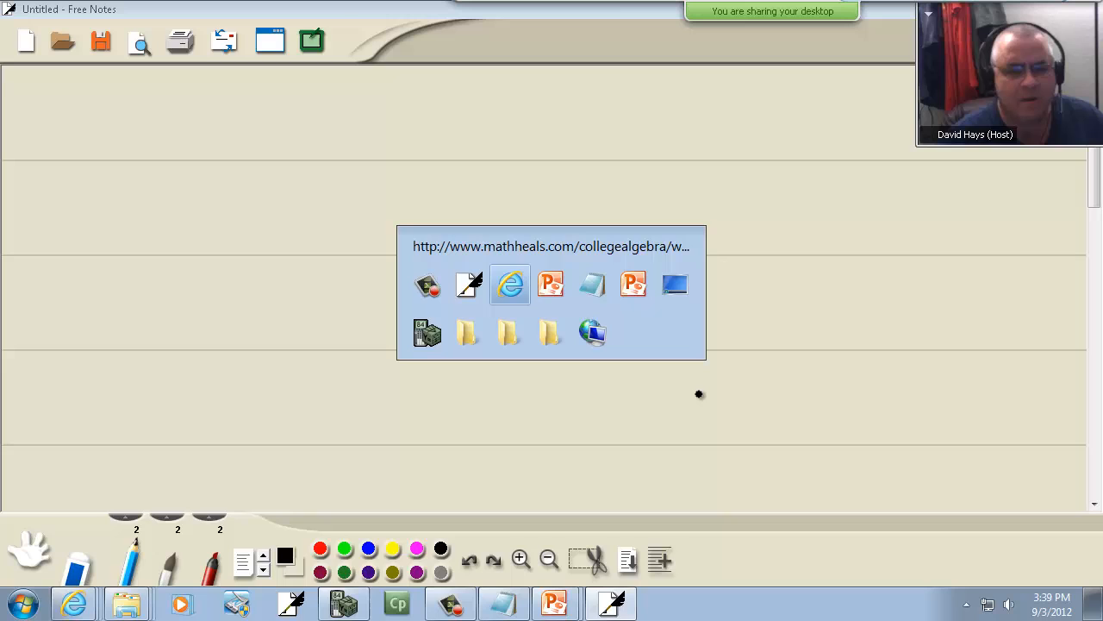
left_click(555, 602)
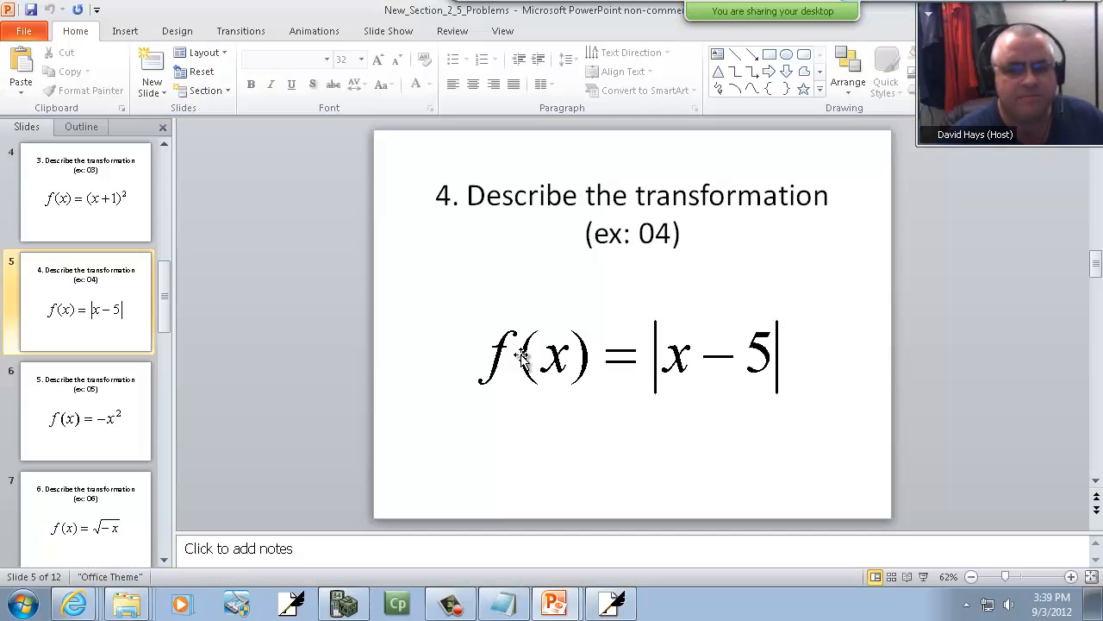
left_click(84, 411)
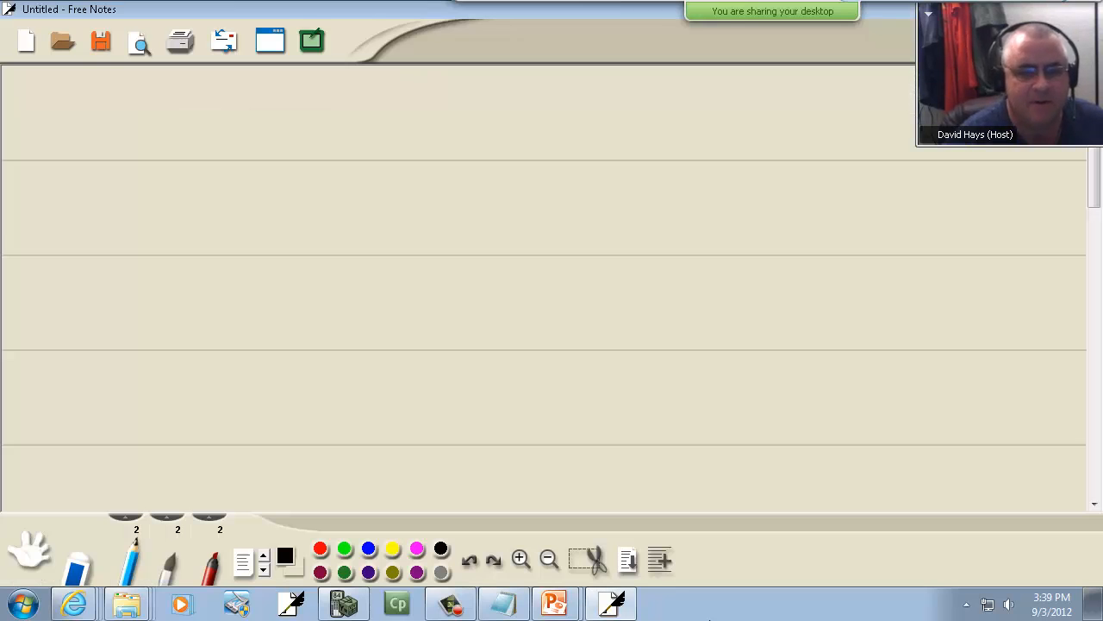
Step: Write f(x) = −x² as REFLECTS ACROSS X-AXIS, sketching y = x² and its downward reflection
left_click_drag(48, 103, 73, 138)
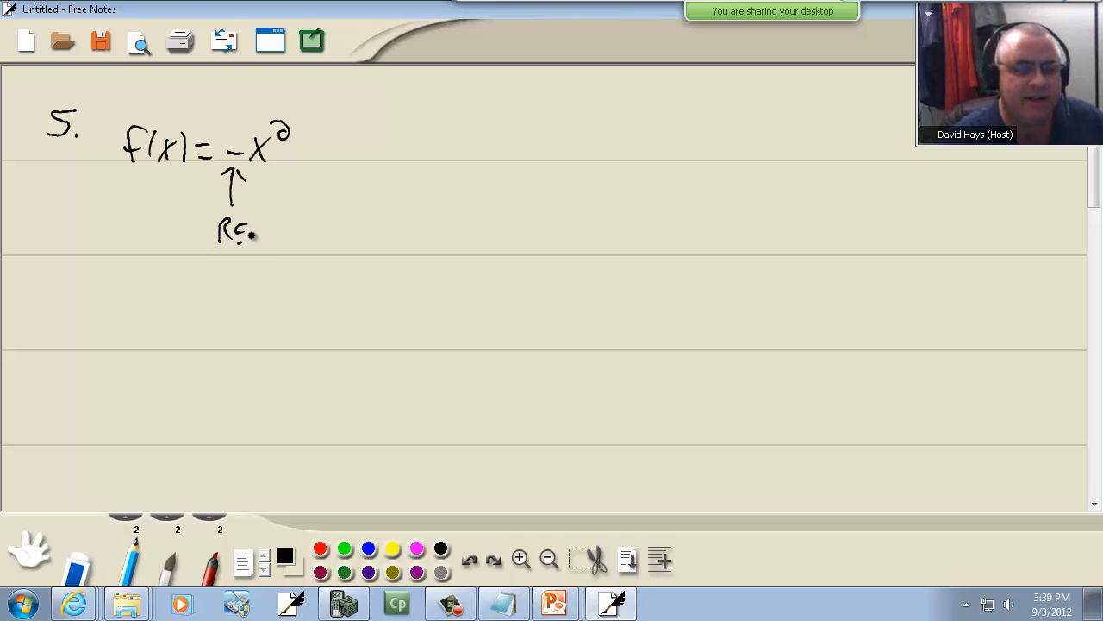
left_click_drag(259, 233, 293, 241)
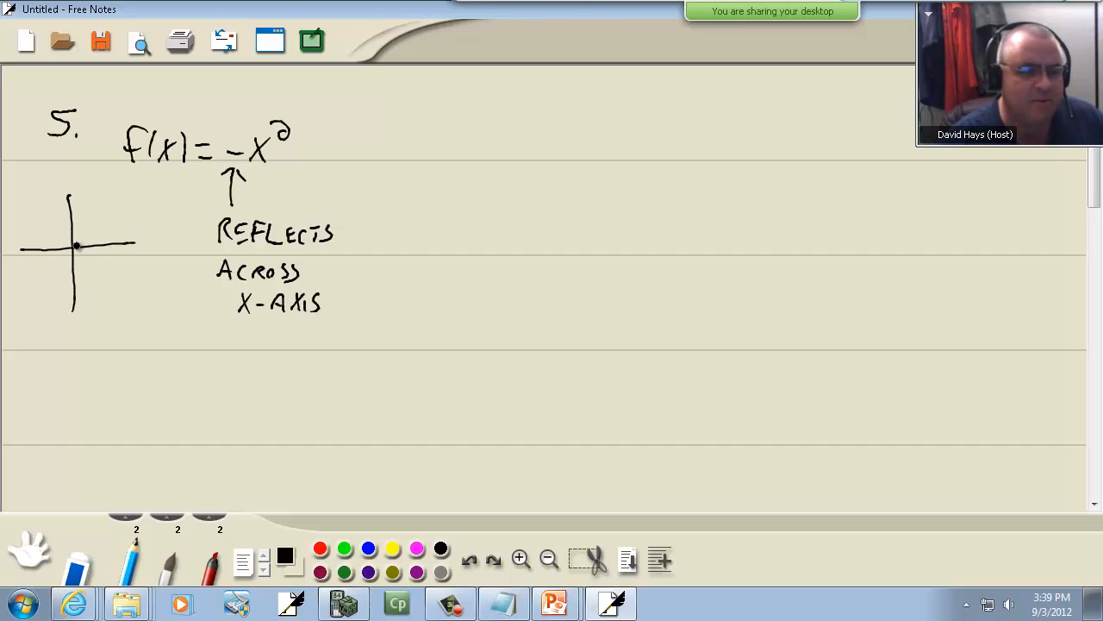
left_click_drag(47, 202, 103, 203)
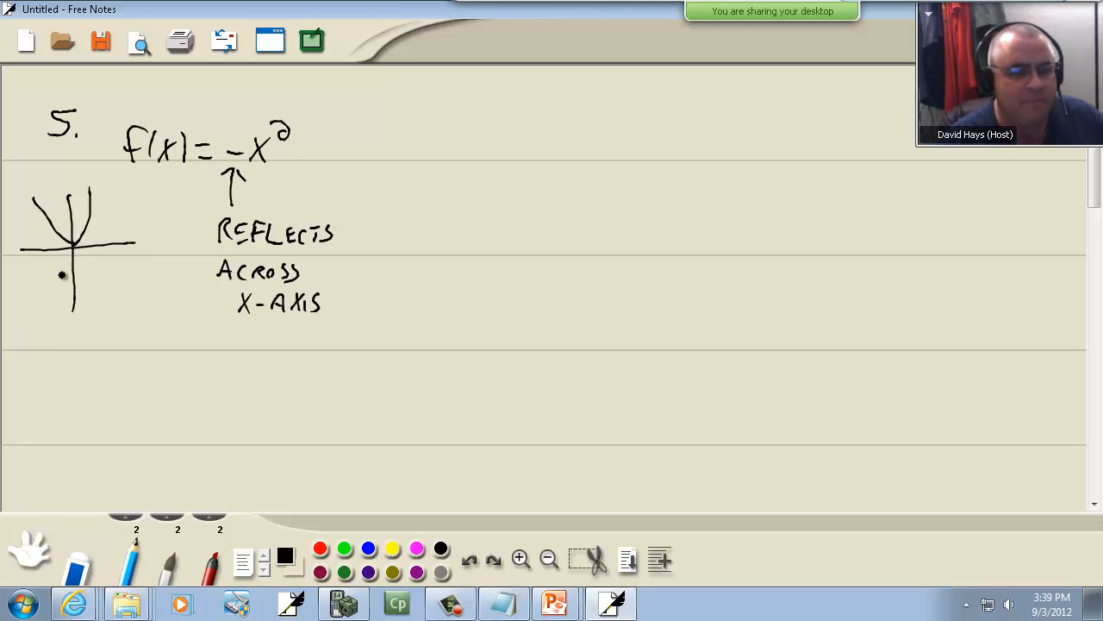
mouse_move(461, 175)
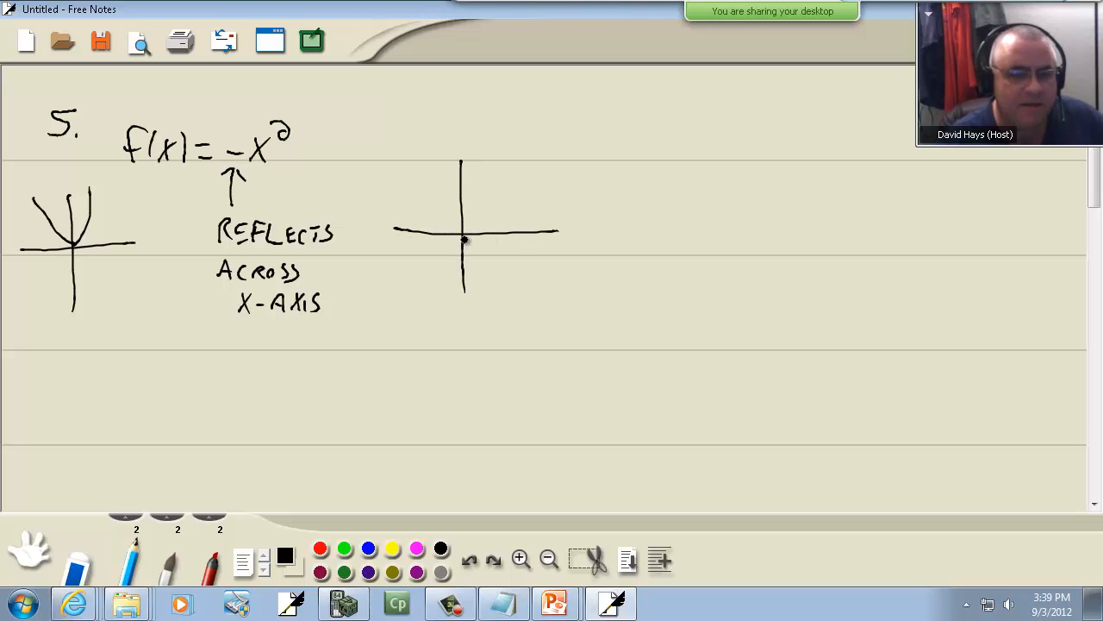
left_click_drag(463, 239, 422, 310)
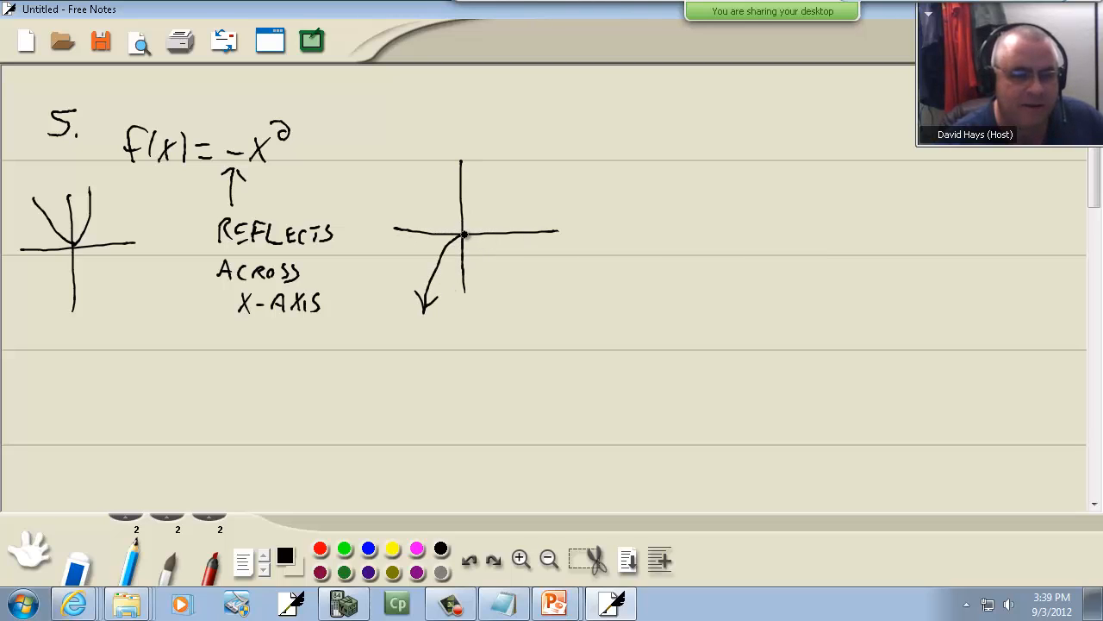
left_click_drag(464, 234, 513, 310)
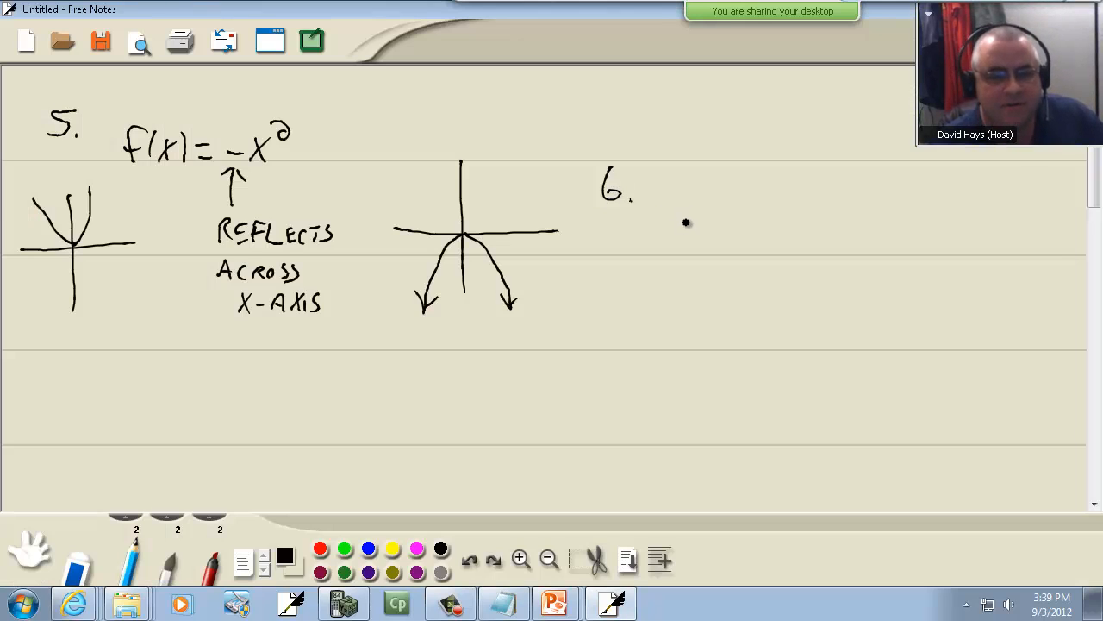
Step: Write f(x)=√−x marked 'Reflects across y-axis' and sketch √x with its leftward mirror image
left_click_drag(681, 219, 759, 220)
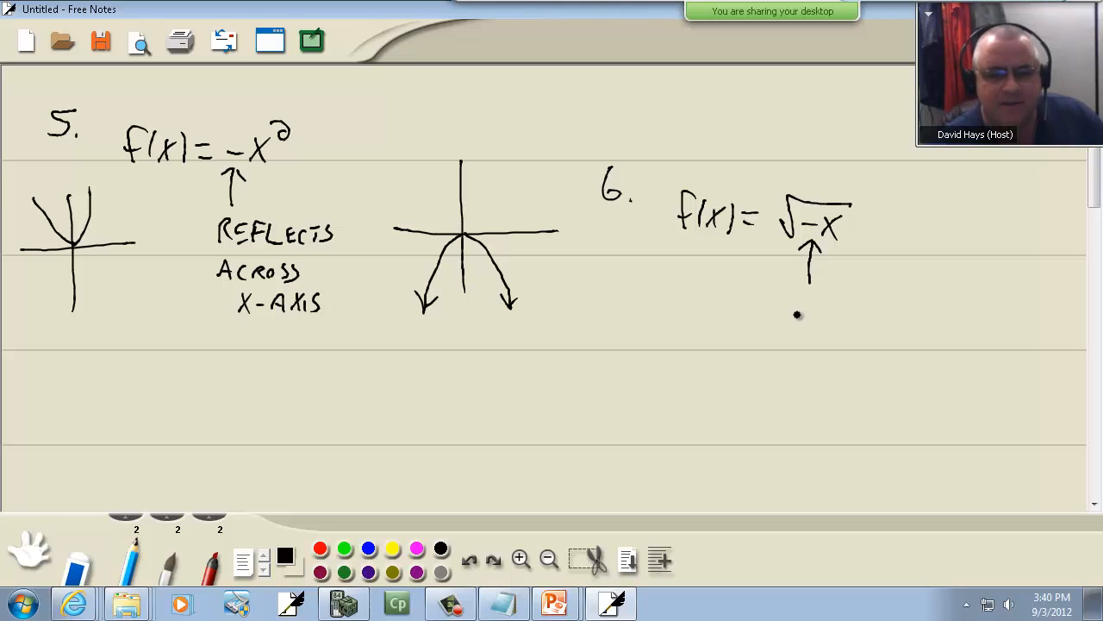
type("REFLECTS")
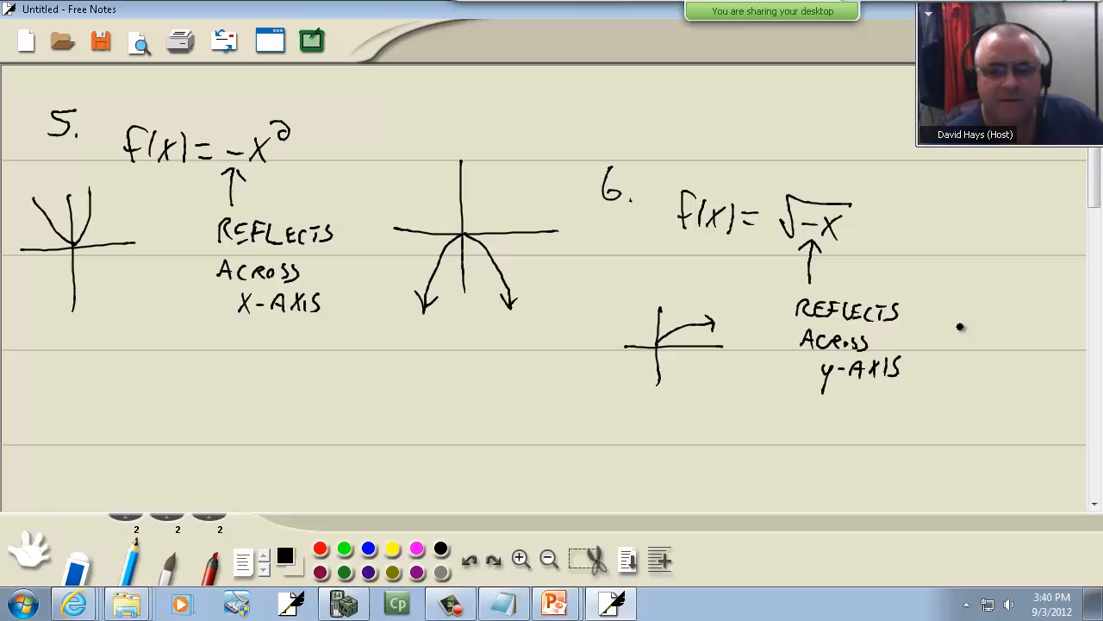
left_click_drag(988, 229, 989, 323)
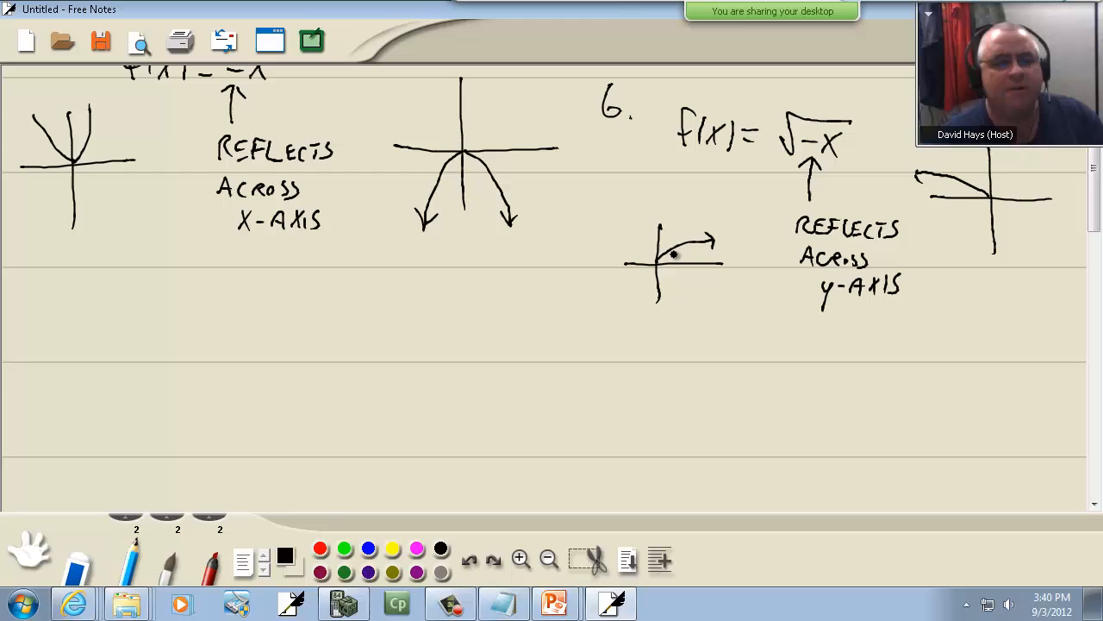
scroll("down", 3)
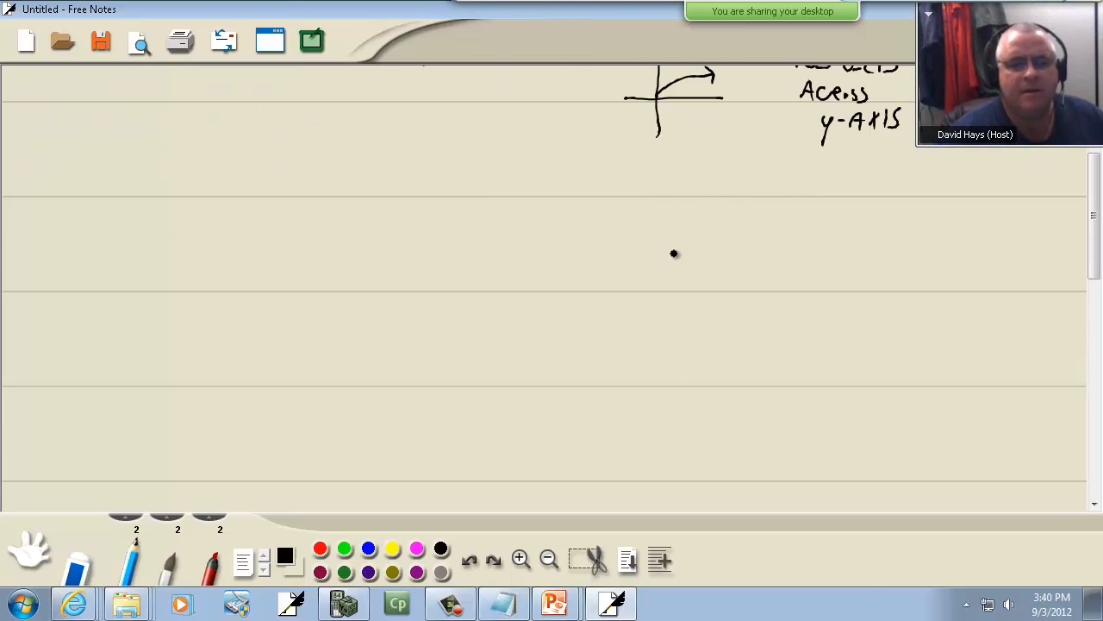
Step: Write '7. f(x)=√(−x+4)' and rewrite it below as √(−(x−4))
left_click(555, 603)
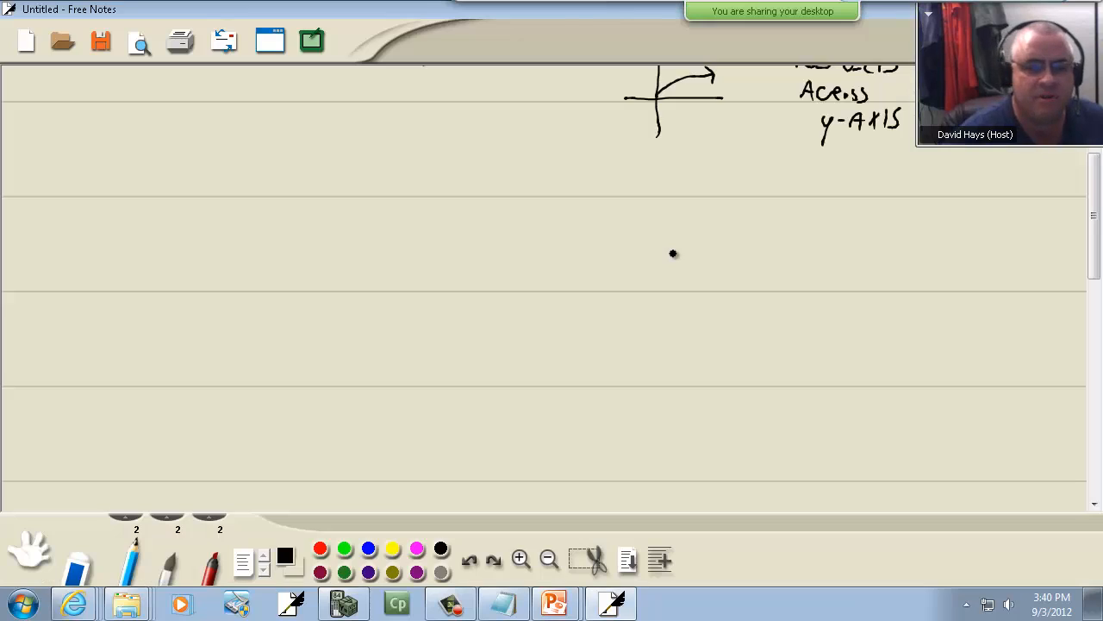
left_click_drag(48, 112, 56, 142)
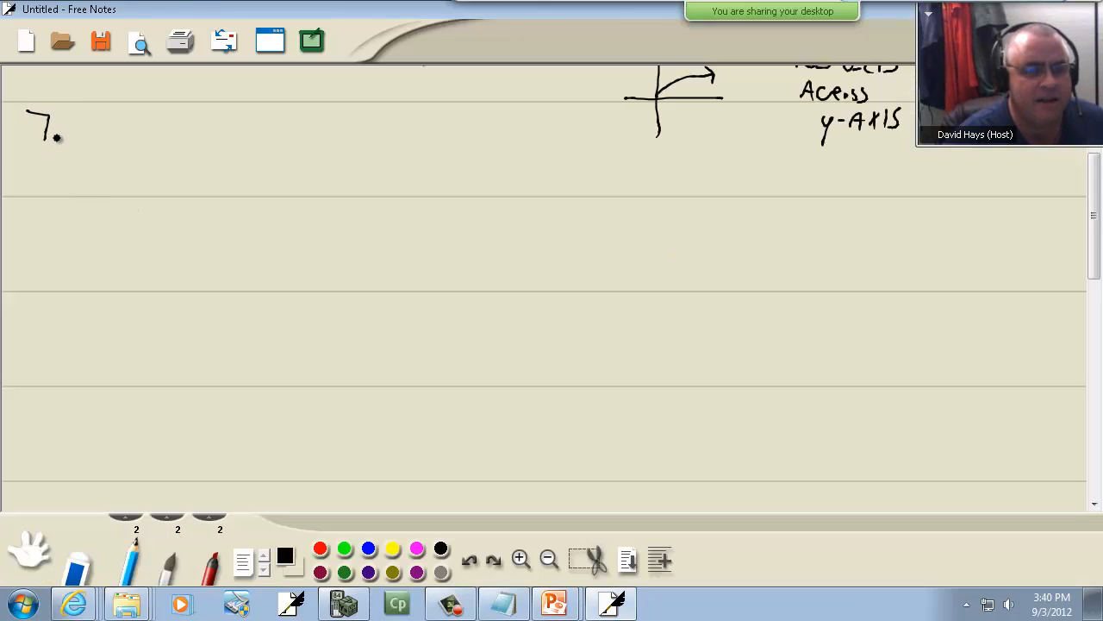
left_click(95, 164)
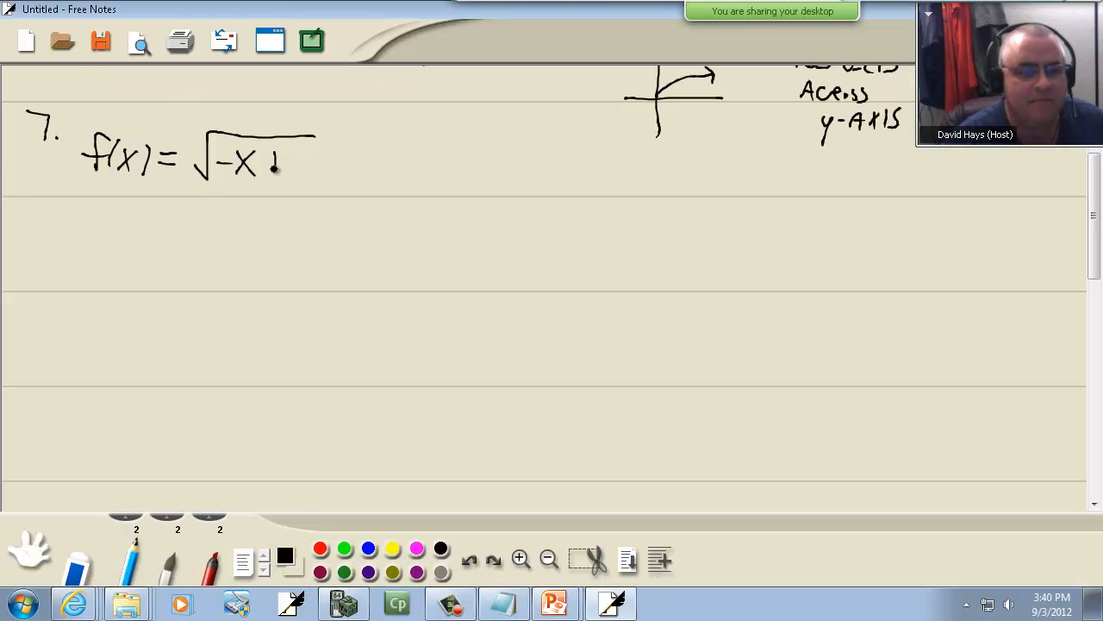
left_click_drag(276, 159, 306, 168)
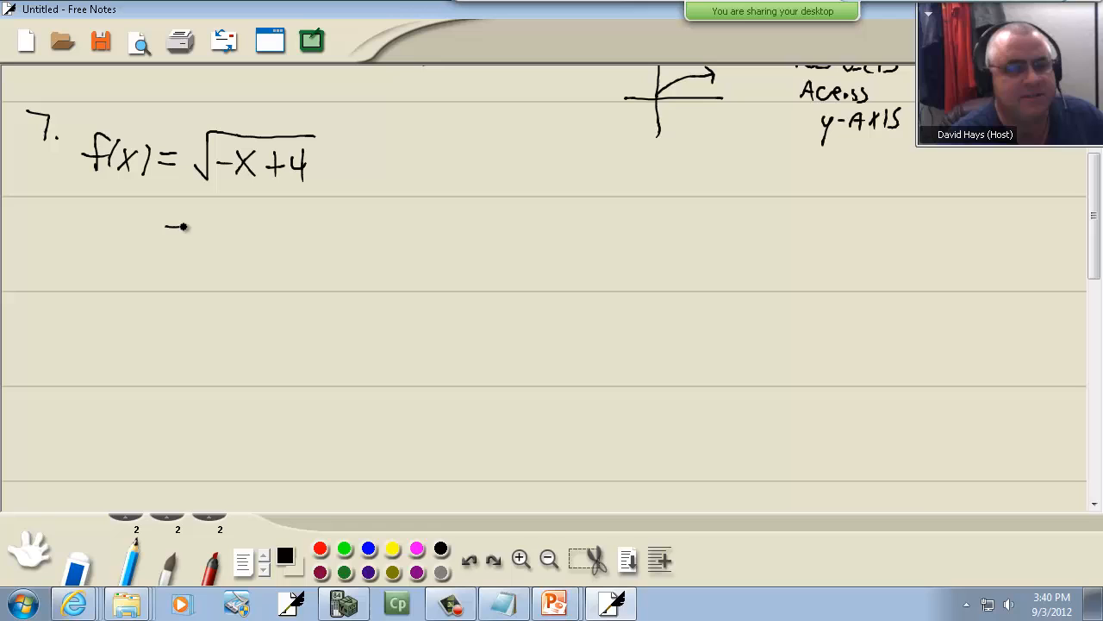
left_click_drag(168, 231, 194, 236)
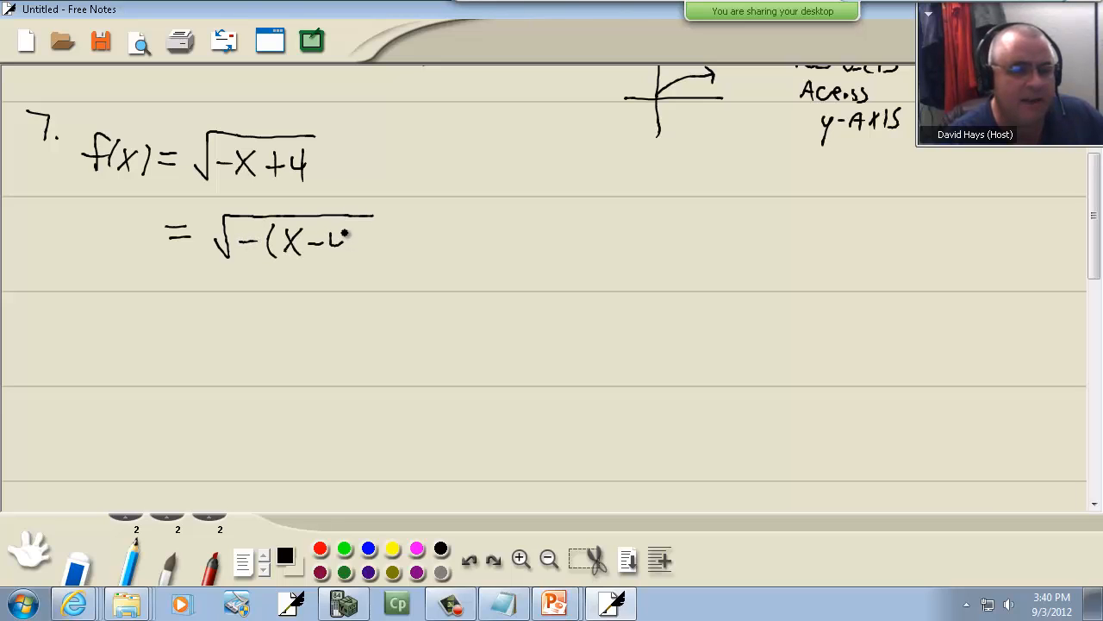
left_click_drag(331, 241, 366, 246)
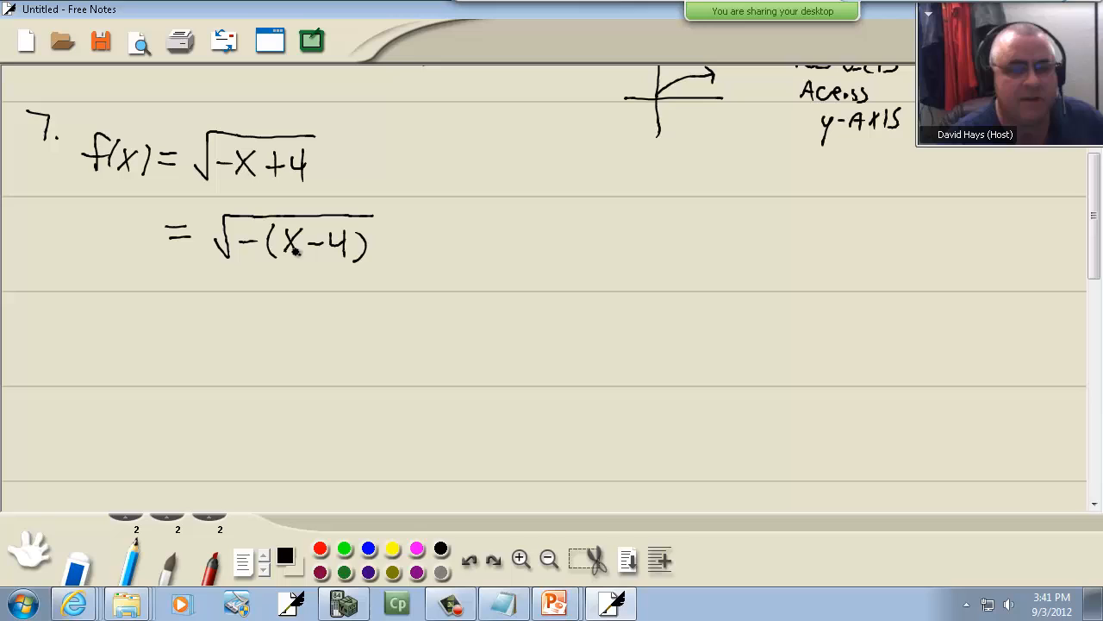
Step: Label the negative sign 'Reflects across y-axis' and the underlined 4 'Right 4'
left_click_drag(241, 301, 248, 271)
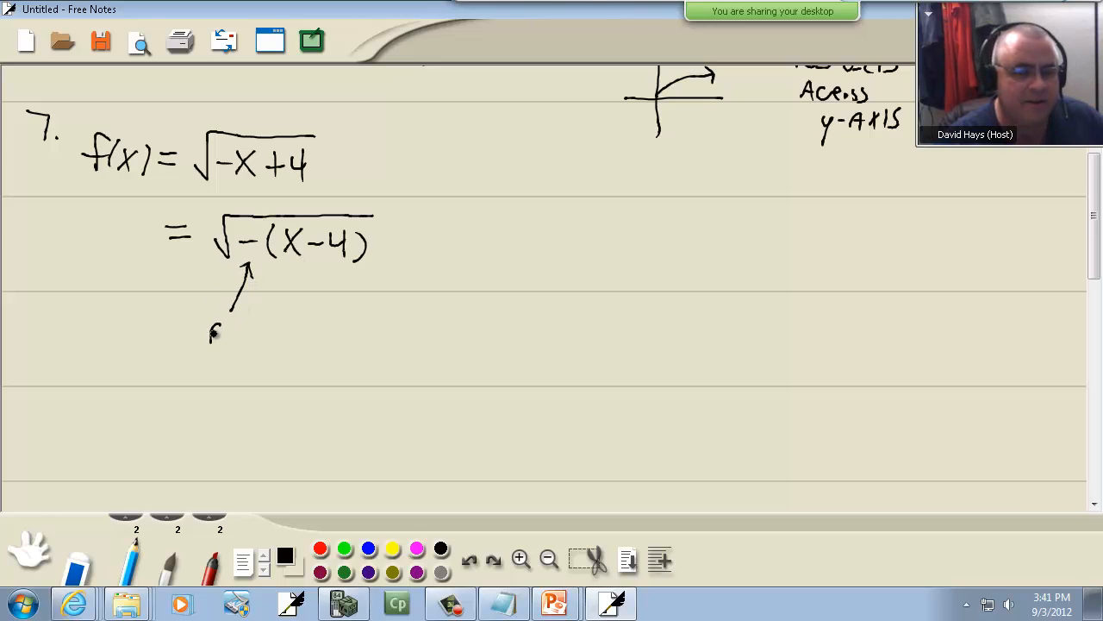
type("REFLECTS")
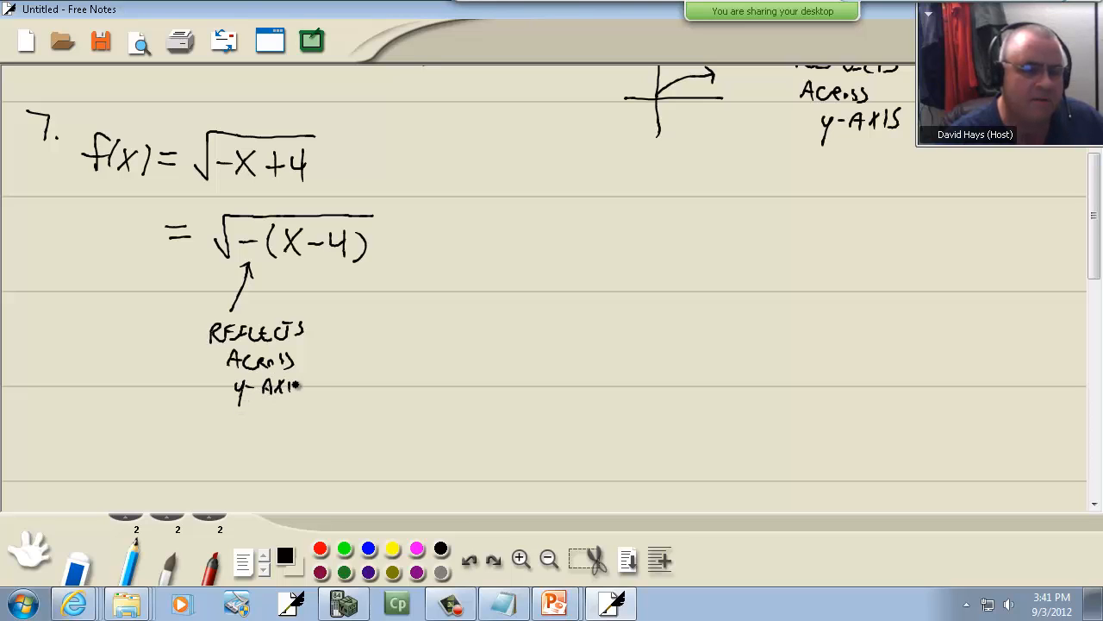
left_click_drag(323, 262, 358, 276)
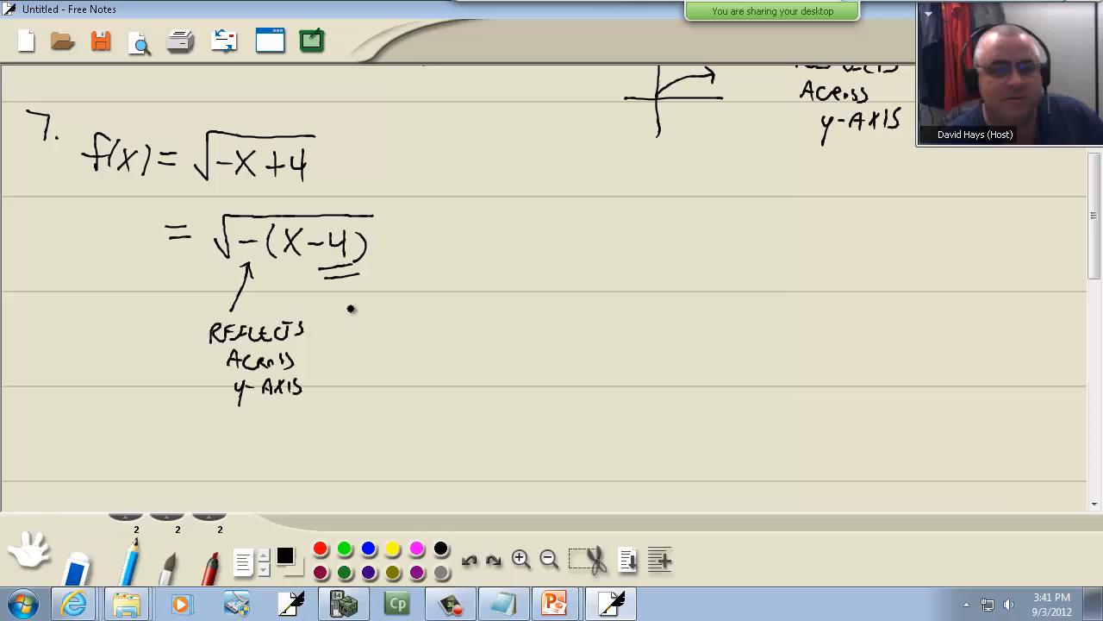
left_click_drag(336, 306, 380, 306)
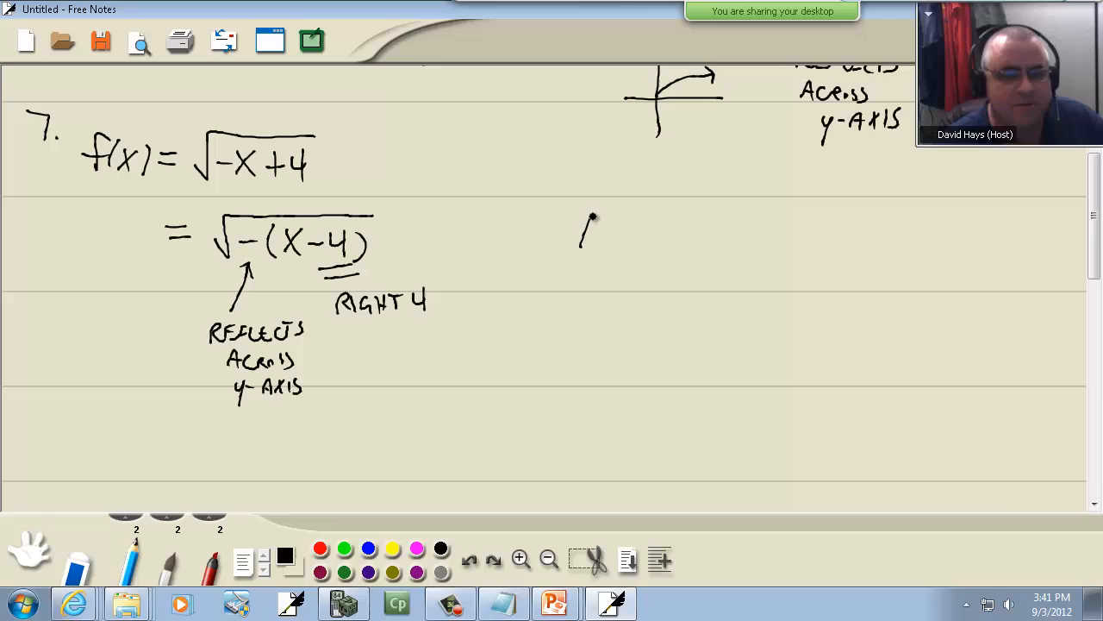
Step: Write y=√x and y=√−x, each with axes and its curve sketched
left_click_drag(582, 228, 672, 229)
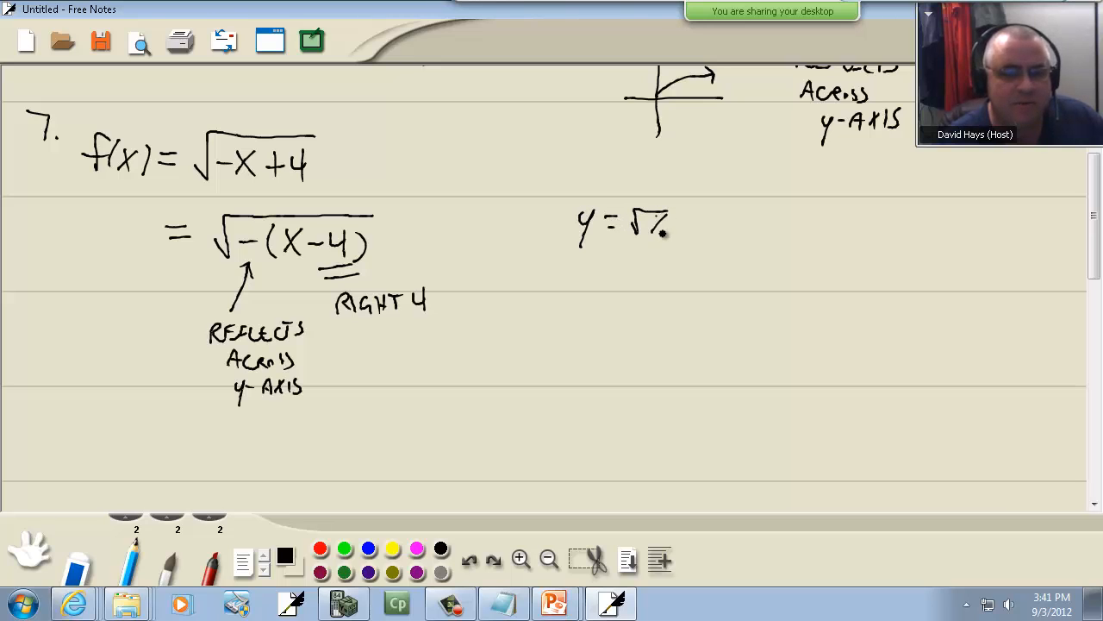
left_click_drag(762, 199, 762, 302)
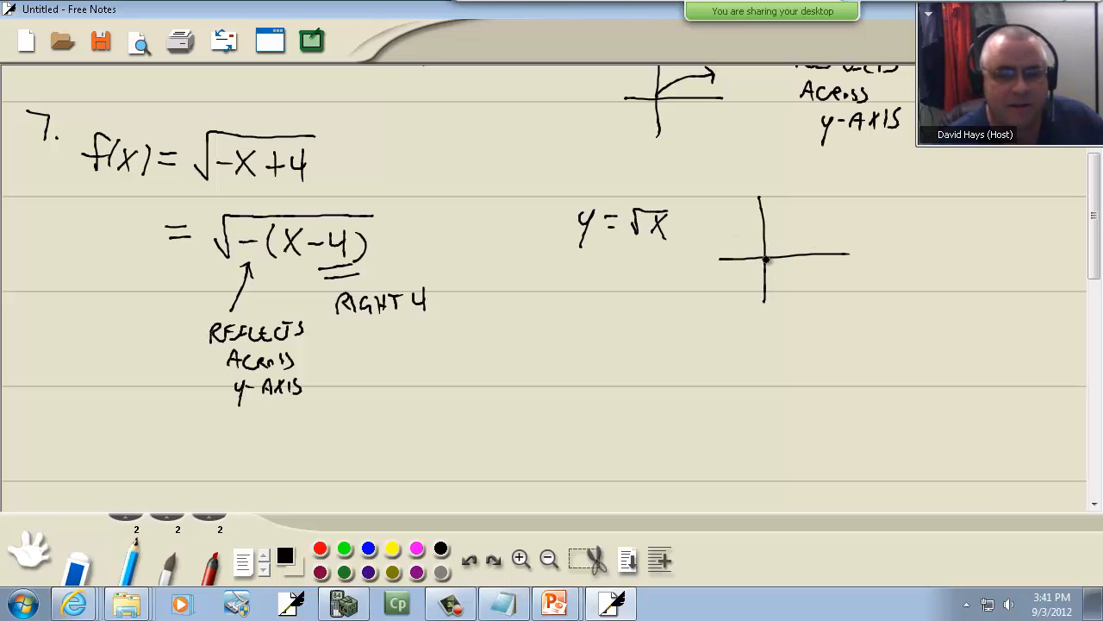
left_click_drag(765, 259, 845, 225)
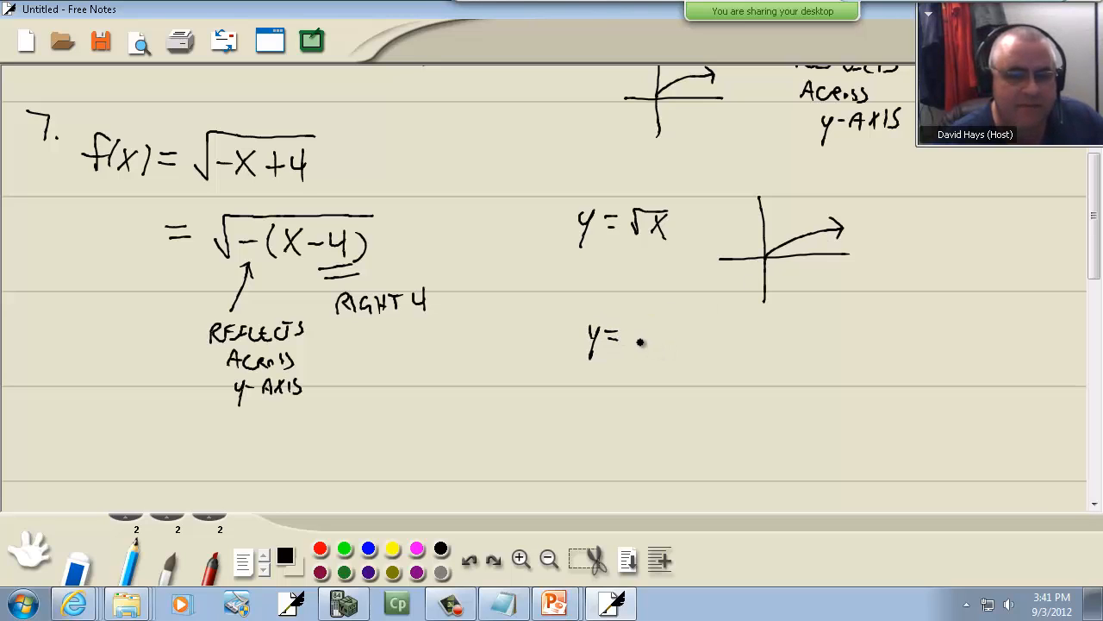
left_click_drag(629, 345, 685, 332)
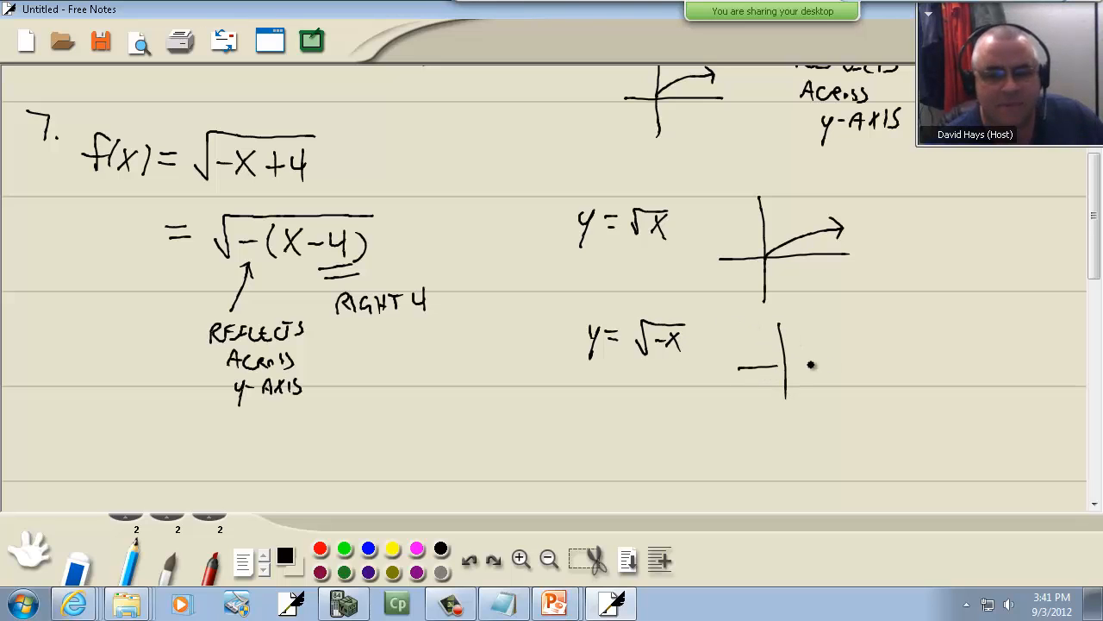
left_click_drag(724, 349, 853, 362)
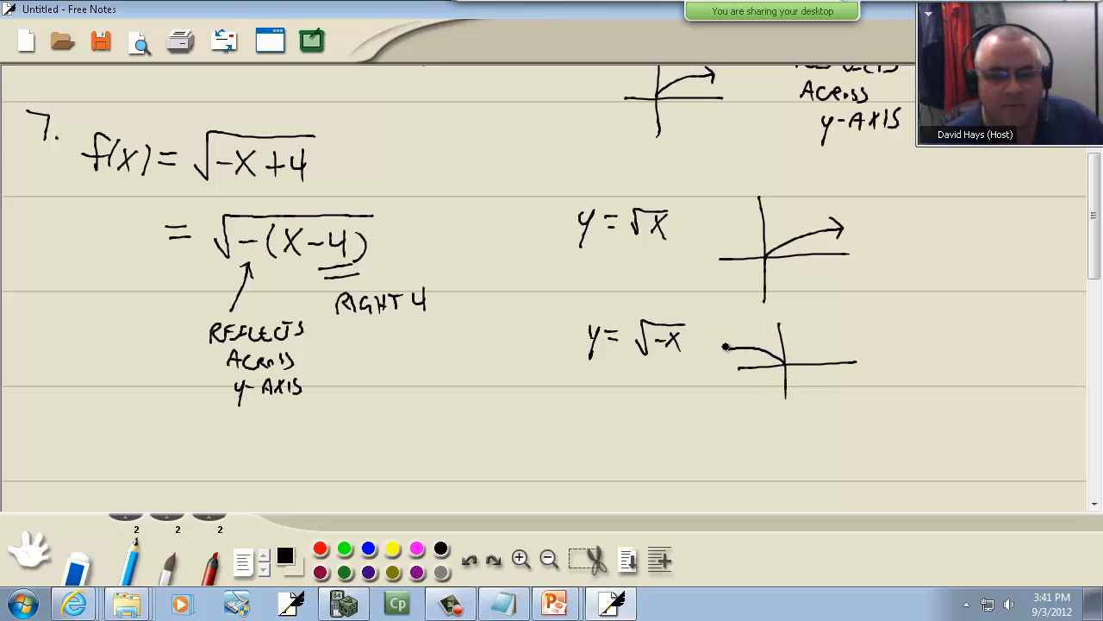
left_click_drag(776, 354, 724, 349)
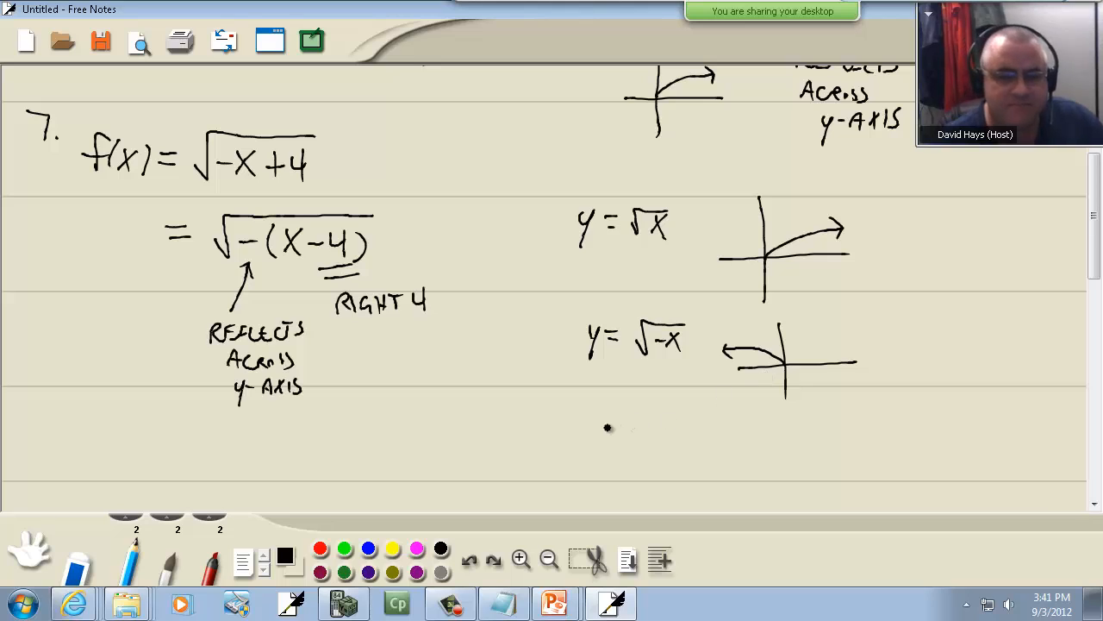
Step: Write y=√−(x−4) and sketch its axes, four ticks and leftward curve from x=4
left_click_drag(586, 448, 655, 431)
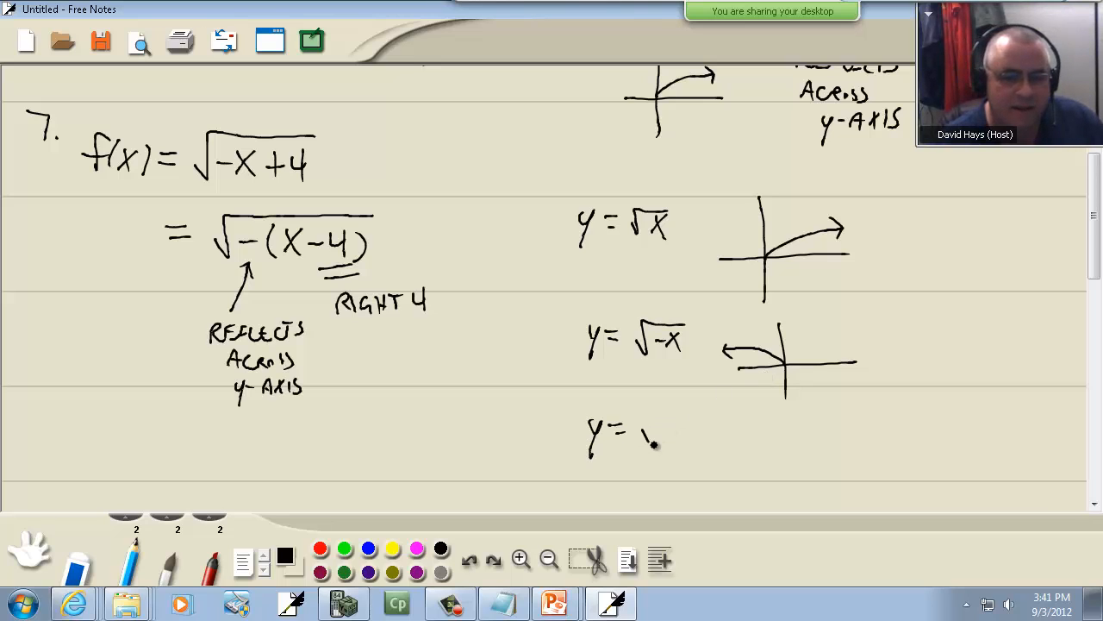
left_click_drag(638, 439, 711, 431)
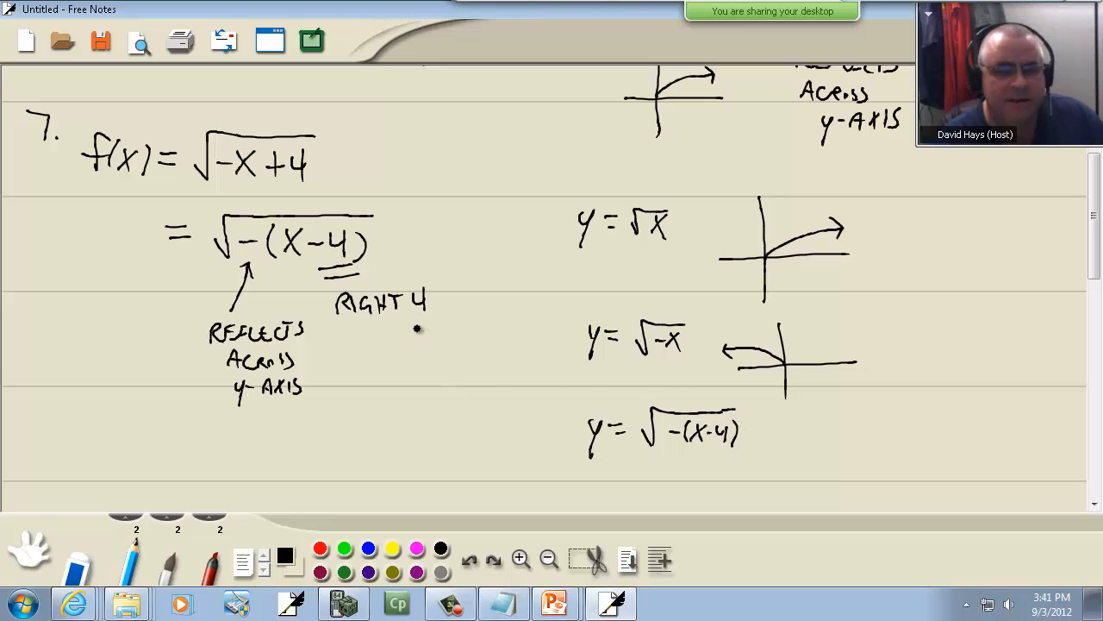
left_click_drag(806, 422, 805, 495)
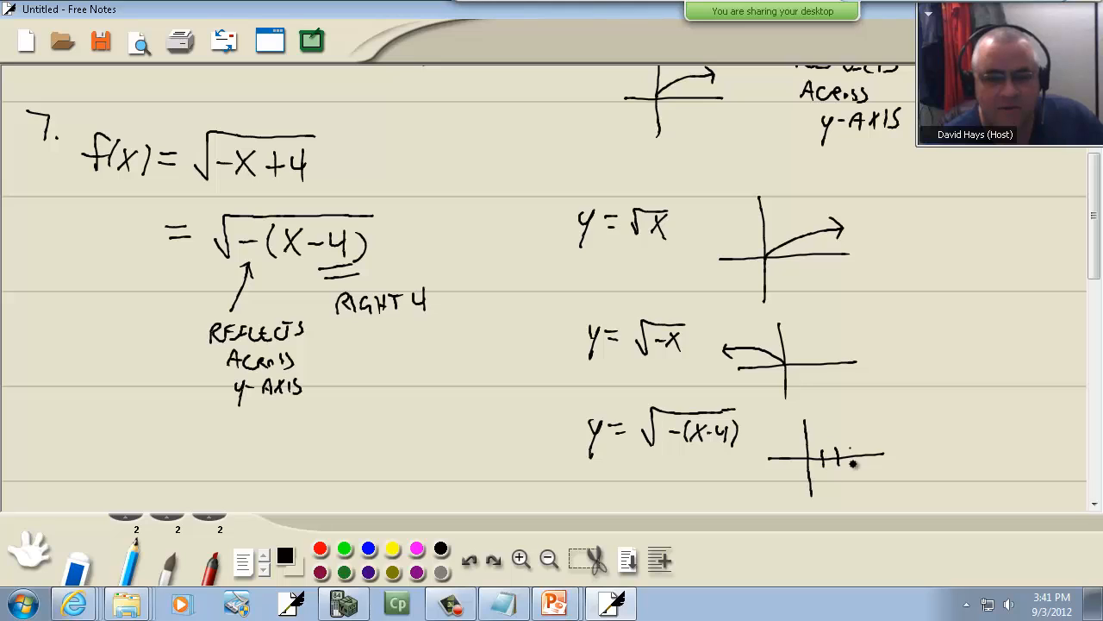
left_click_drag(836, 448, 870, 453)
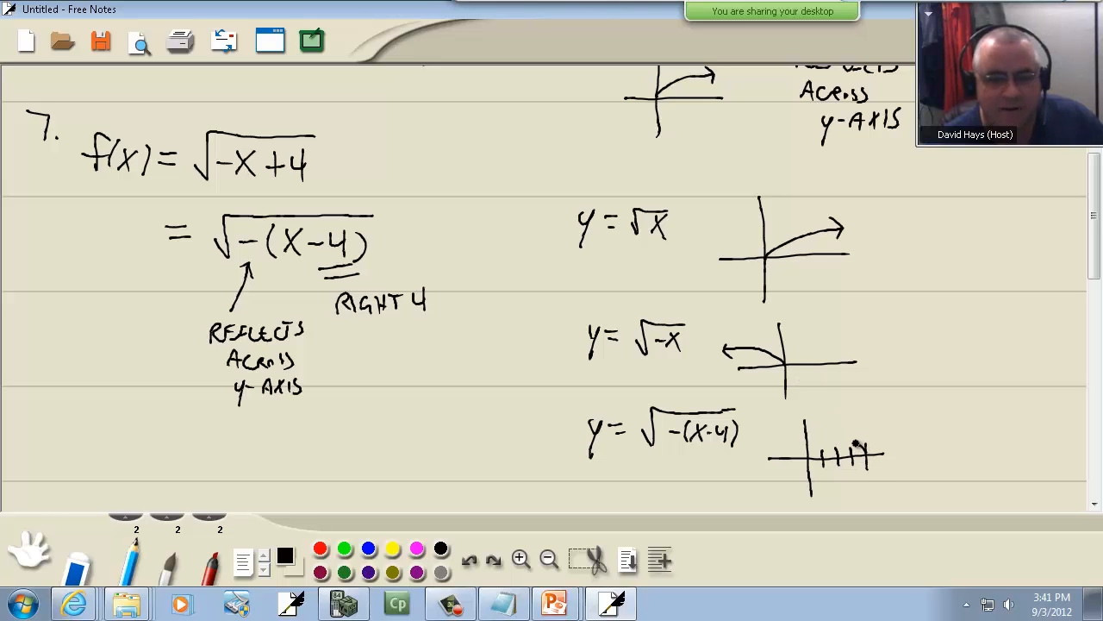
left_click_drag(871, 444, 776, 431)
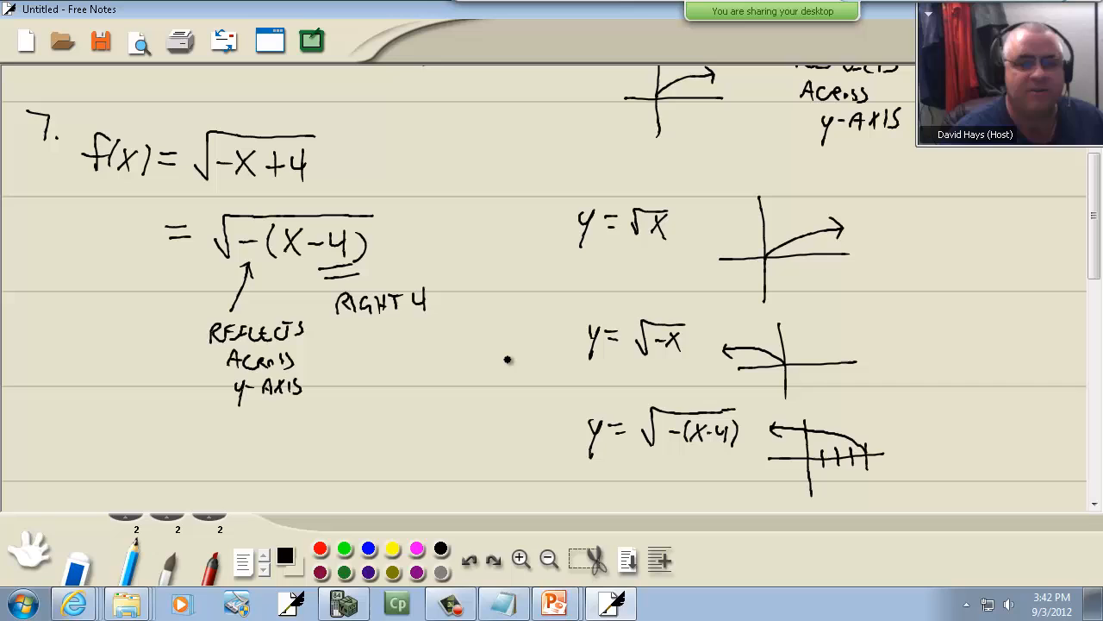
mouse_move(505, 353)
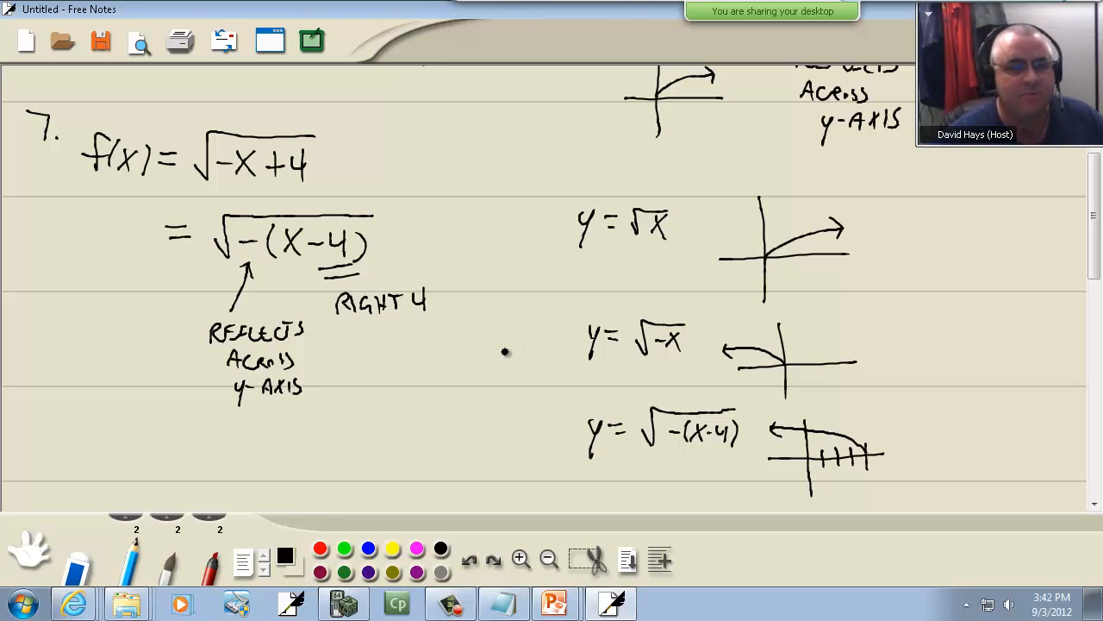
scroll("down", 3)
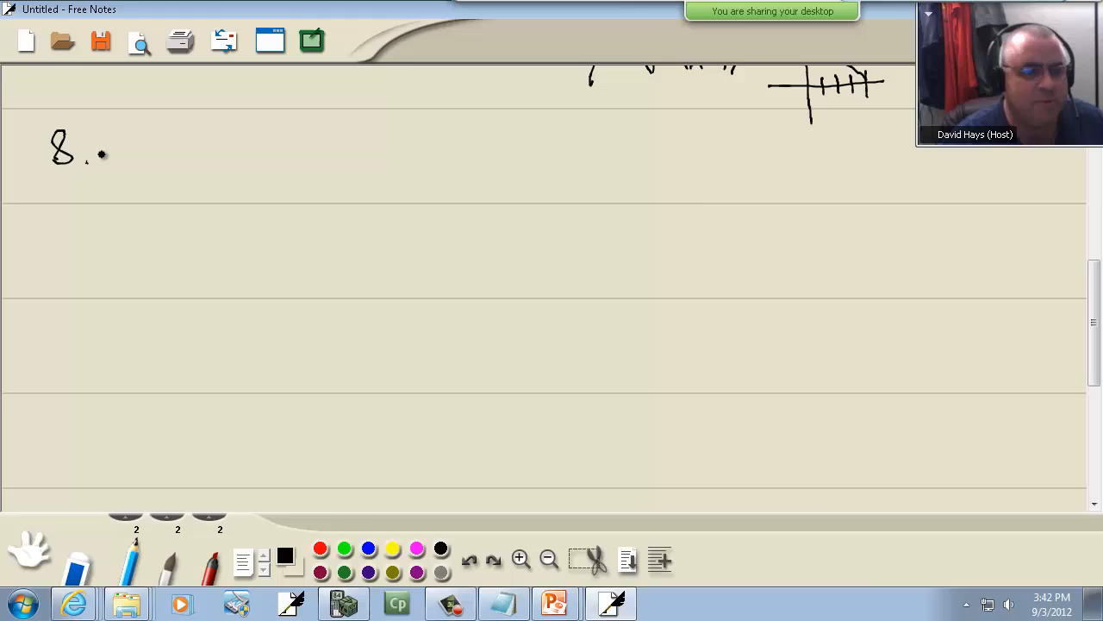
Step: Handwrite '8.' and the function f(x) = −(x+2)² − 1
left_click_drag(151, 155, 136, 176)
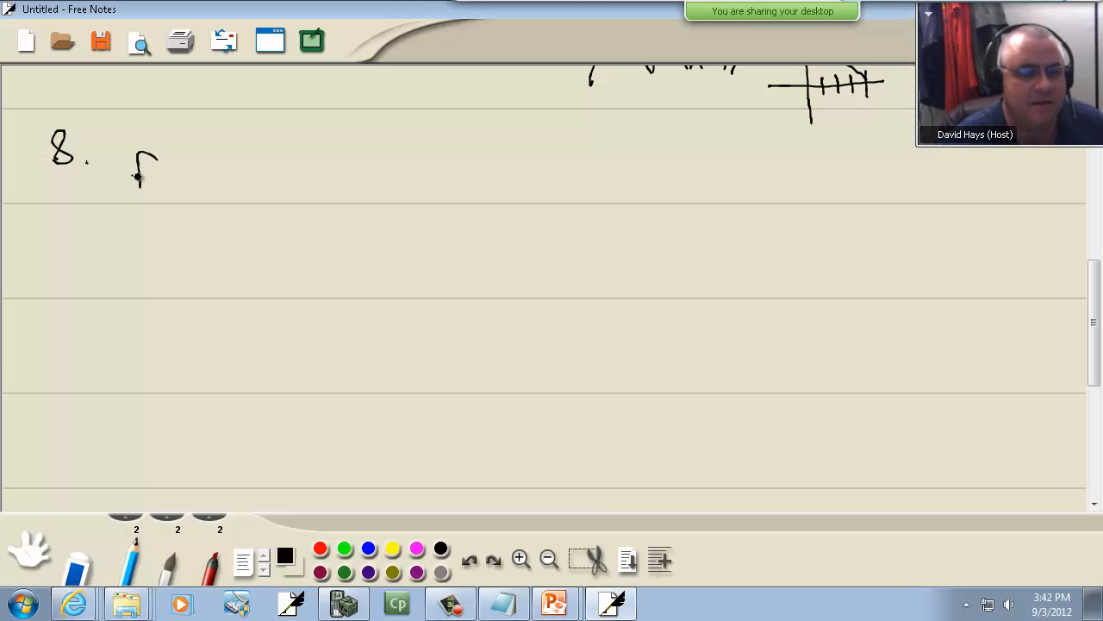
left_click(554, 602)
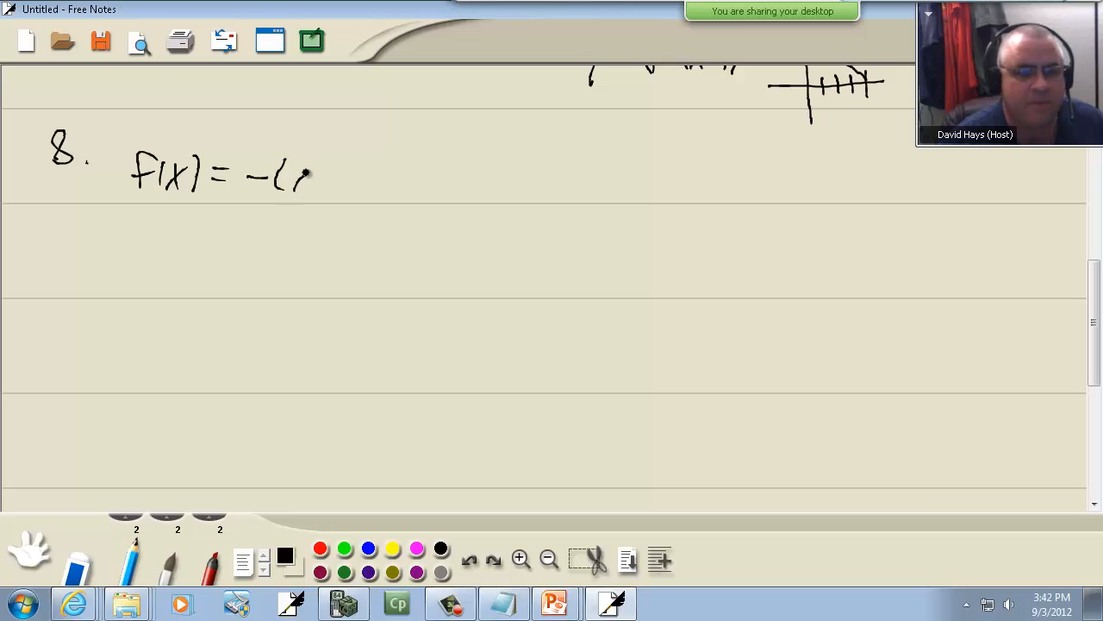
left_click(554, 603)
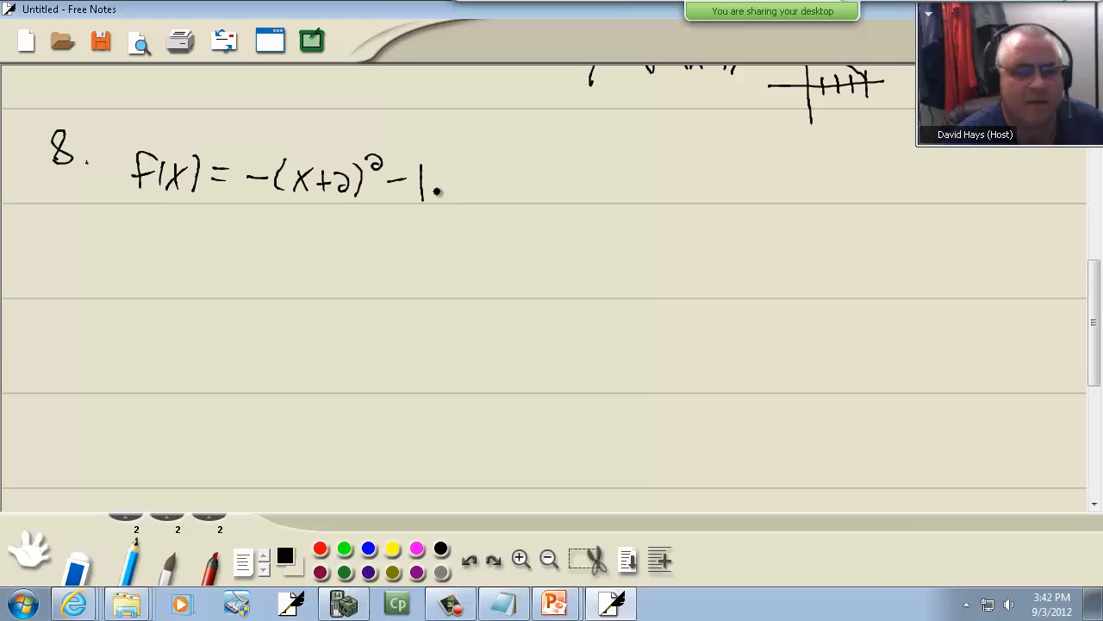
left_click(554, 601)
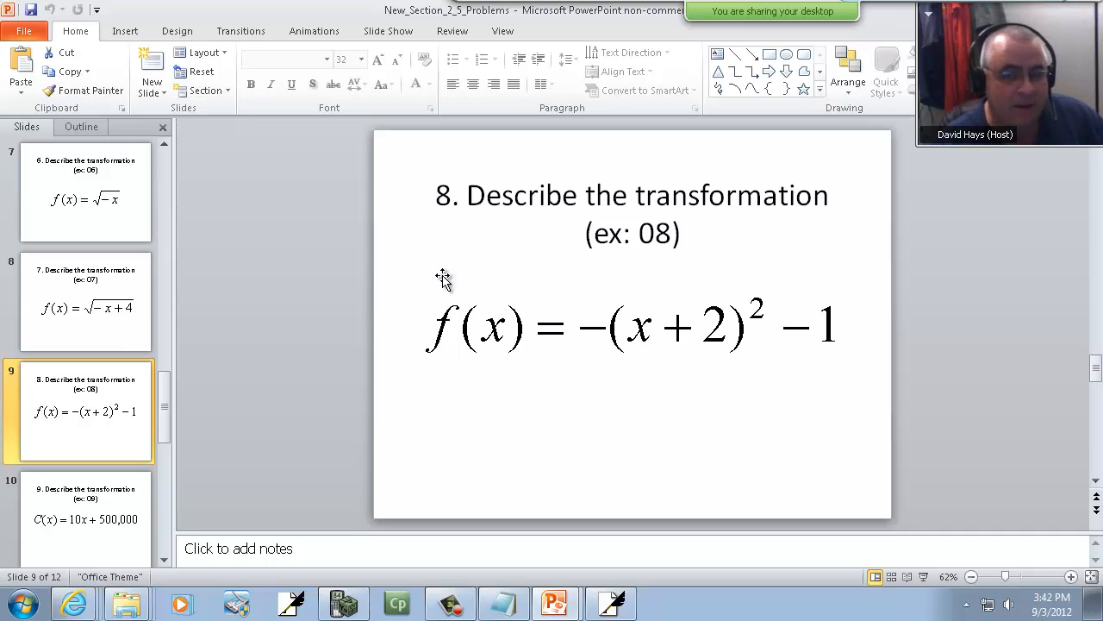
mouse_move(448, 277)
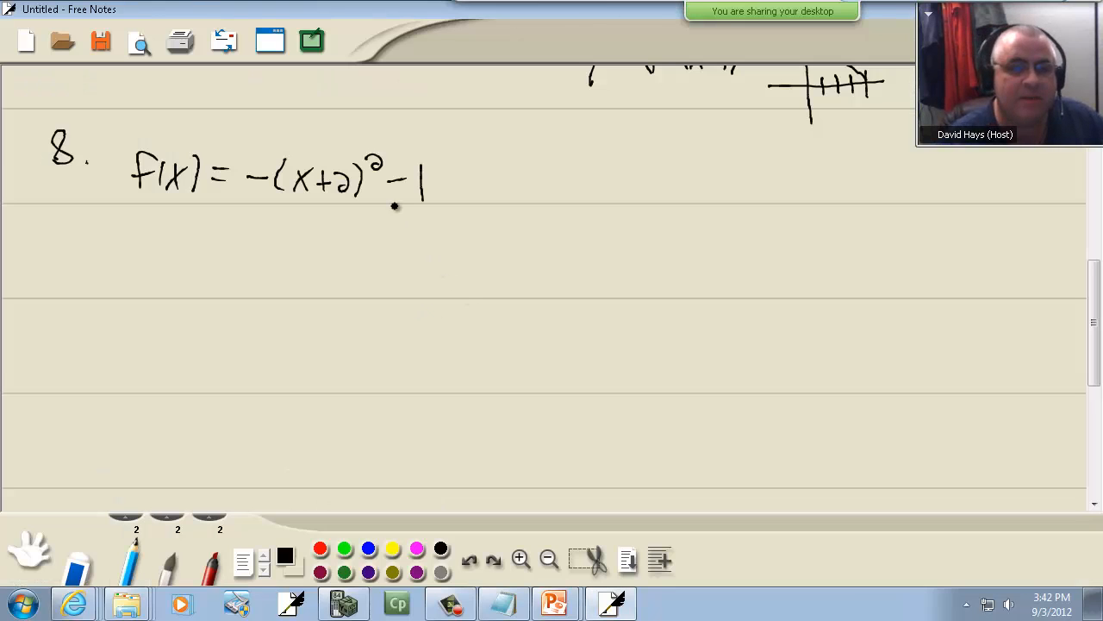
Step: Underline problem 8's terms, labelling them 'down 1', 'left 2' and 'reflects across x-axis'
left_click_drag(405, 203, 435, 225)
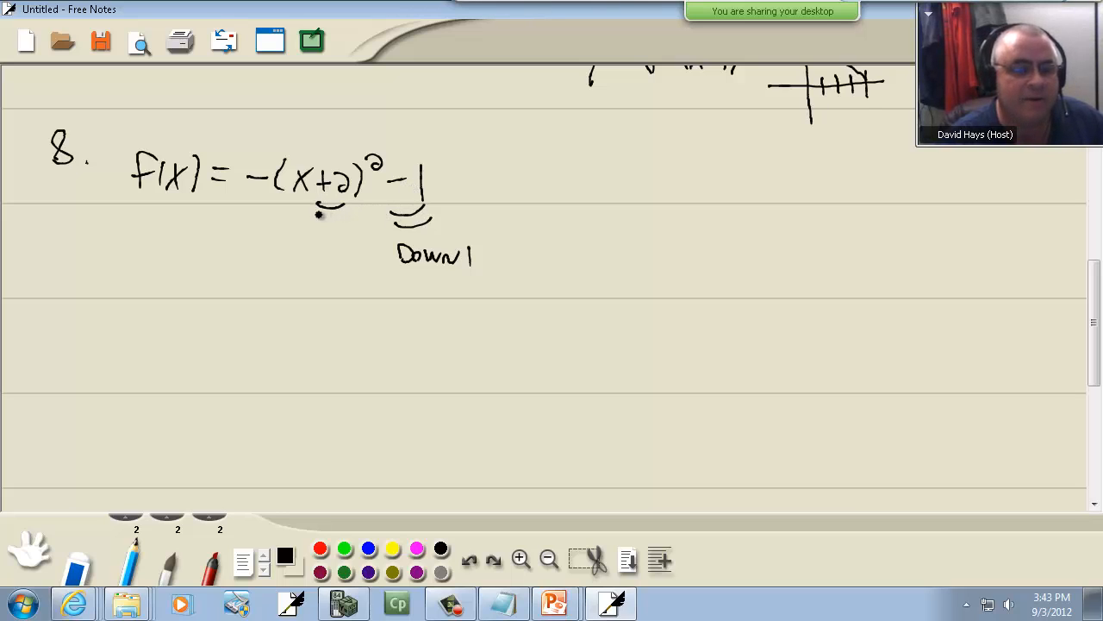
left_click_drag(332, 220, 332, 267)
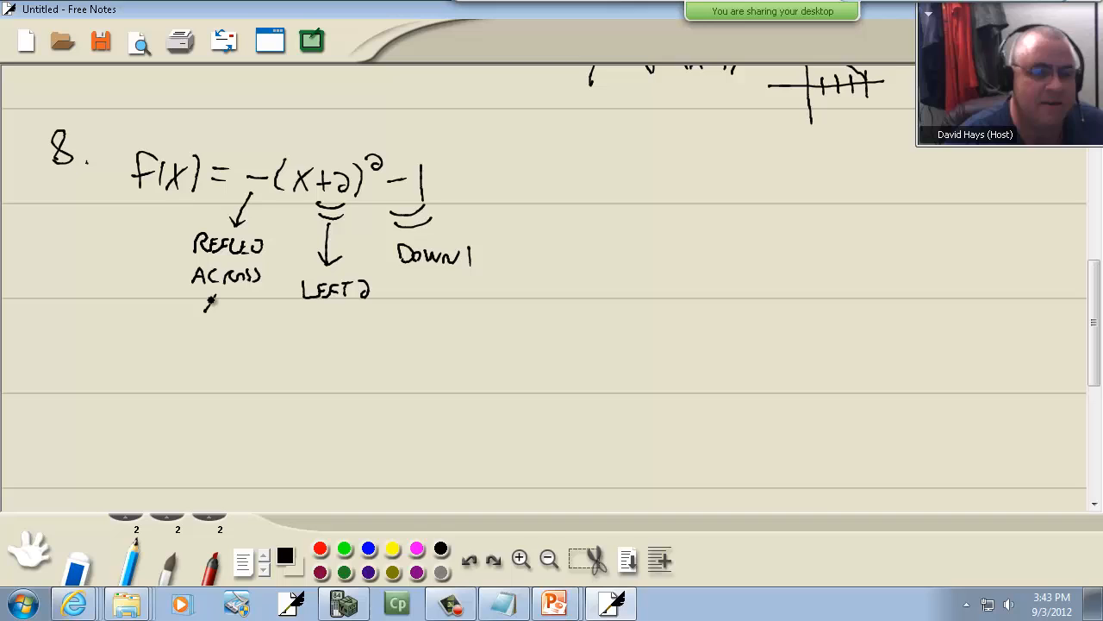
type("X-AXIS")
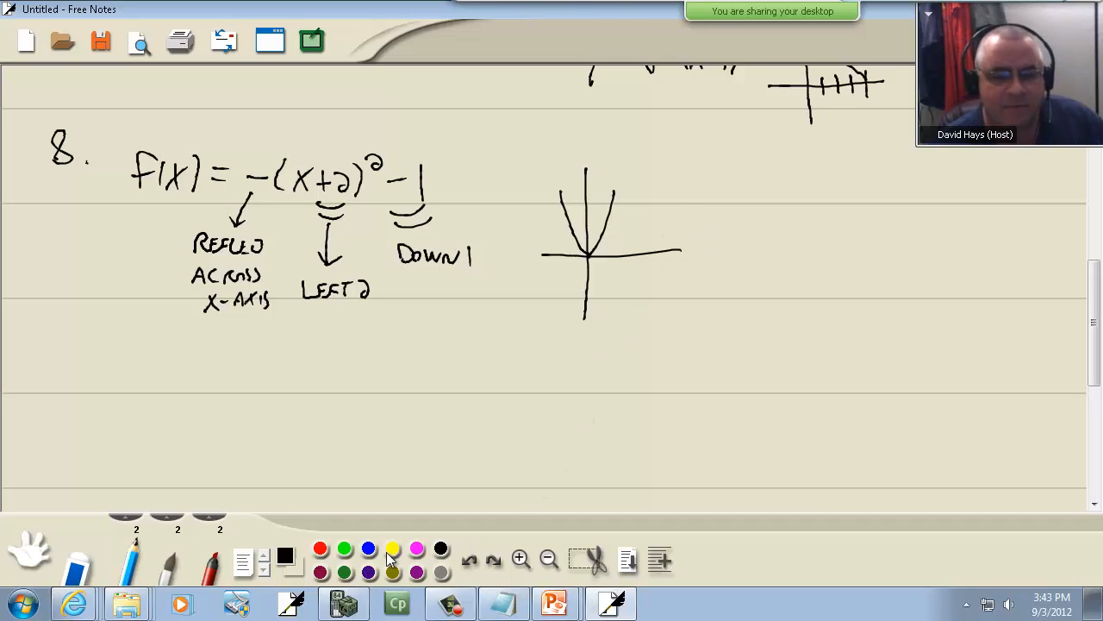
Step: In blue, sketch problem 8's downward parabola shifted left 2 and down 1, then restore black ink
left_click(320, 548)
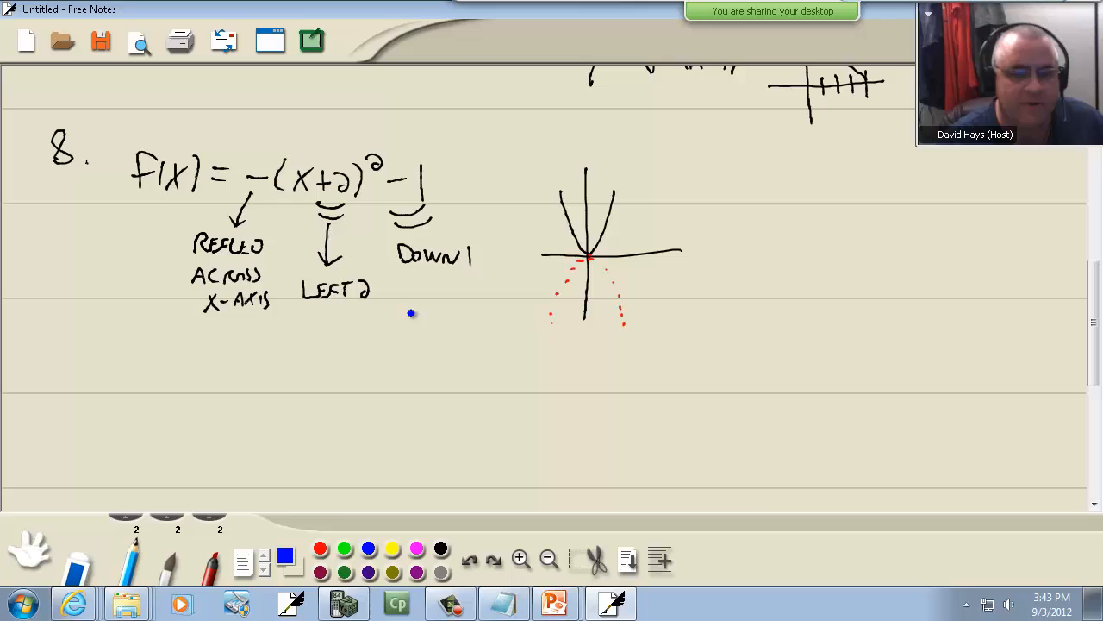
left_click_drag(560, 255, 582, 258)
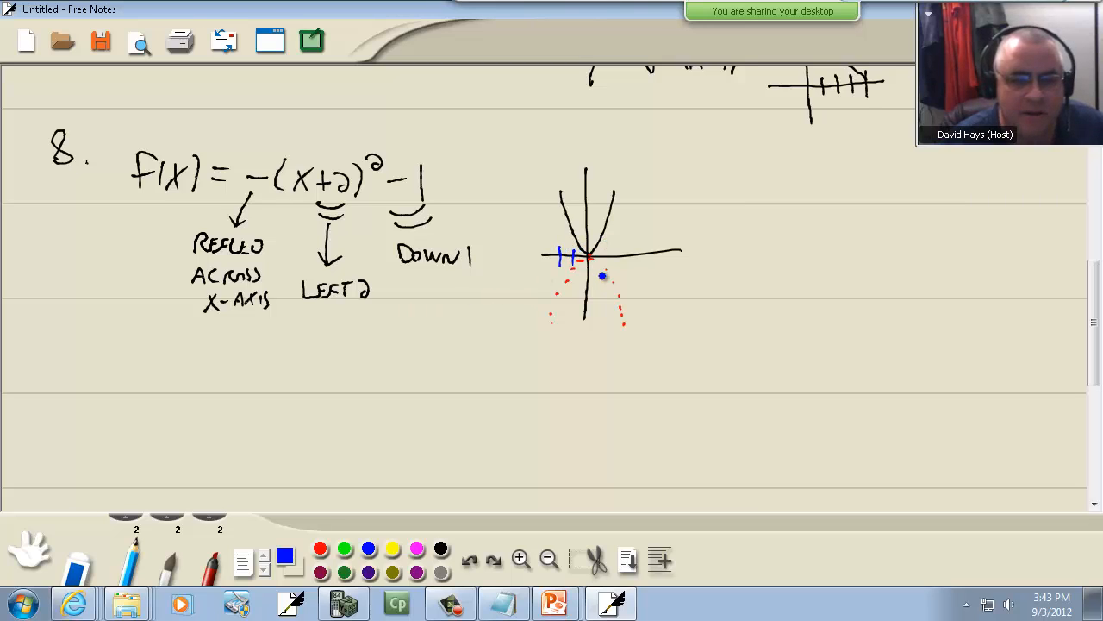
left_click_drag(561, 274, 603, 274)
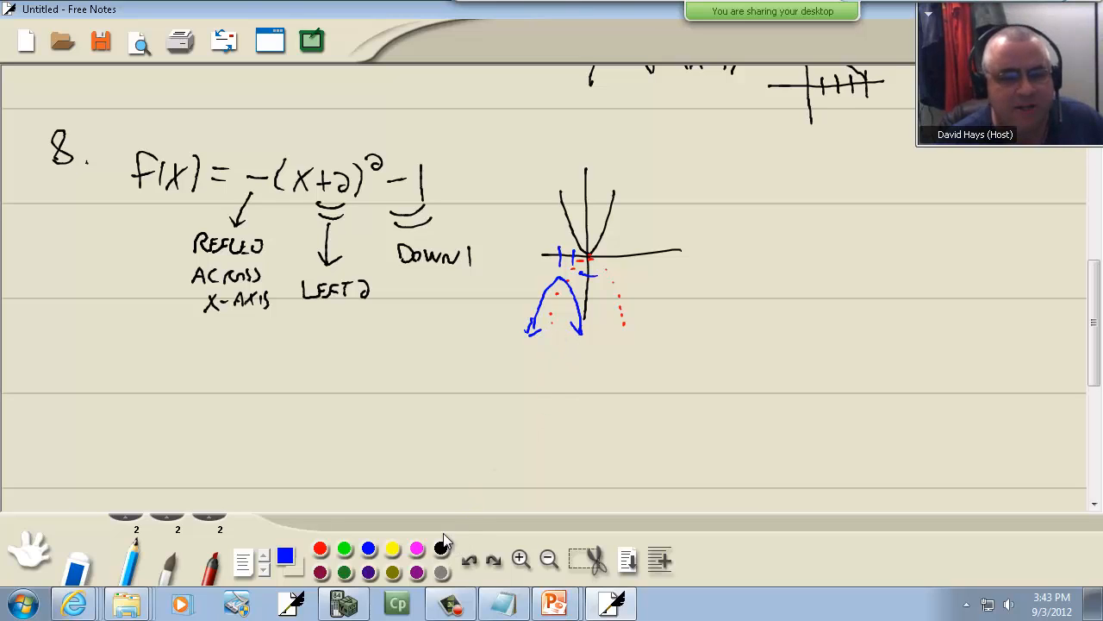
left_click(440, 548)
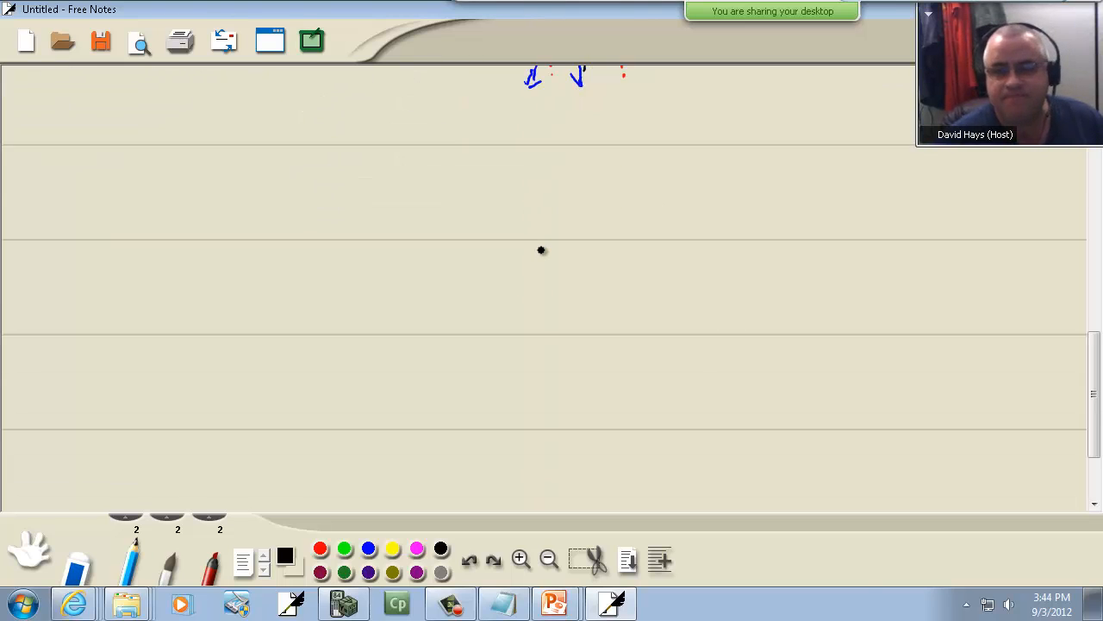
Step: Handwrite '9.' and the cost function C(x) = 10x + 500,000
left_click(554, 603)
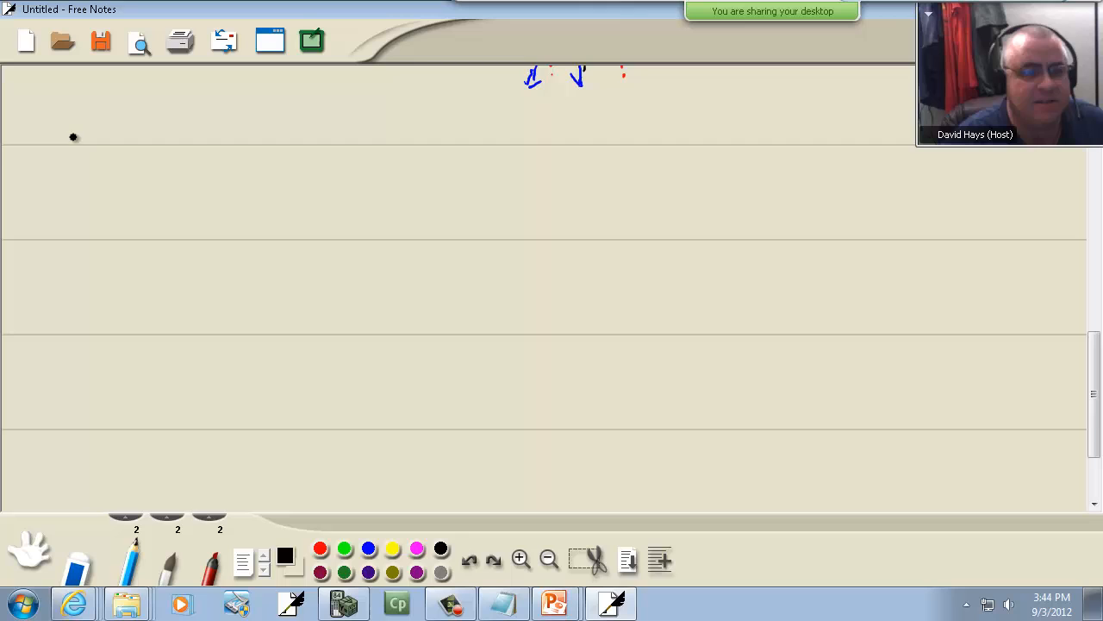
left_click(554, 602)
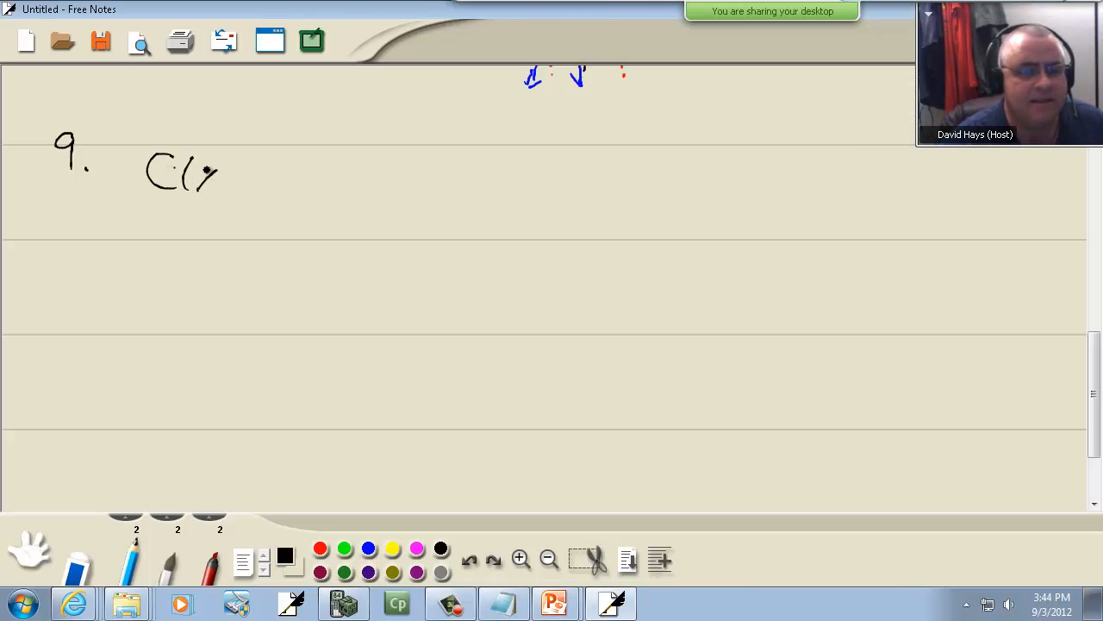
left_click(554, 603)
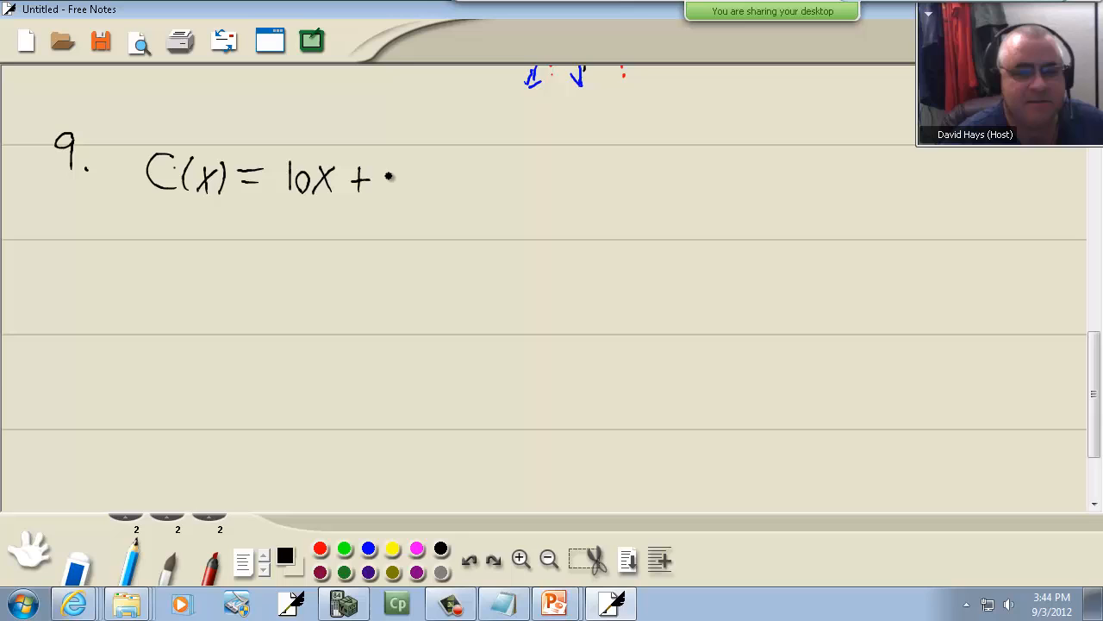
left_click_drag(397, 185, 448, 185)
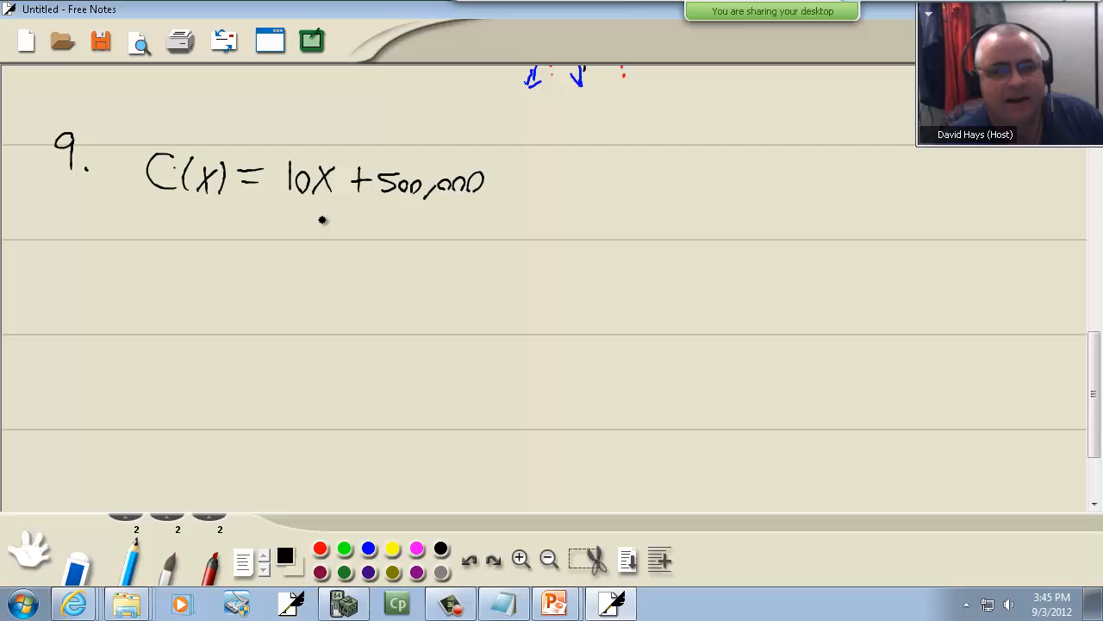
mouse_move(327, 225)
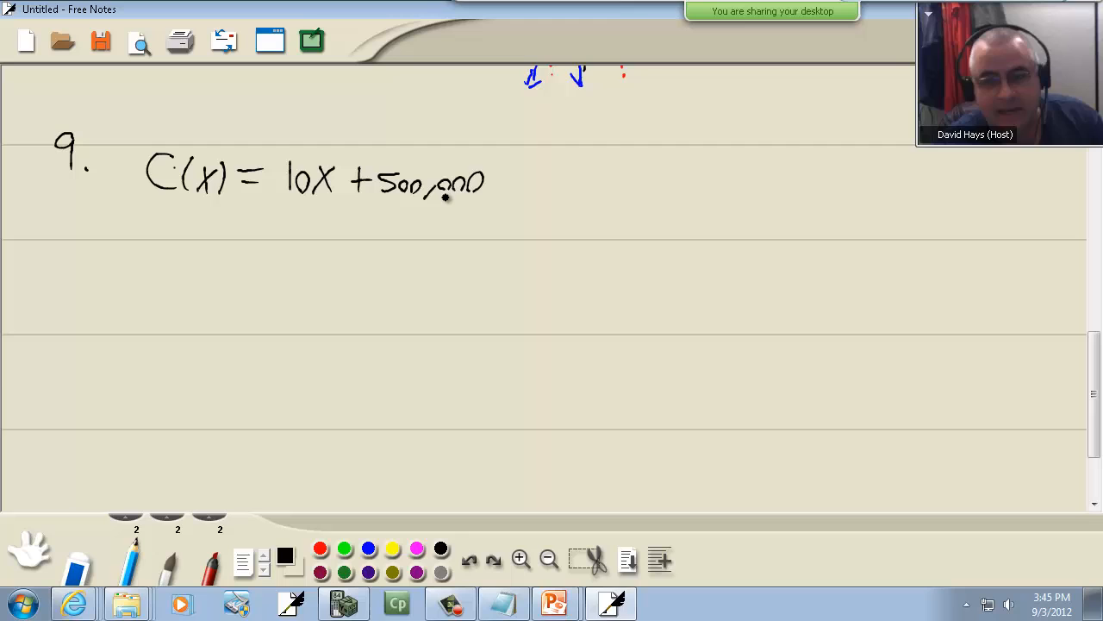
mouse_move(442, 215)
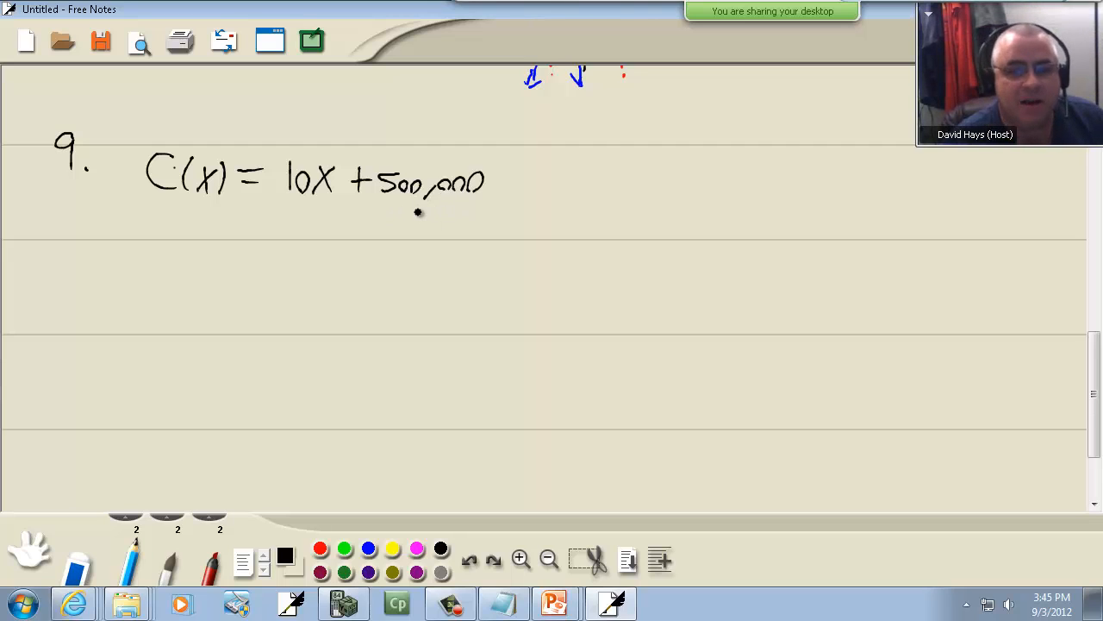
mouse_move(449, 213)
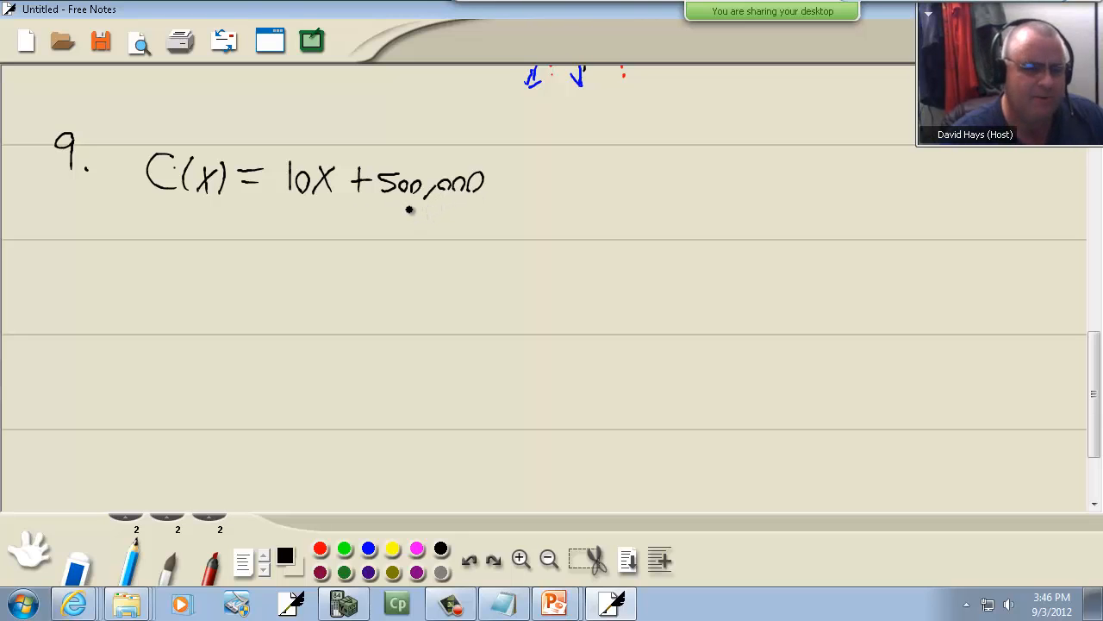
mouse_move(443, 204)
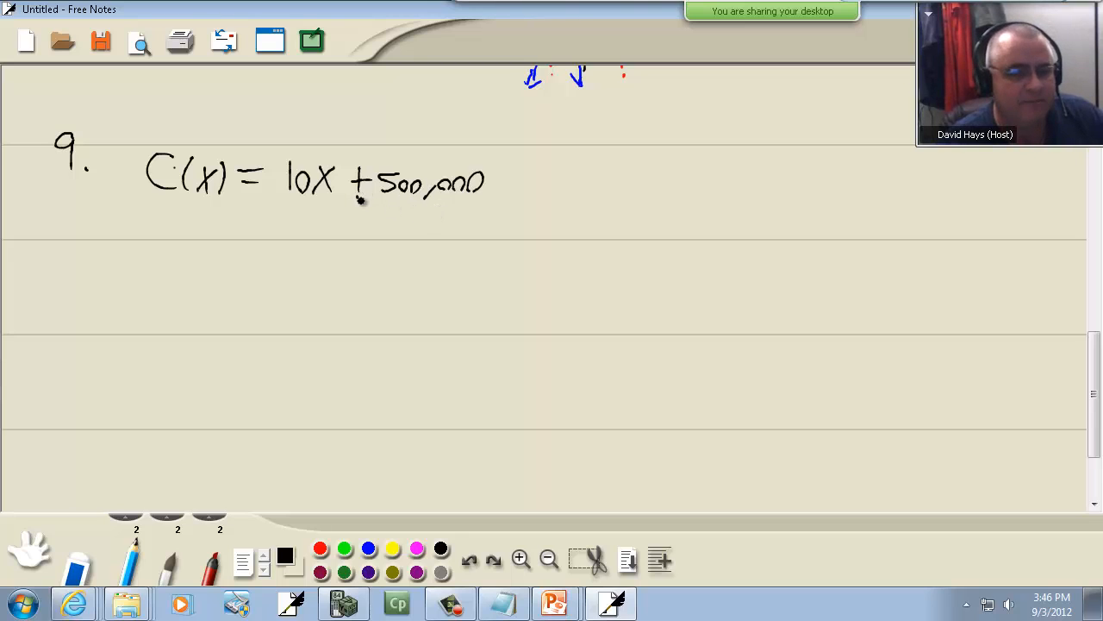
Step: Underline +500,000, note 'up 500,000' beneath it, and bring up problem 9's slide
left_click_drag(355, 203, 497, 207)
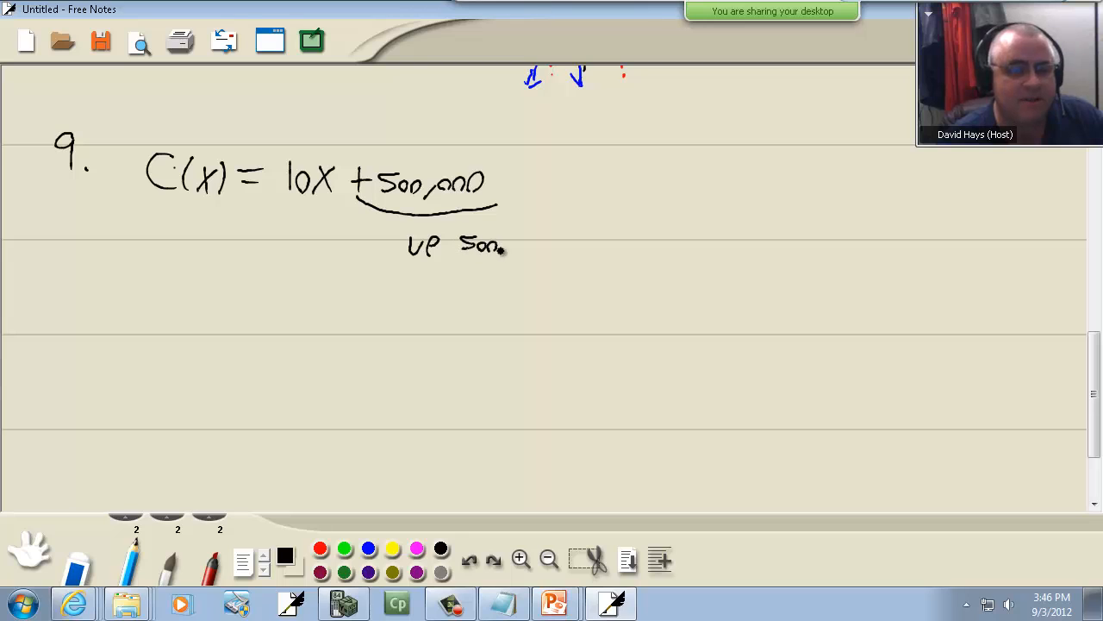
left_click_drag(499, 250, 541, 250)
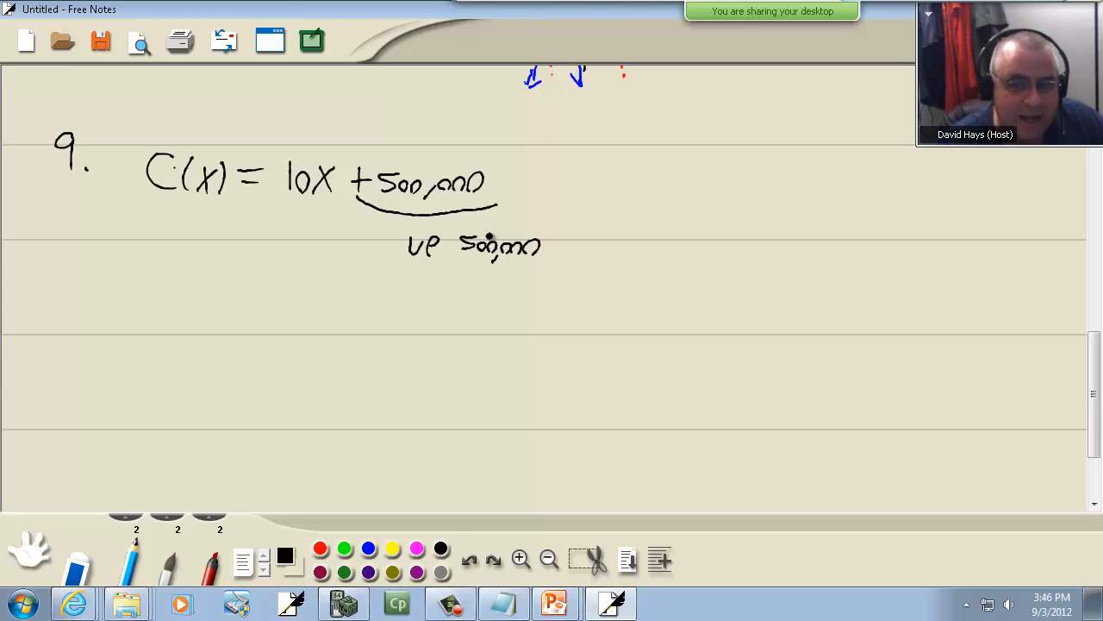
mouse_move(481, 222)
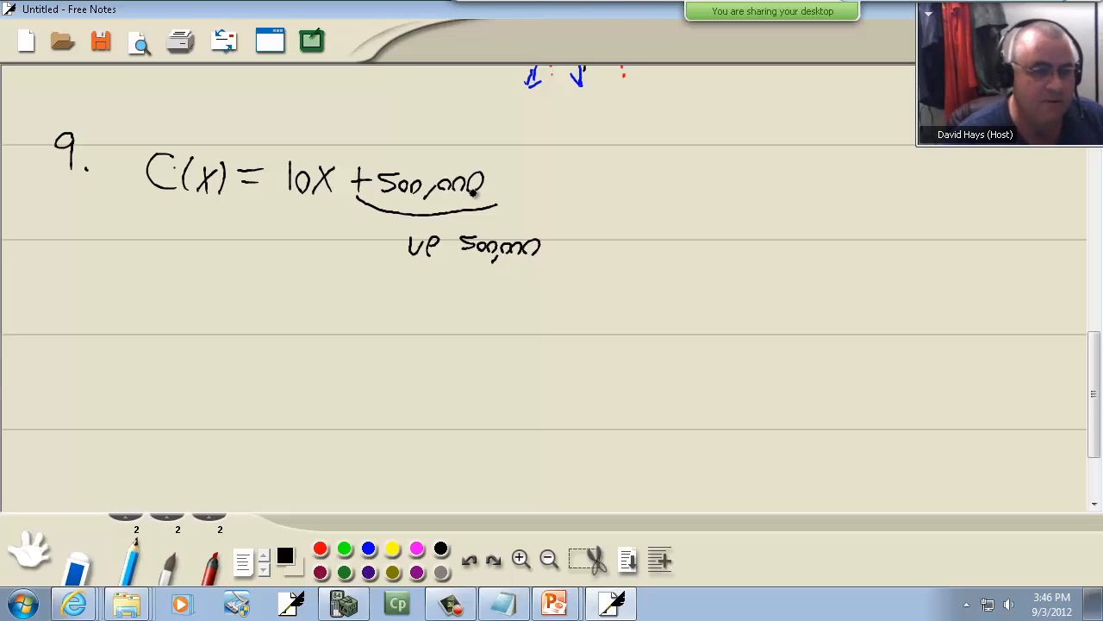
left_click(554, 601)
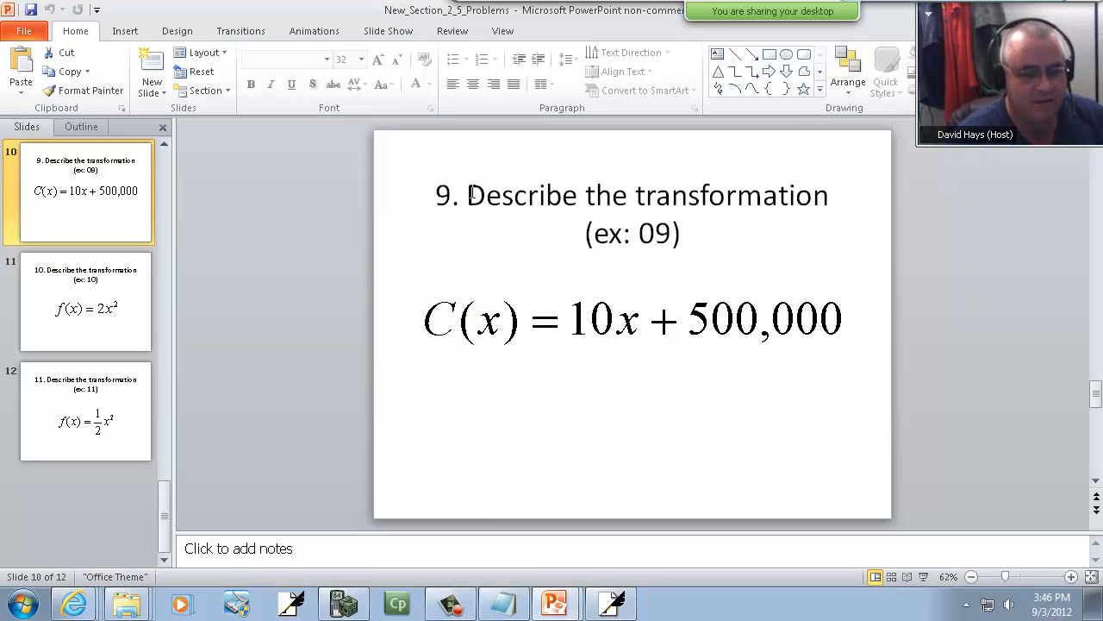
Step: Switch from PowerPoint back to the Free Notes page
left_click(86, 301)
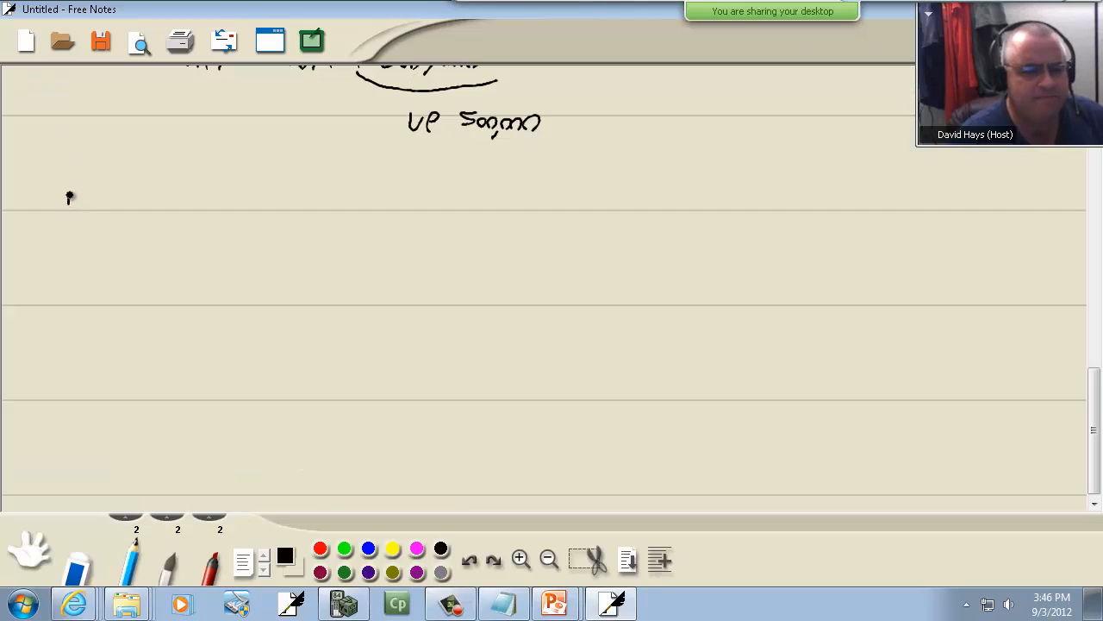
Step: Handwrite '10. f(x)=2x²' and '11. f(x)=½x²'
left_click_drag(68, 207, 151, 232)
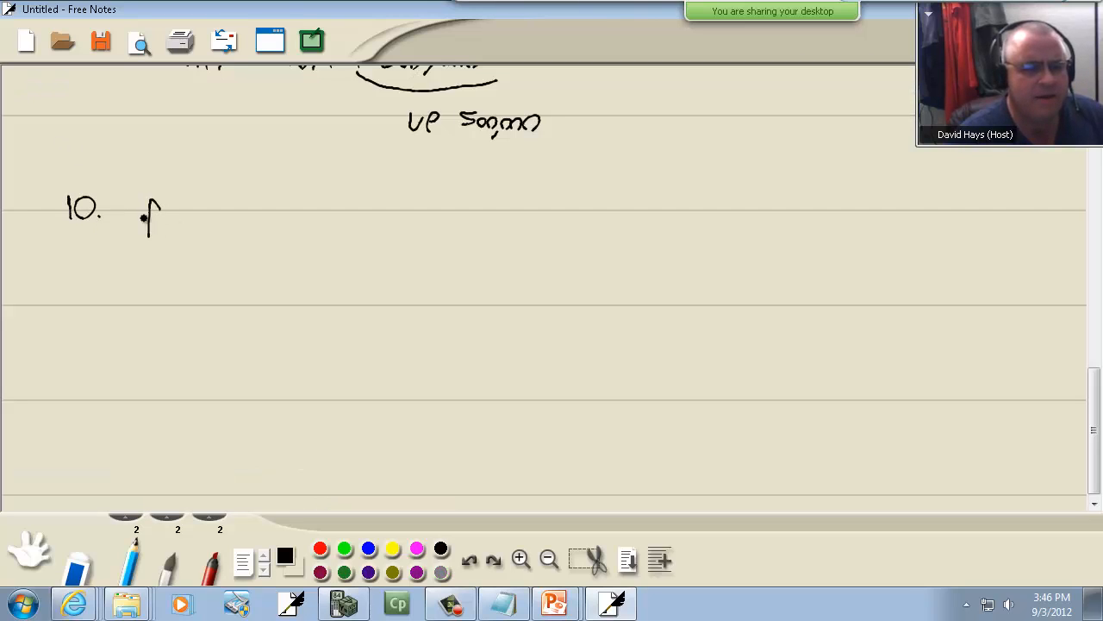
left_click(554, 602)
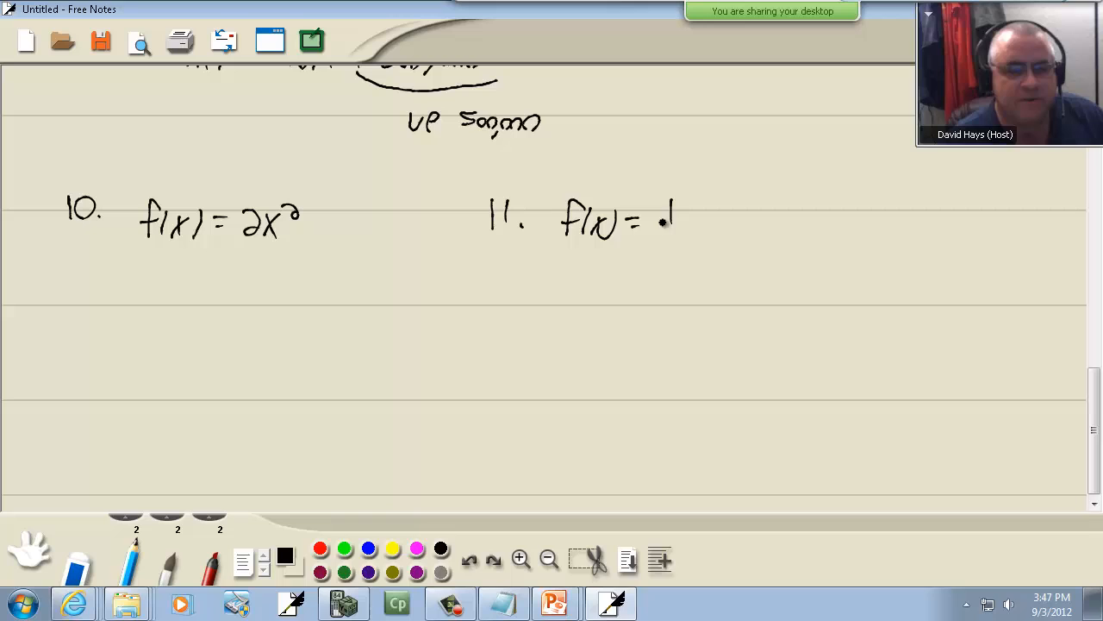
left_click_drag(668, 220, 720, 233)
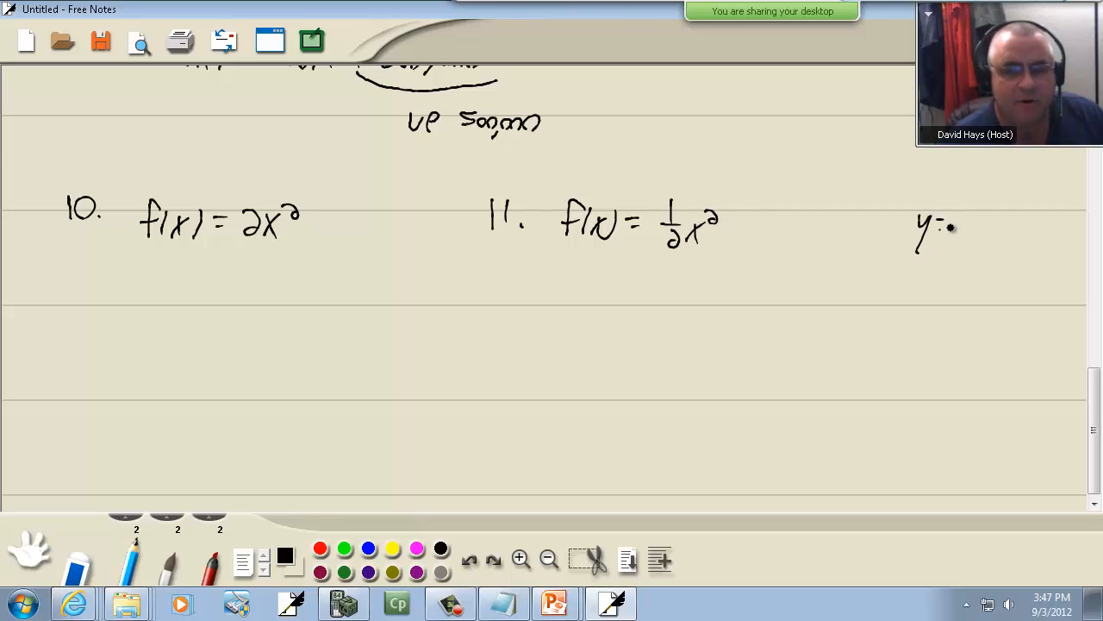
Step: Write y=x² at right and sketch its axes and upward parabola
left_click_drag(952, 267, 952, 414)
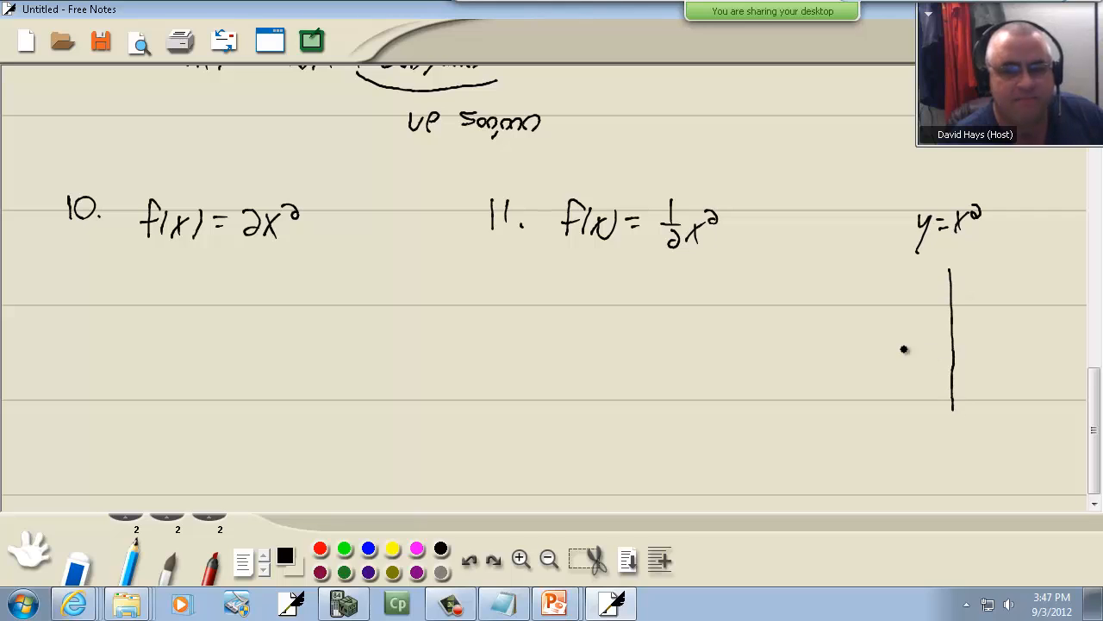
left_click_drag(879, 345, 1026, 343)
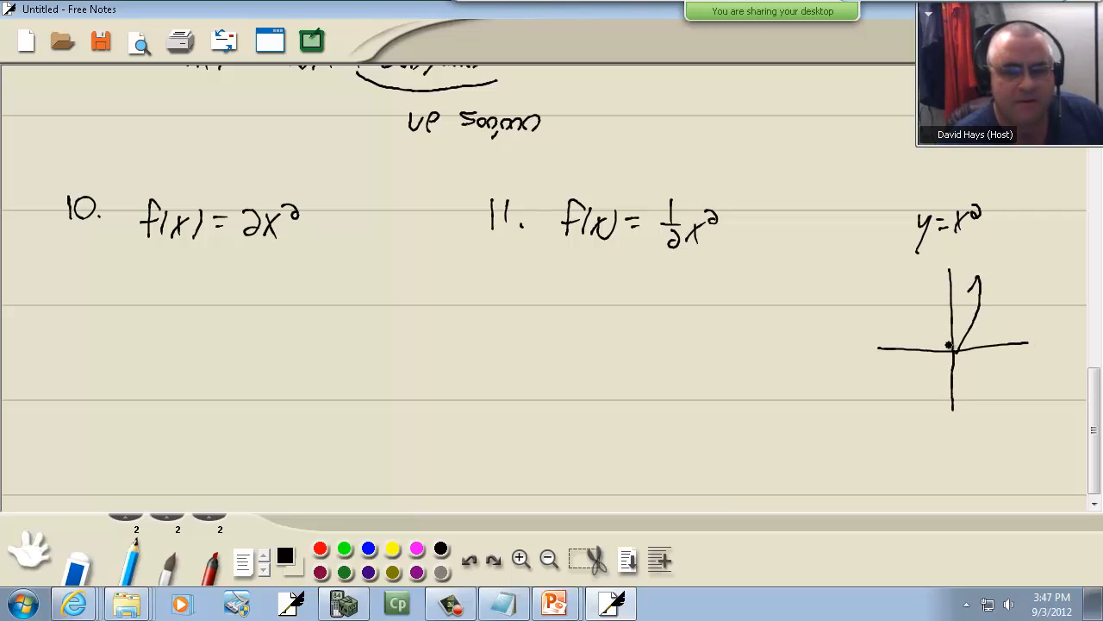
left_click_drag(948, 345, 909, 285)
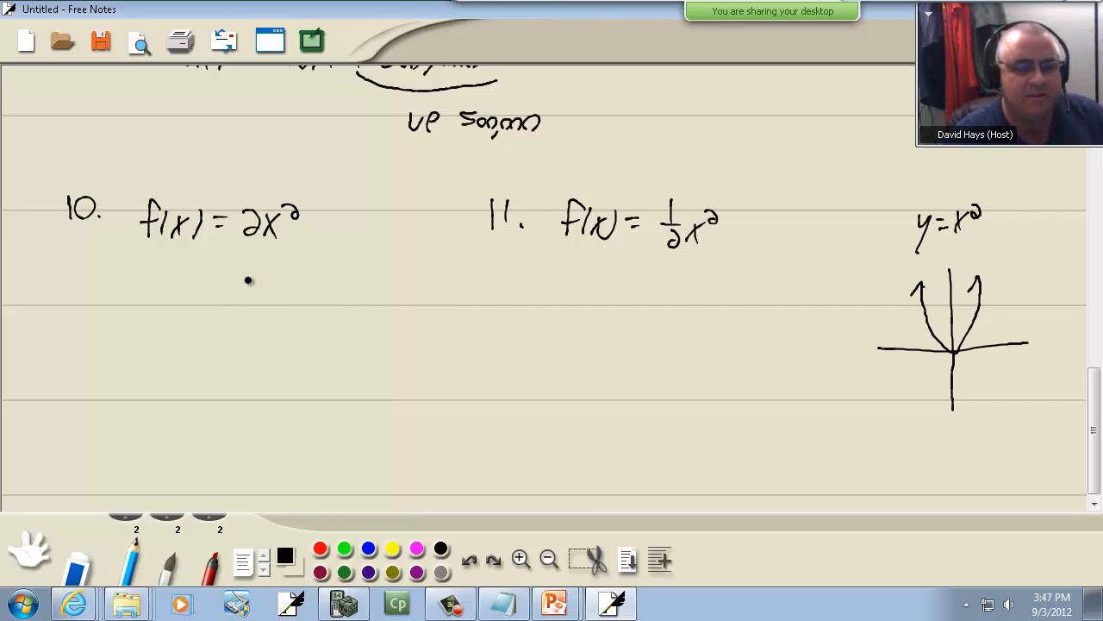
Step: Sketch an axis under problem 10 and draw a narrow stretched parabola on it
left_click_drag(241, 276, 241, 453)
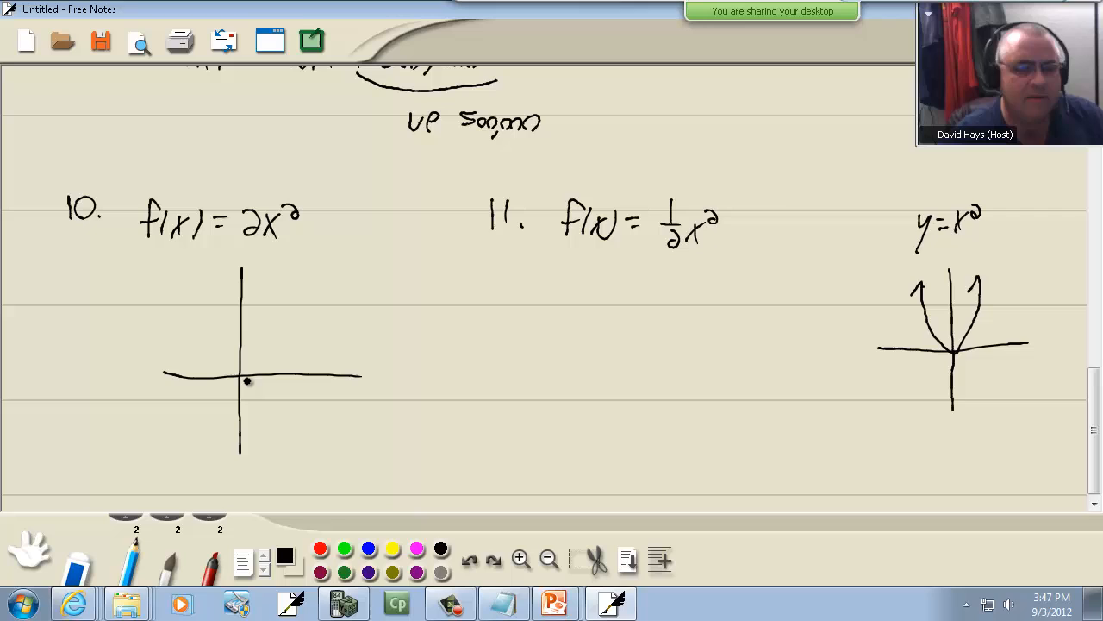
left_click_drag(241, 375, 259, 289)
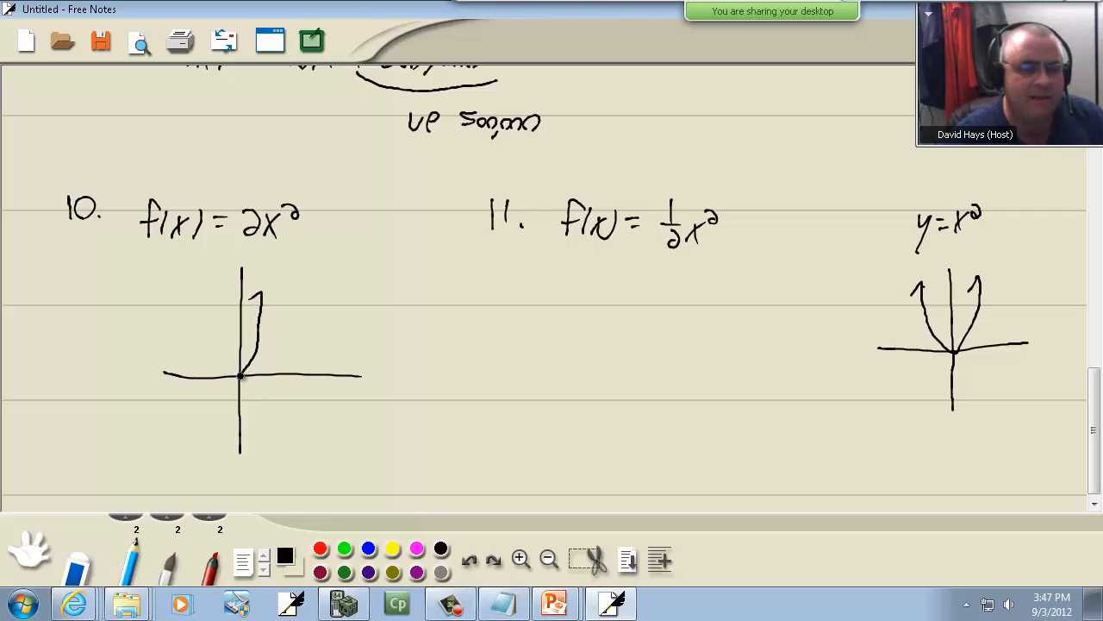
left_click_drag(241, 375, 215, 297)
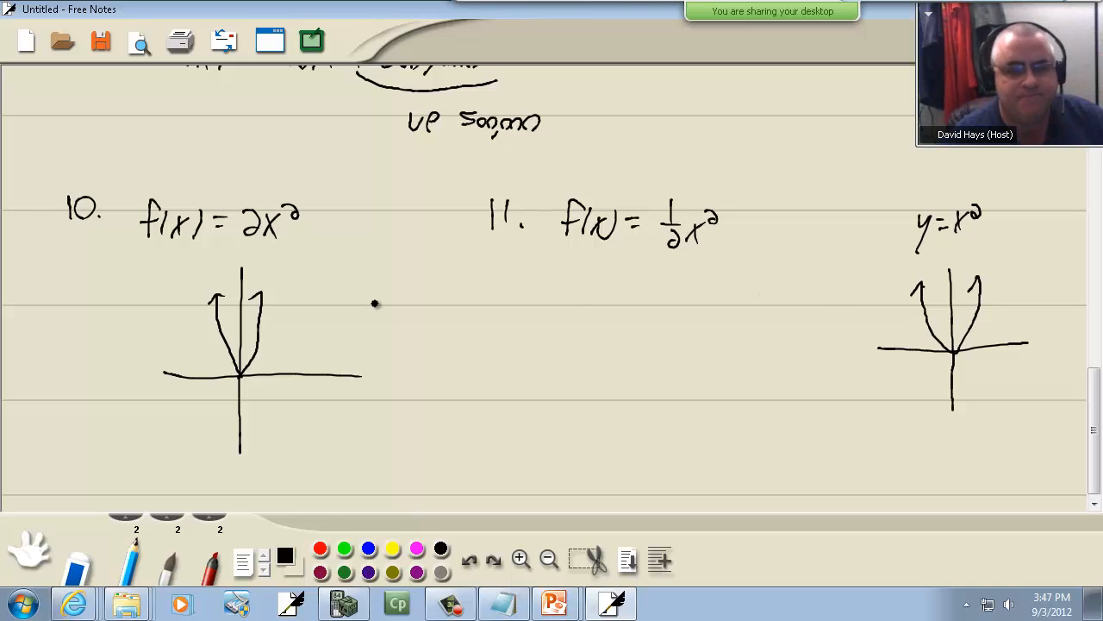
Step: Draw vertical and horizontal axes under problem 11 and sketch a wide parabola
left_click_drag(604, 293, 601, 461)
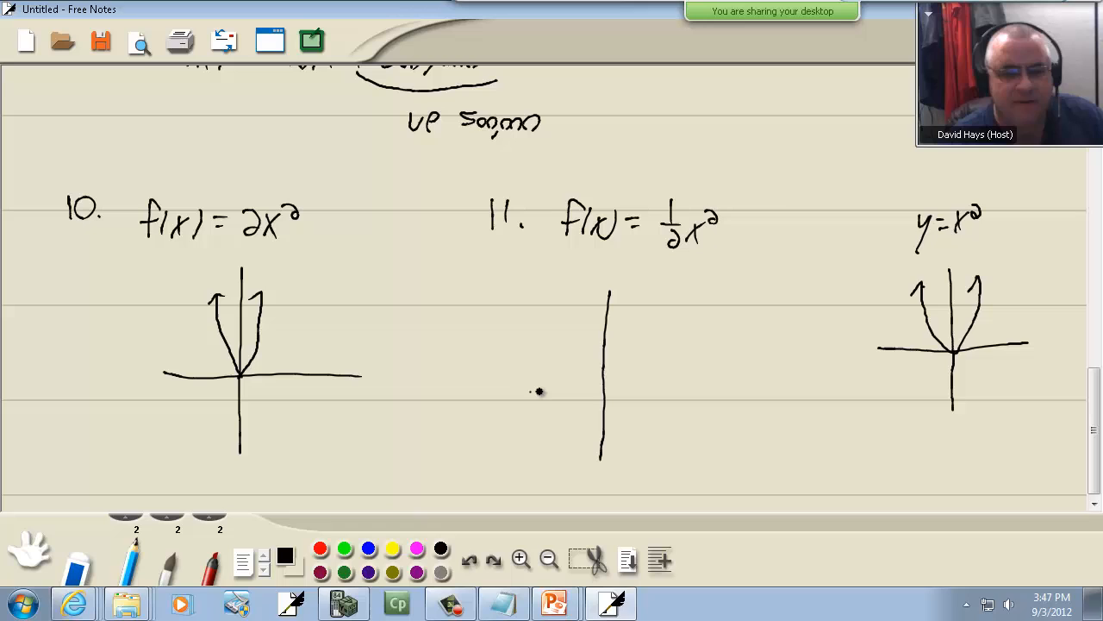
left_click_drag(530, 392, 724, 392)
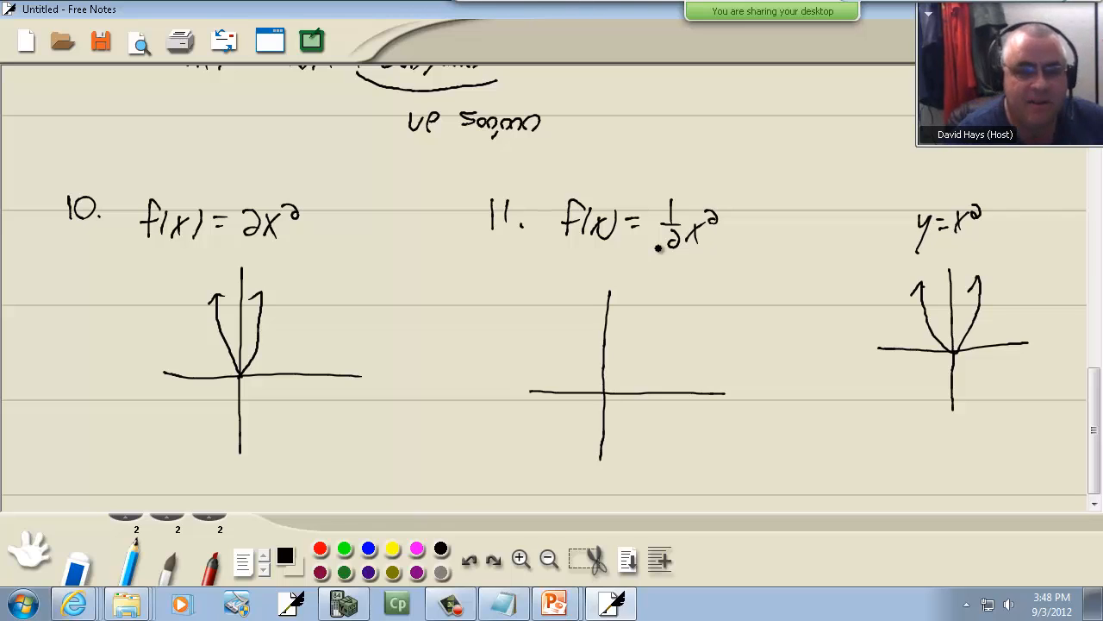
left_click_drag(604, 395, 683, 325)
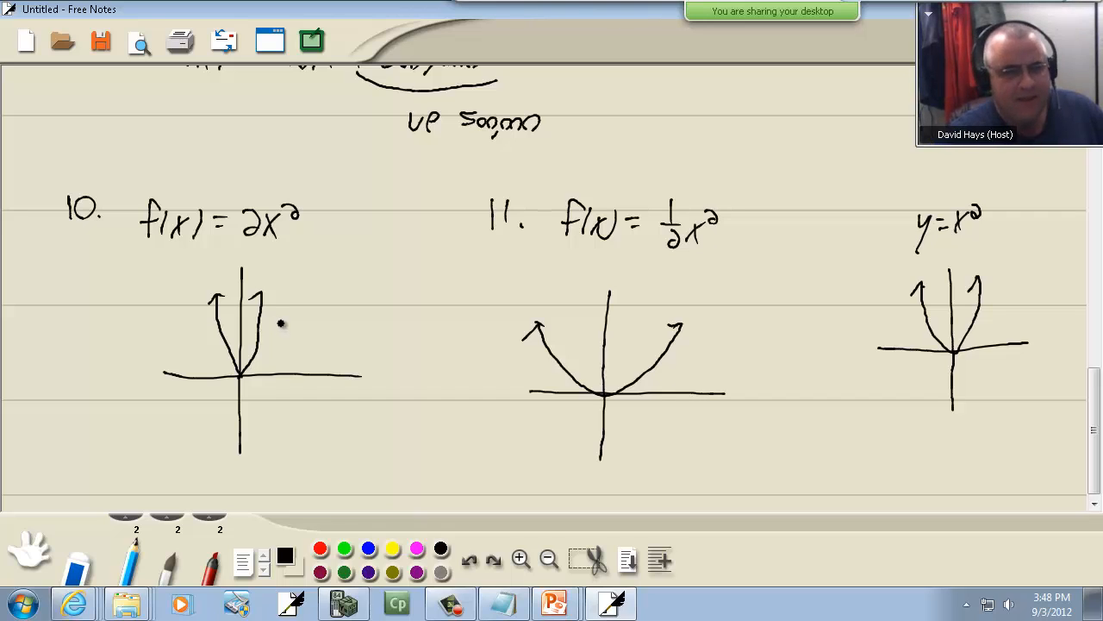
mouse_move(465, 282)
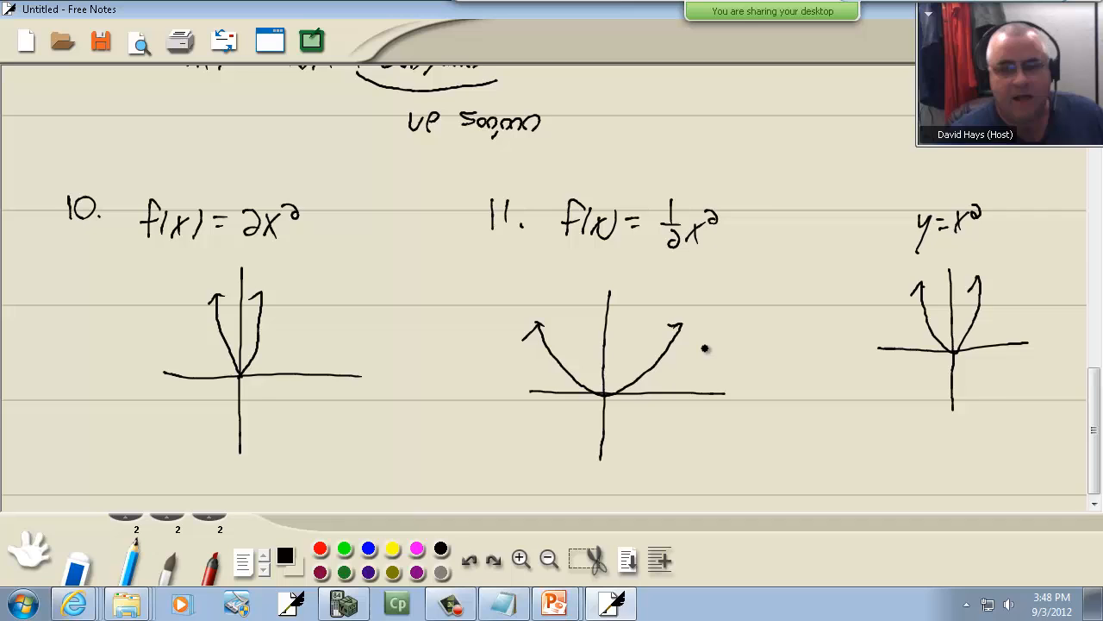
Step: Scroll the notes to bring the earlier problems 7 and 8 into view
scroll("down", 3)
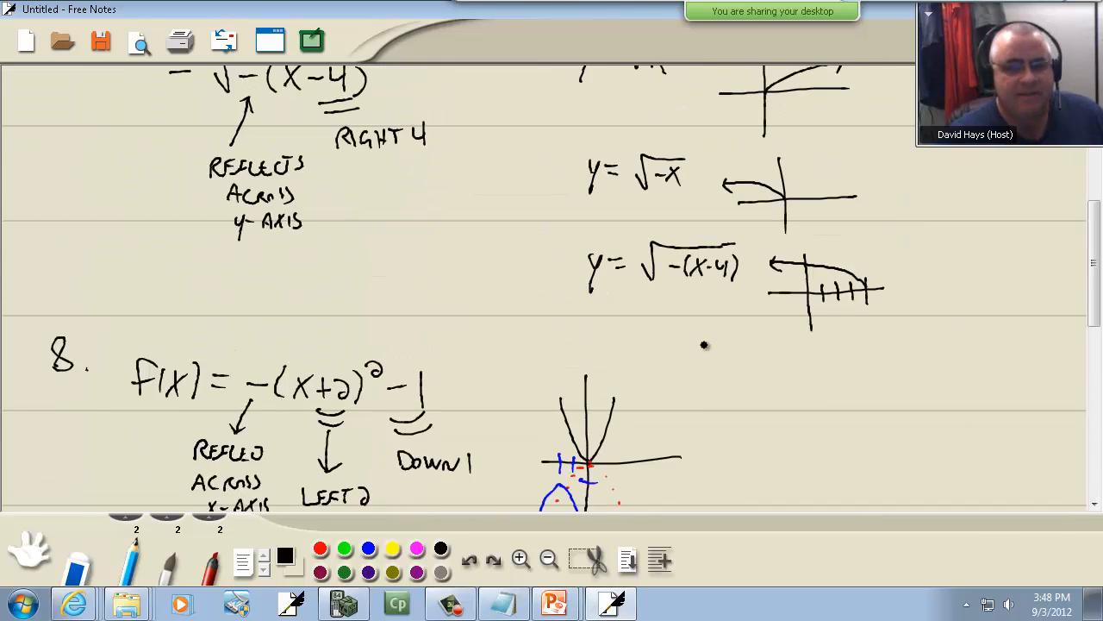
Step: Scroll down past problem 8 to problem 9's cost function and the problem 10–11 sketches
scroll("down", 3)
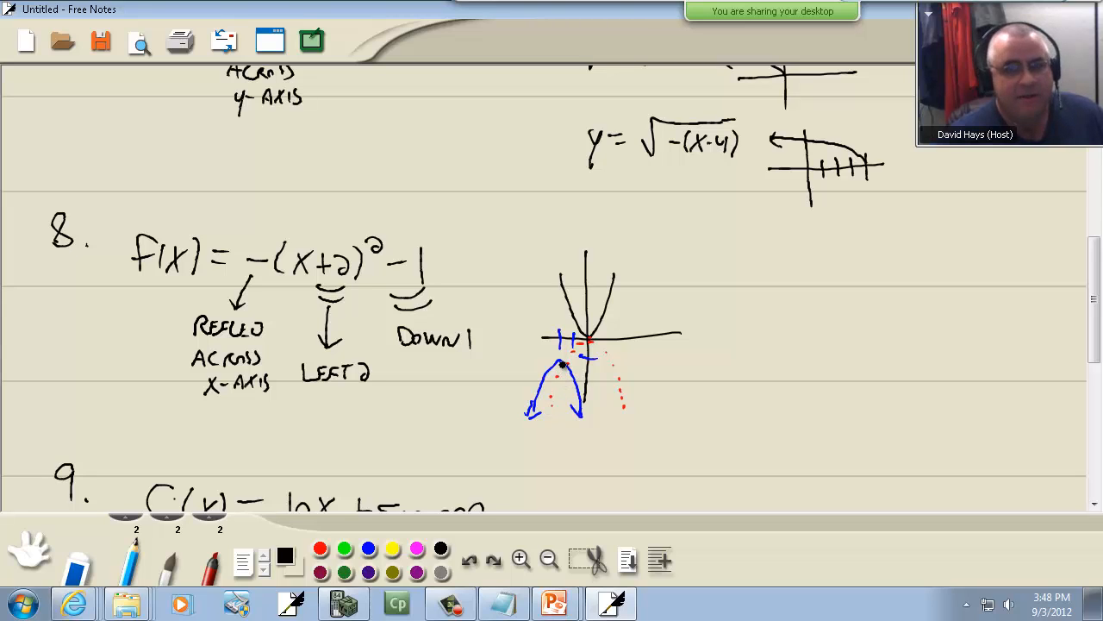
scroll("down", 3)
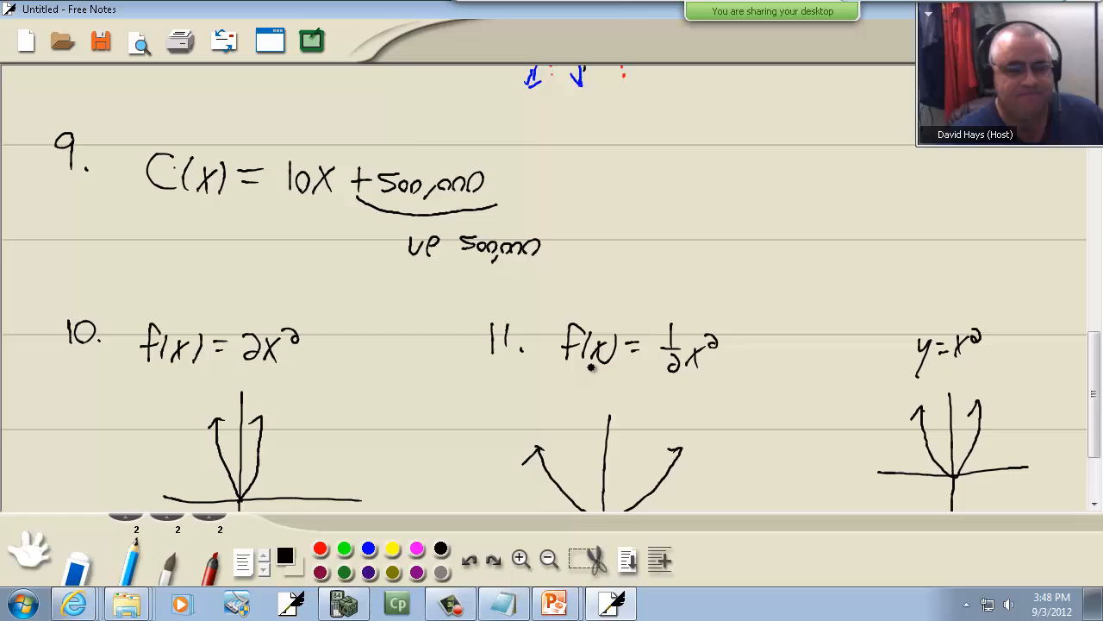